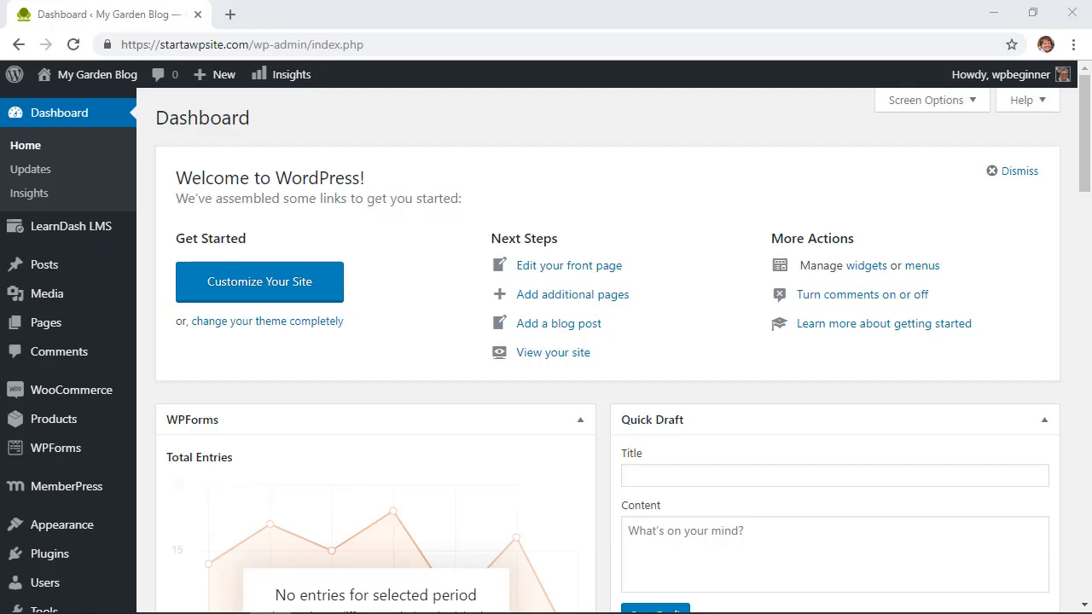
mouse_move(189, 483)
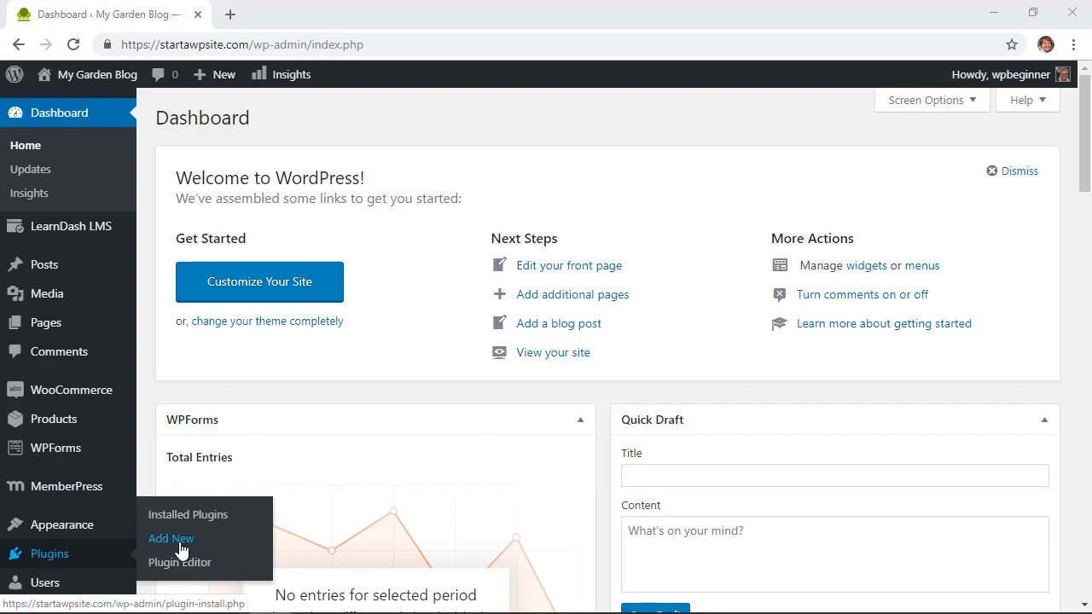
Search Add Plugins for 'rafflepress' and install Giveaways and Contests by RafflePress.
click(170, 539)
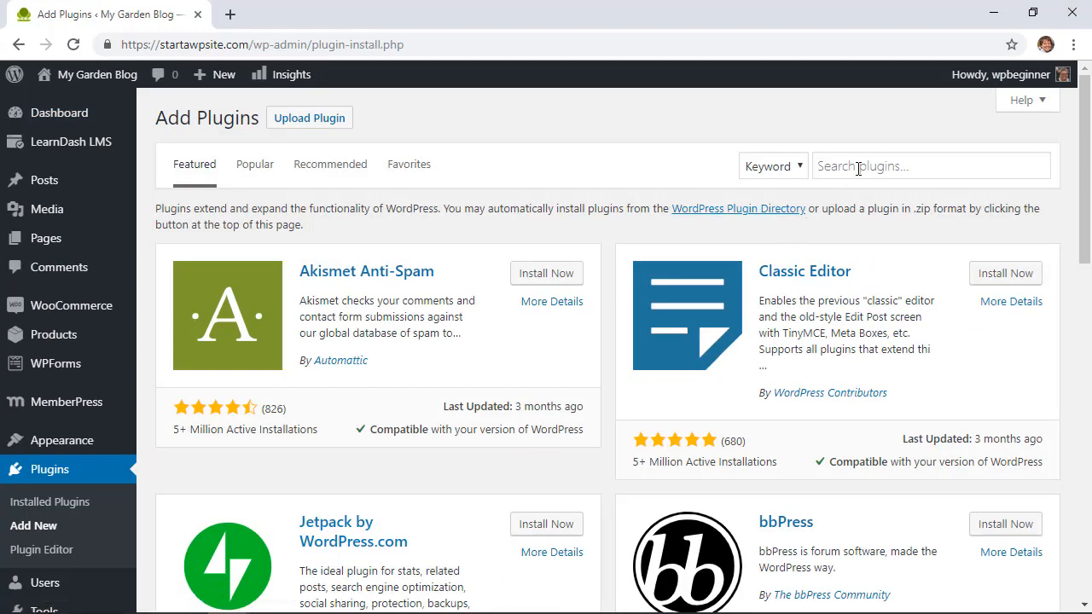
text(rafflepress)
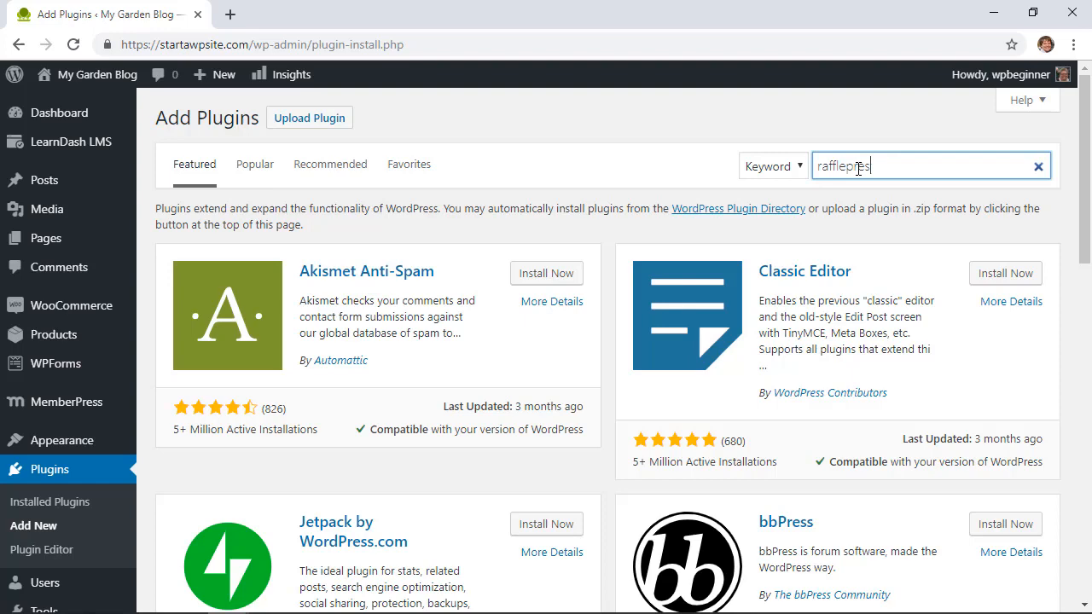
click(546, 258)
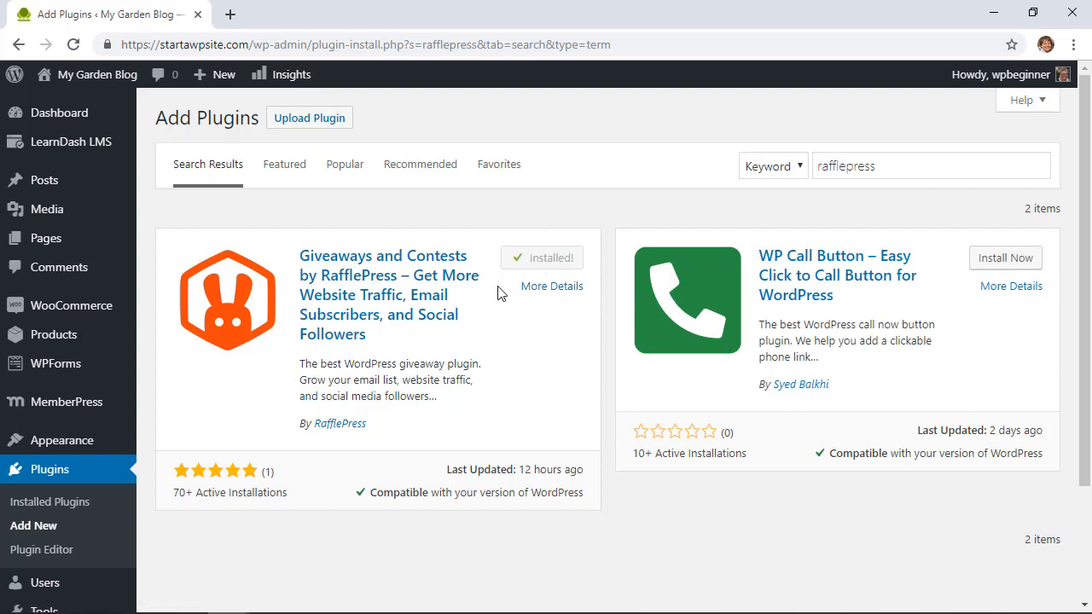
click(543, 257)
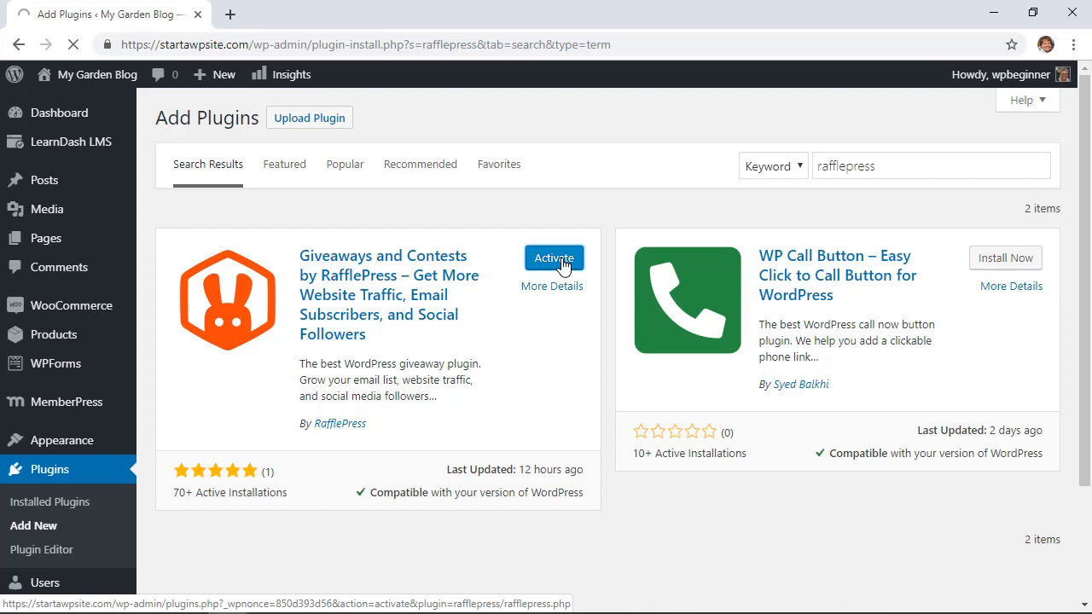
Activate RafflePress and look through its welcome page guidance.
click(553, 258)
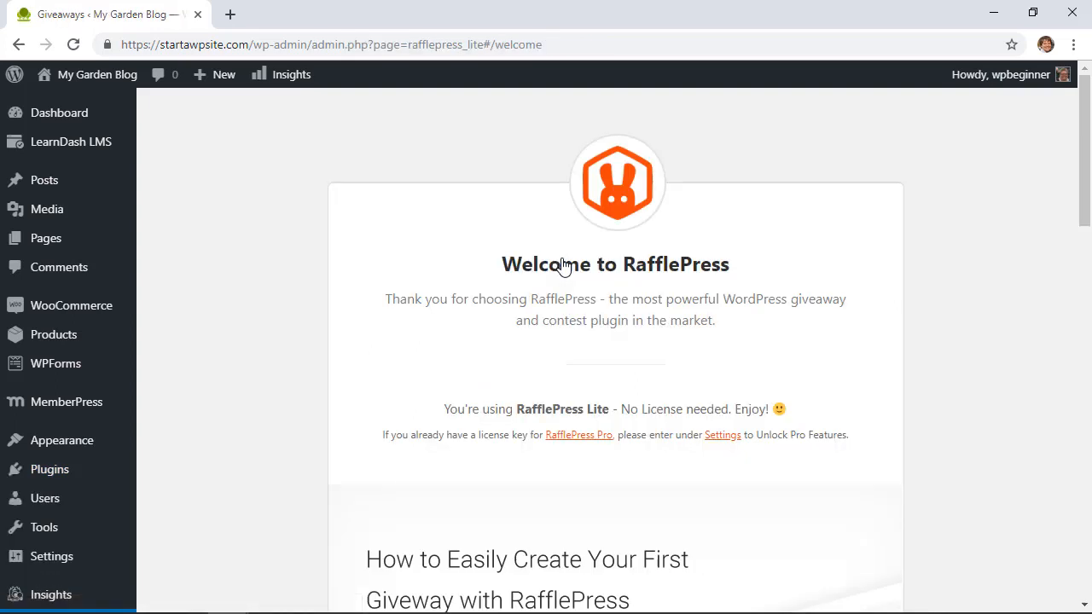
mouse_move(304, 311)
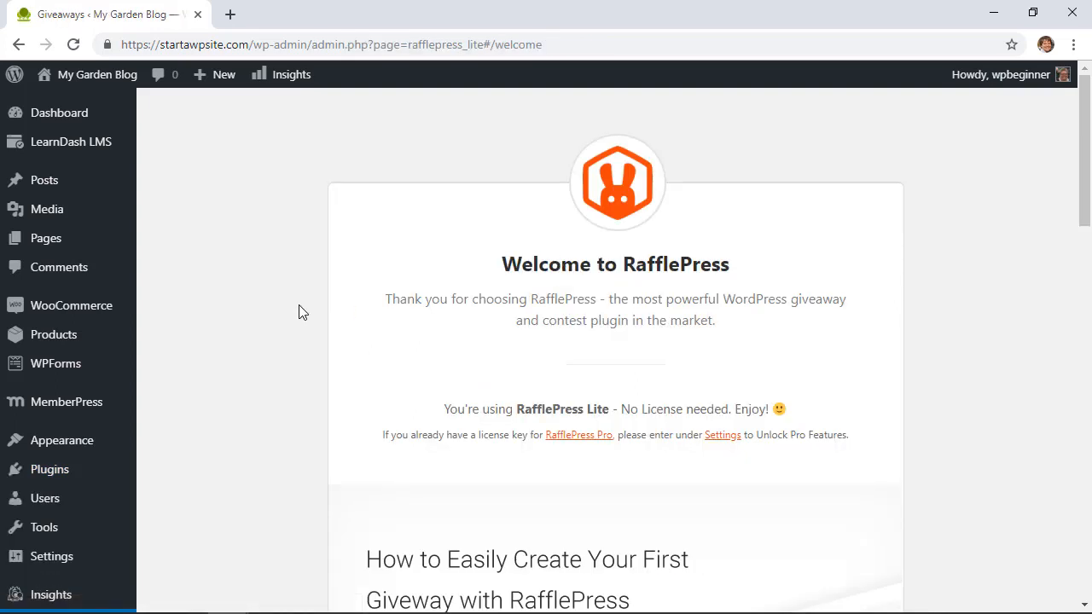
scroll(down, 3)
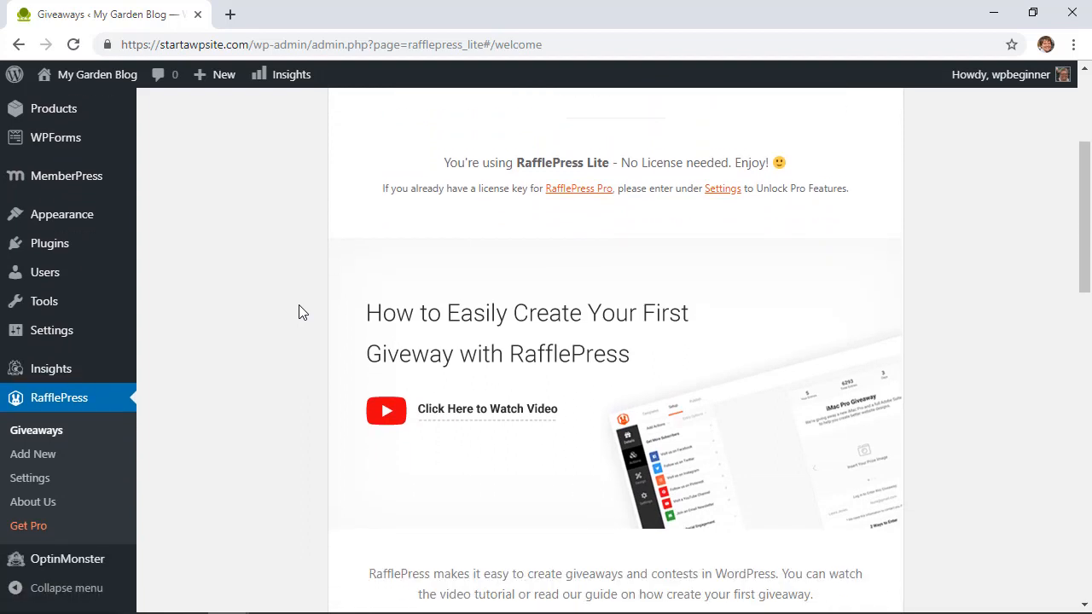
scroll(down, 3)
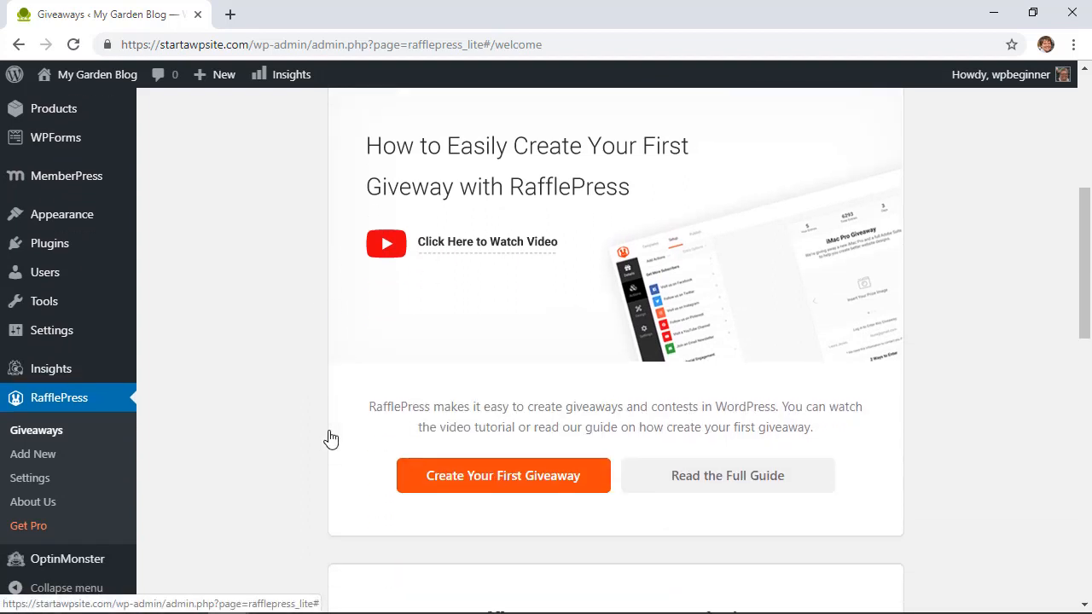
scroll(down, 3)
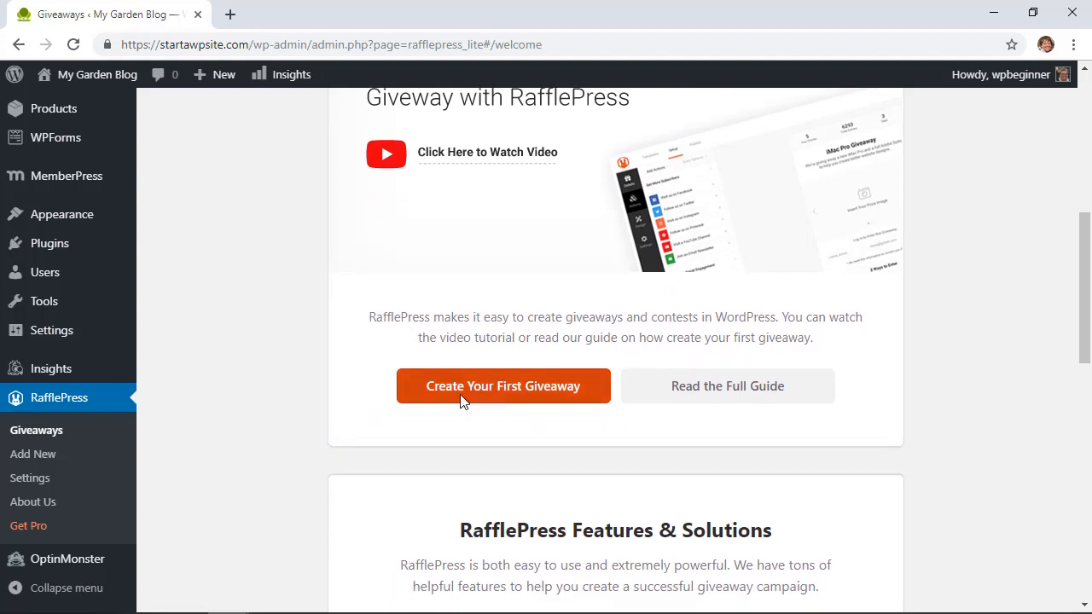
mouse_move(249, 321)
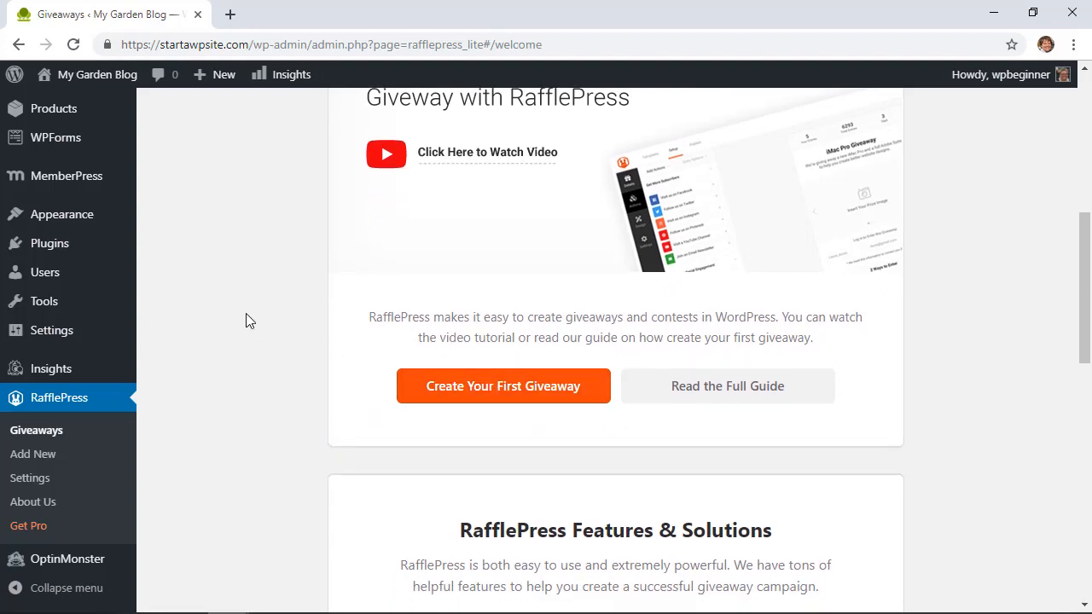
scroll(up, 3)
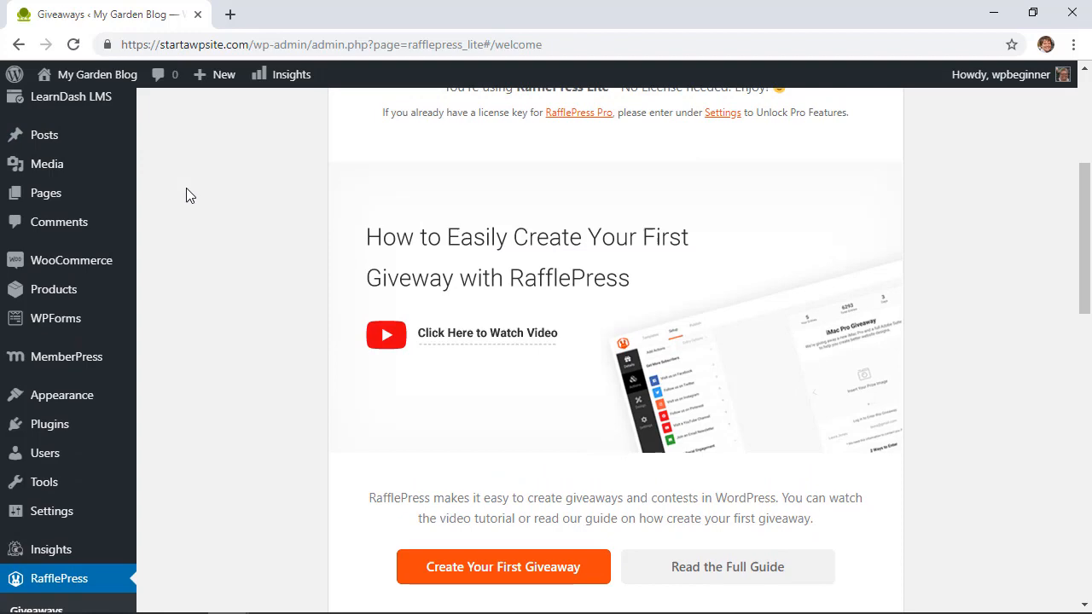
scroll(up, 3)
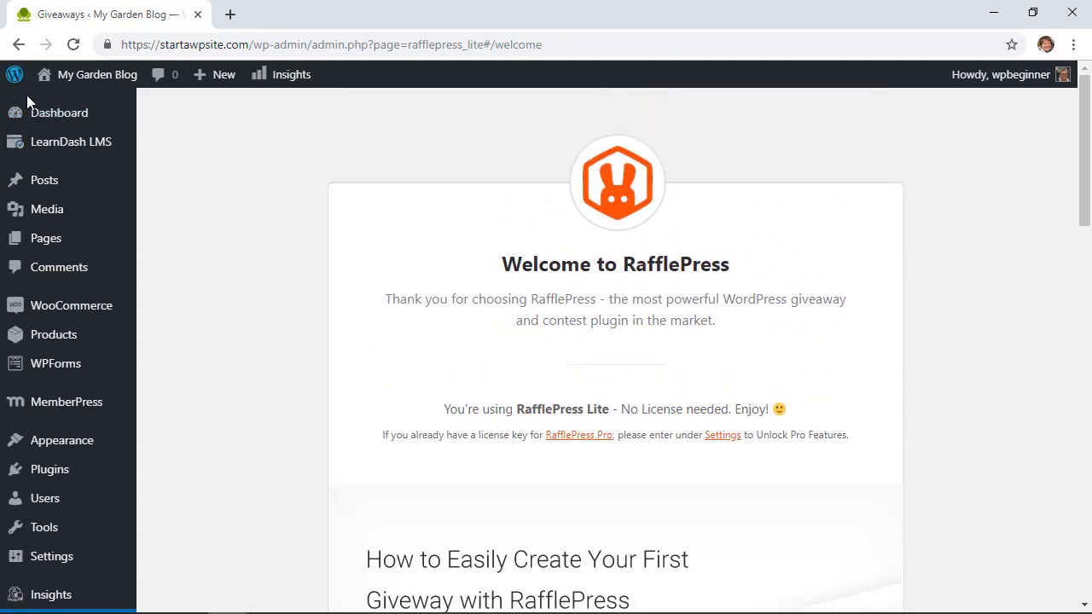
Return to the WordPress dashboard where RafflePress now has its own menu entry.
click(58, 113)
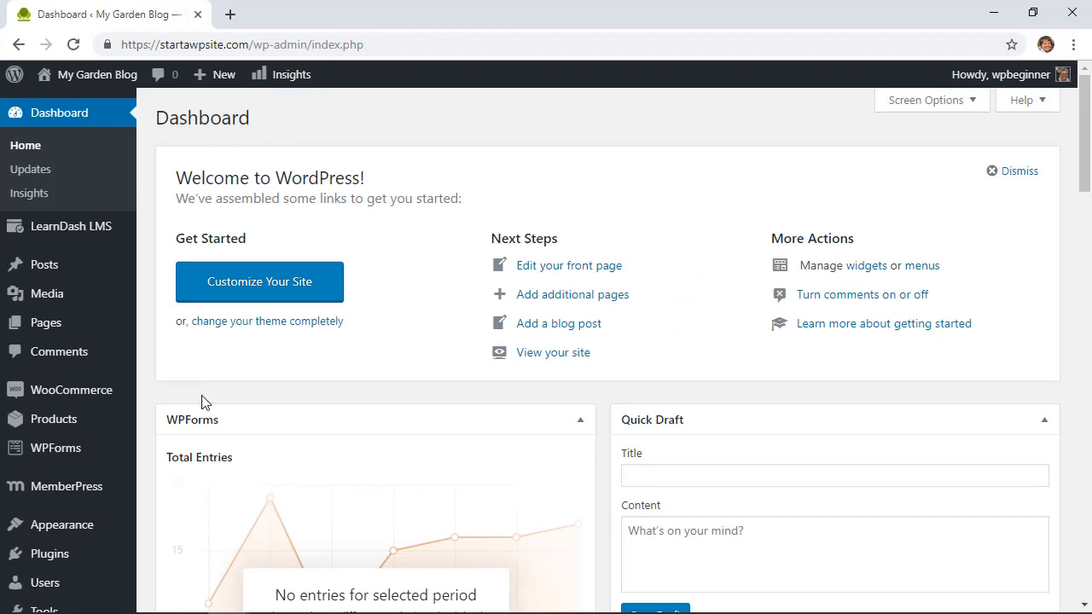
scroll(down, 3)
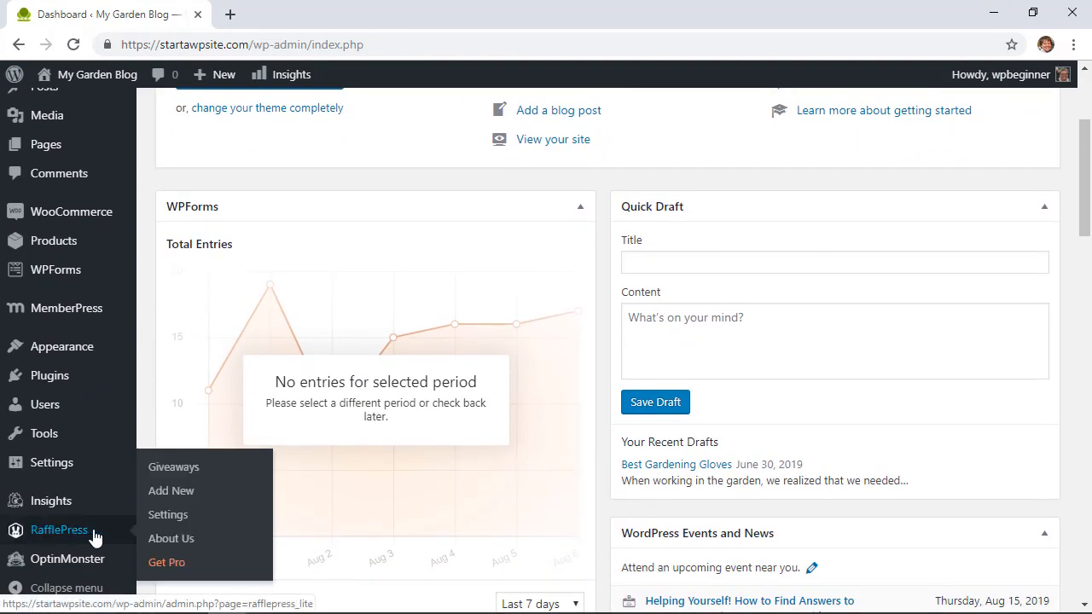
mouse_move(170, 492)
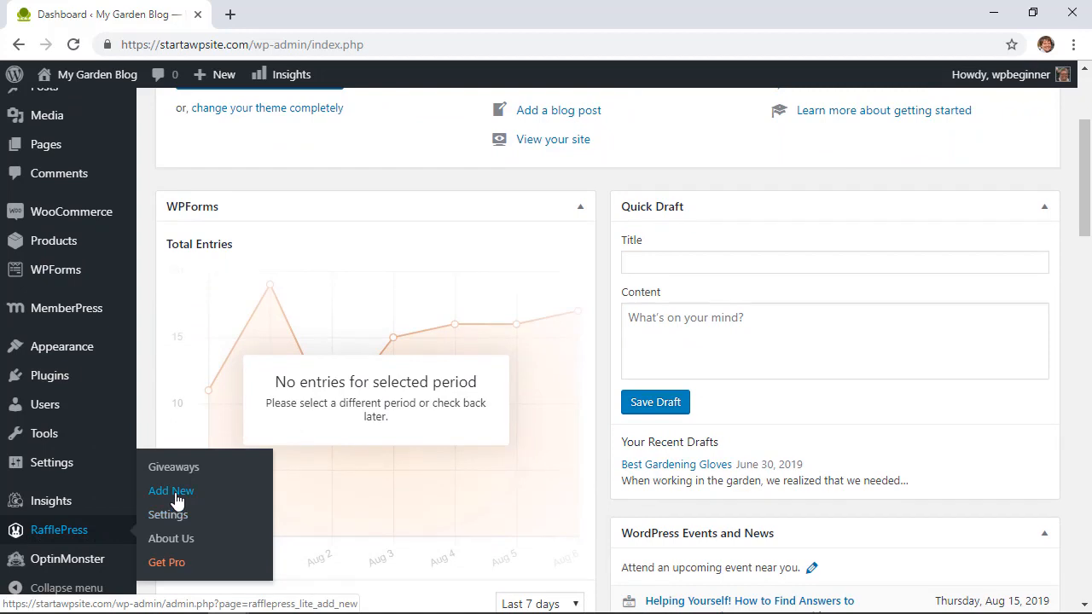
Create a giveaway named 'Tools for the Garden' using the Classic Giveaway template.
click(171, 492)
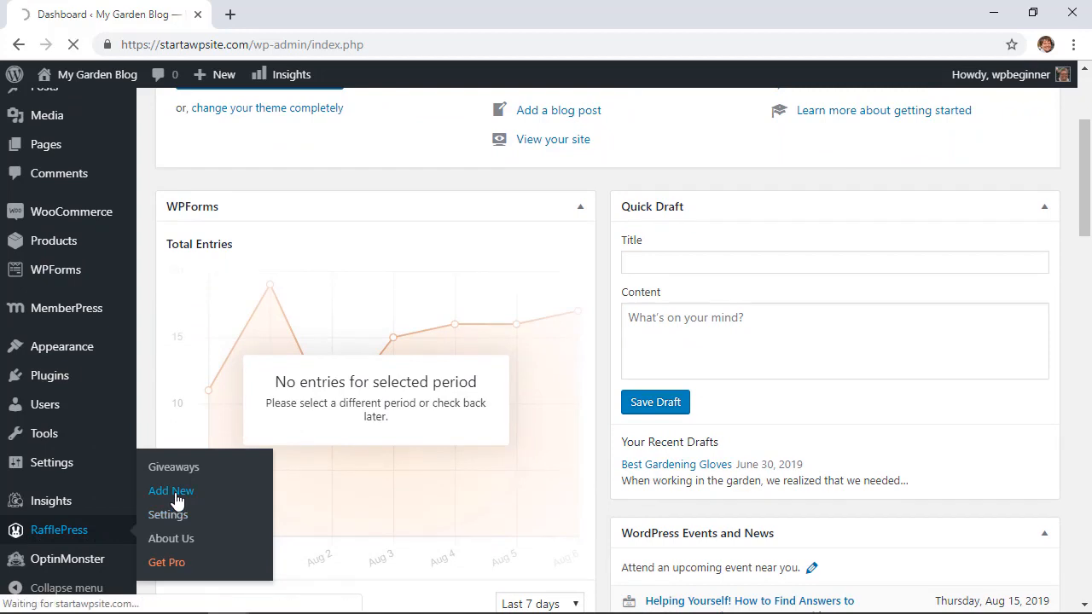
click(171, 491)
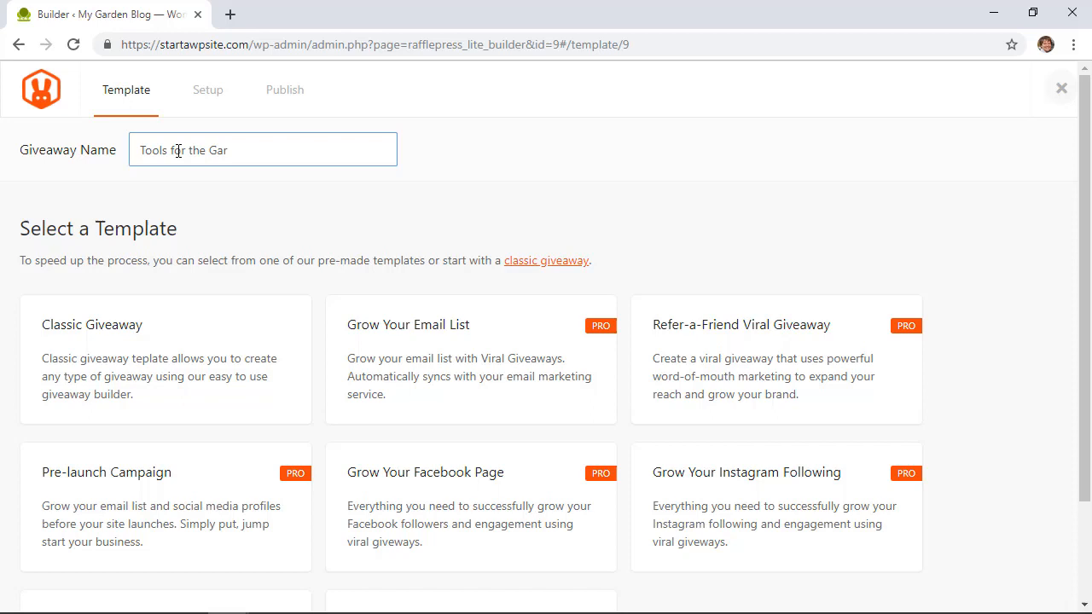
text(den)
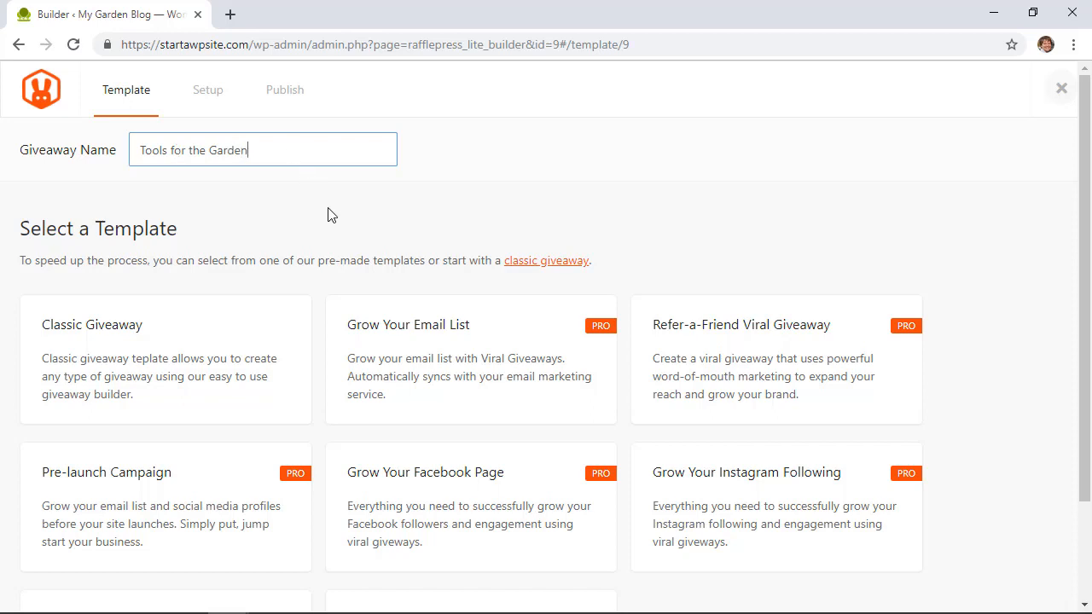
mouse_move(230, 218)
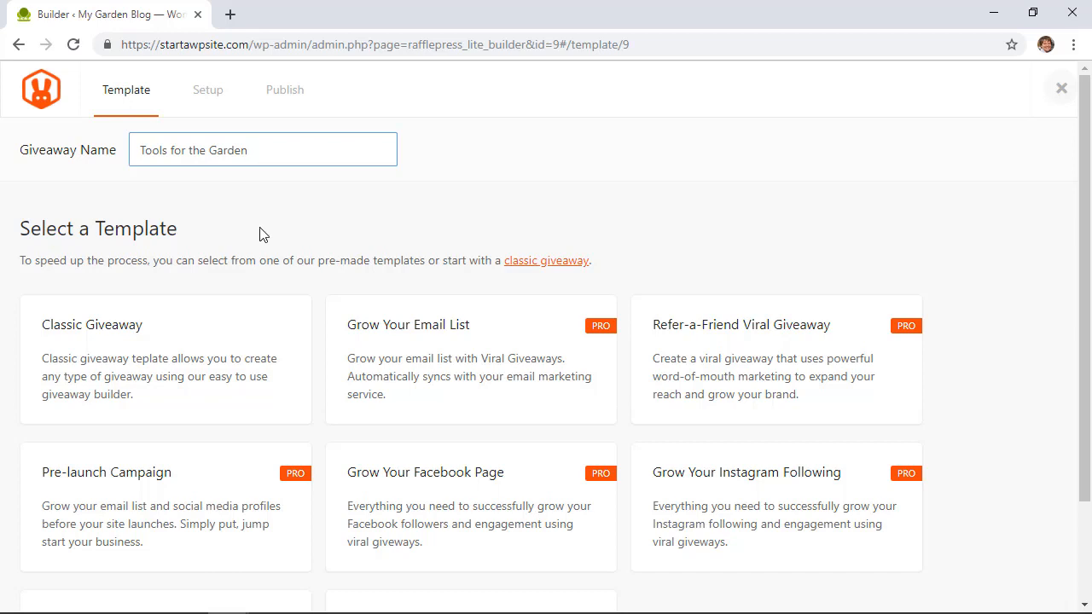
mouse_move(348, 257)
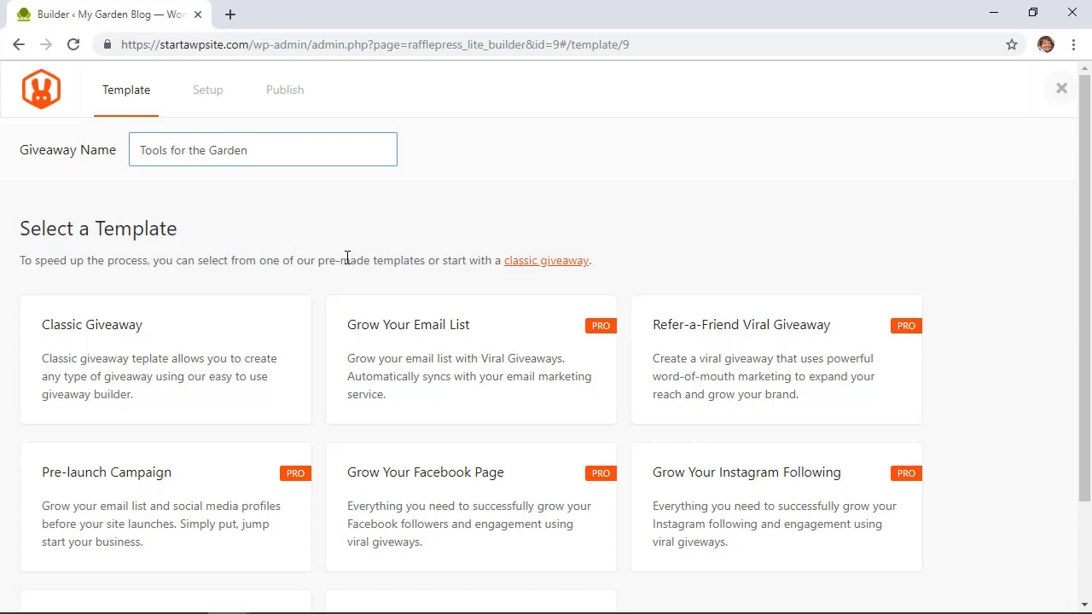
mouse_move(348, 242)
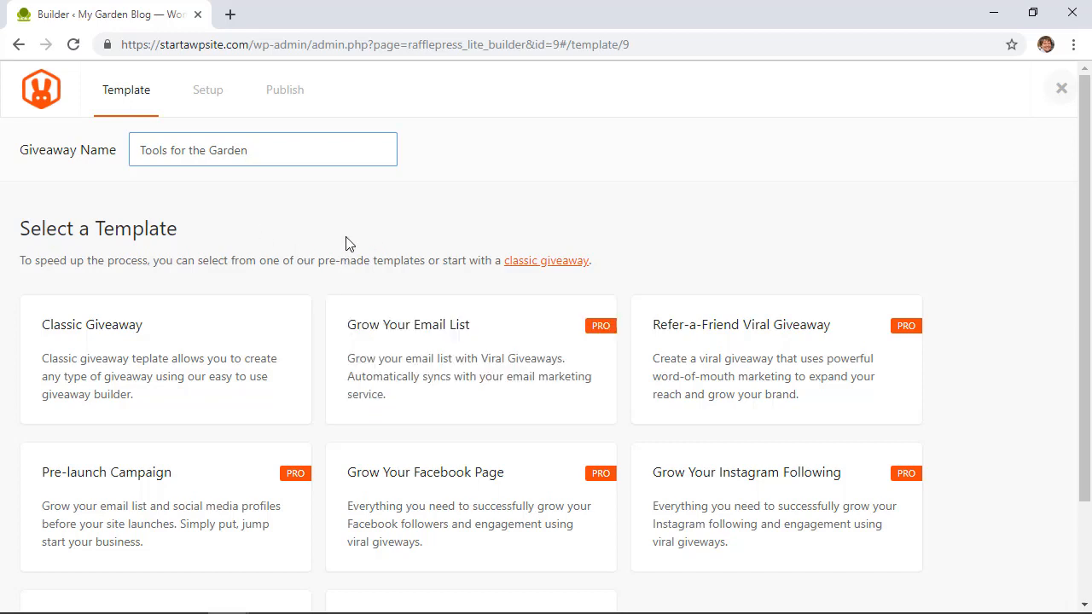
mouse_move(165, 359)
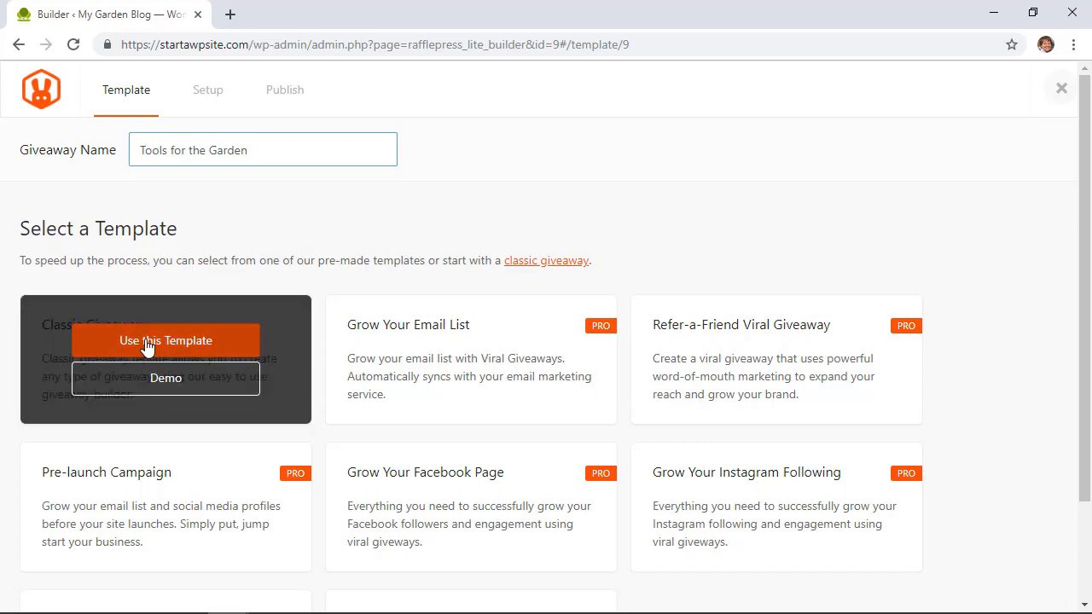
click(166, 342)
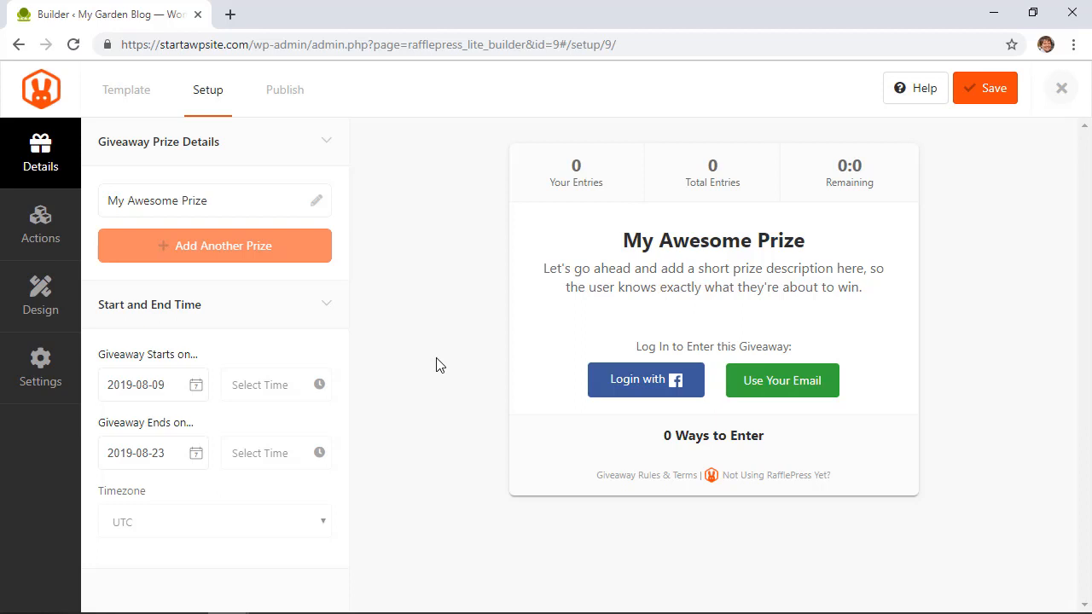
Name the prize 'Amazing Tools for the Garden' with a description about garden tools to help you grow this season.
click(317, 201)
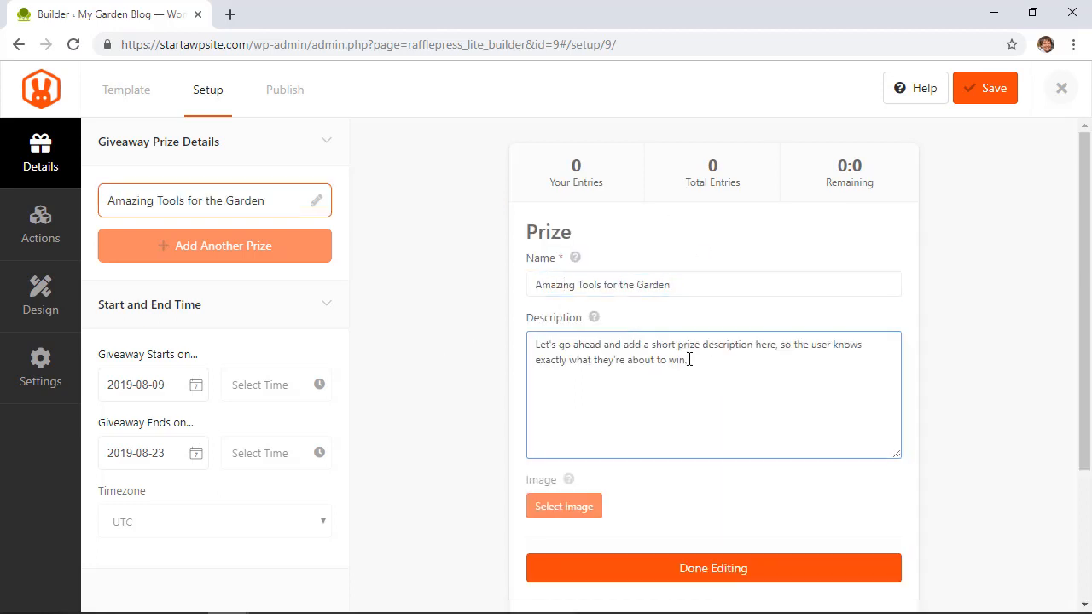
text(We're v)
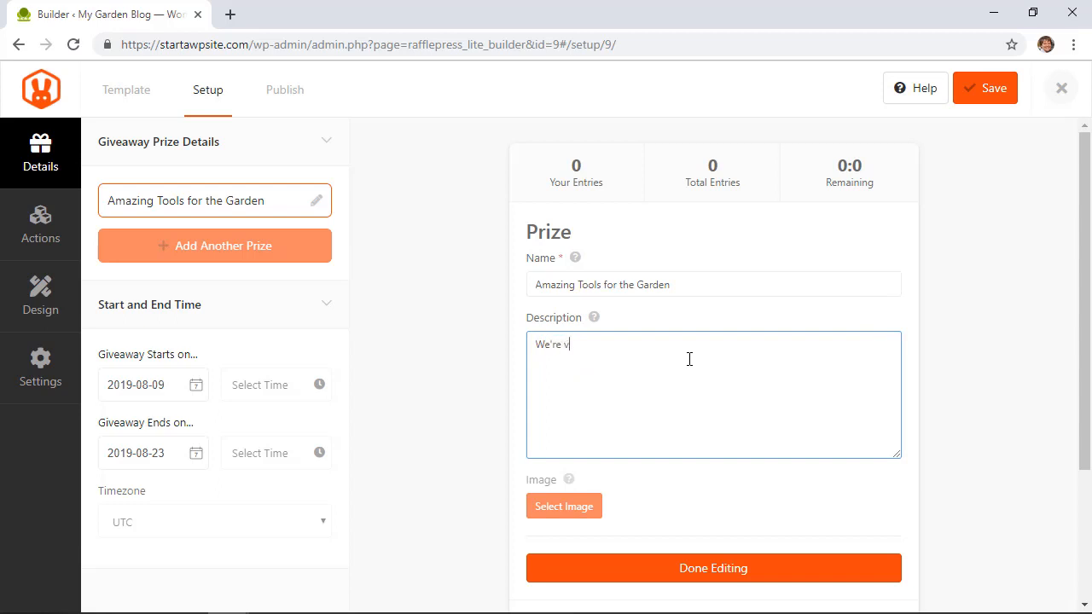
text(iving away some amazing gar)
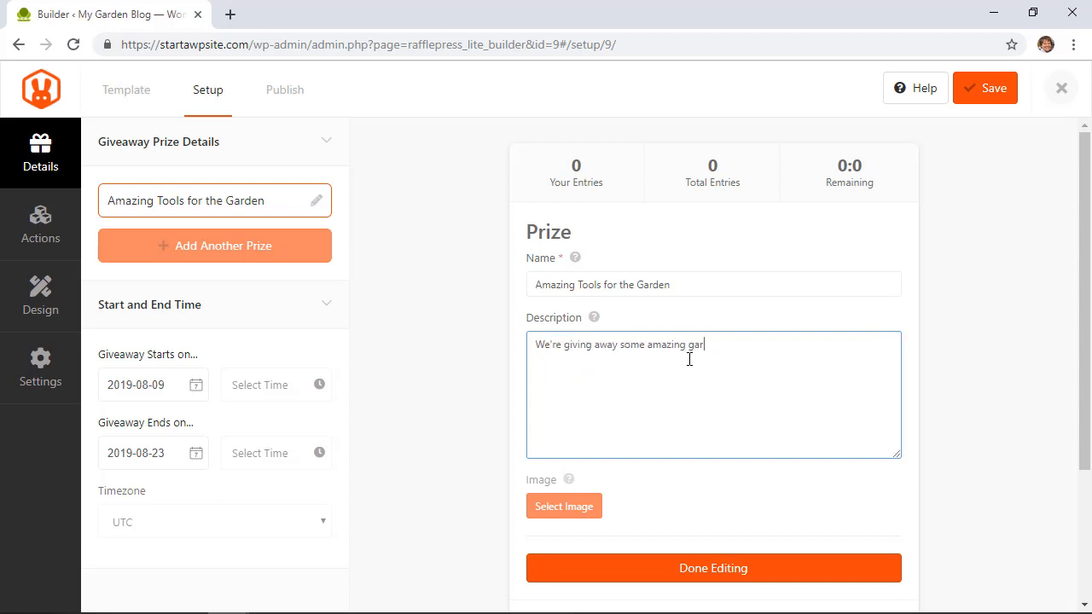
text(den tools to help you grow this season.)
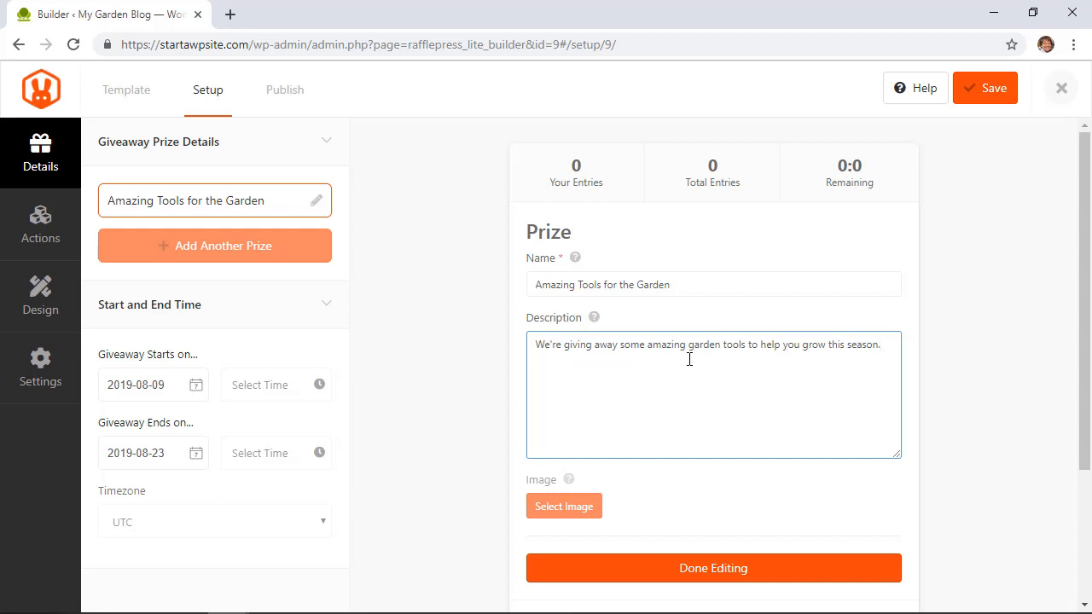
click(879, 344)
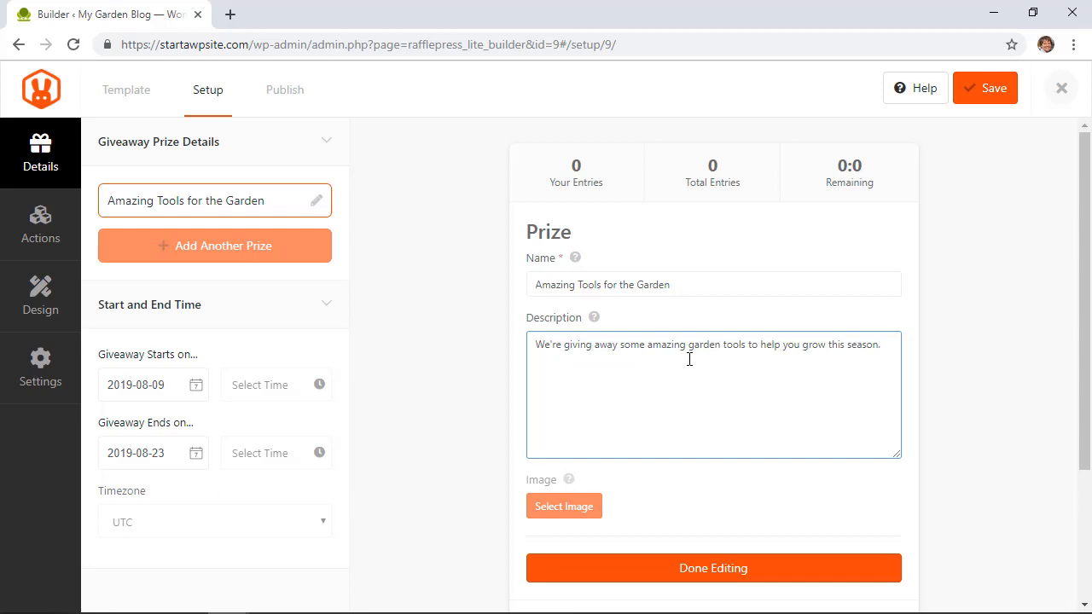
scroll(down, 3)
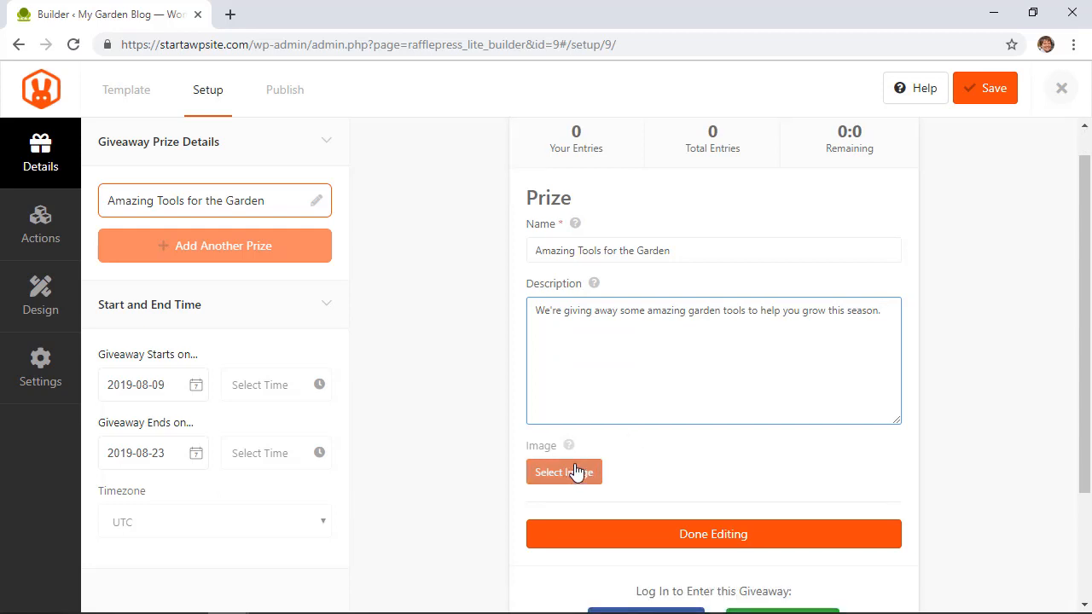
mouse_move(273, 246)
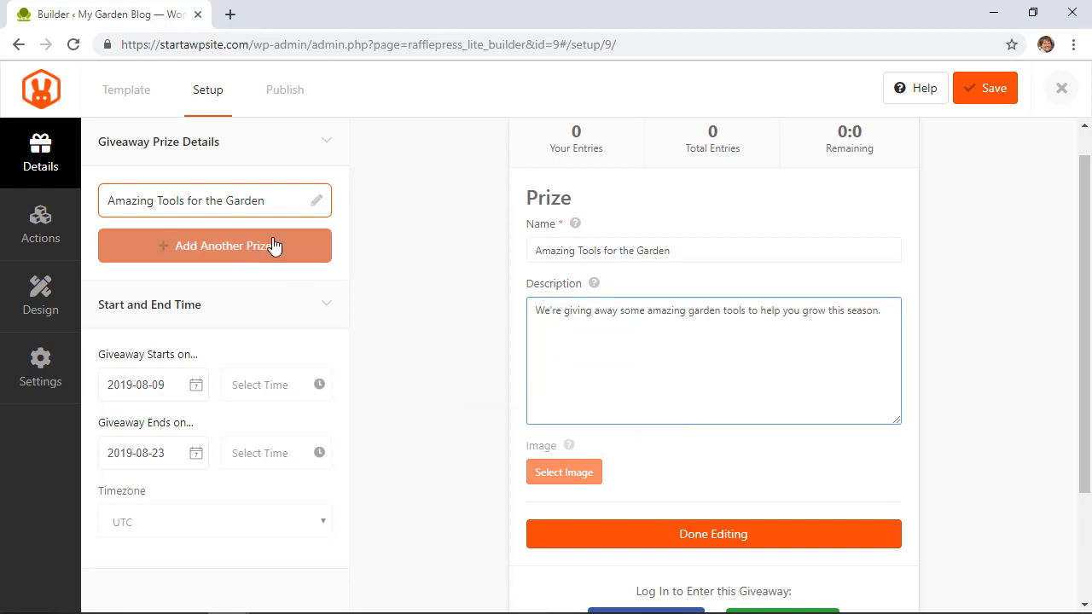
mouse_move(420, 314)
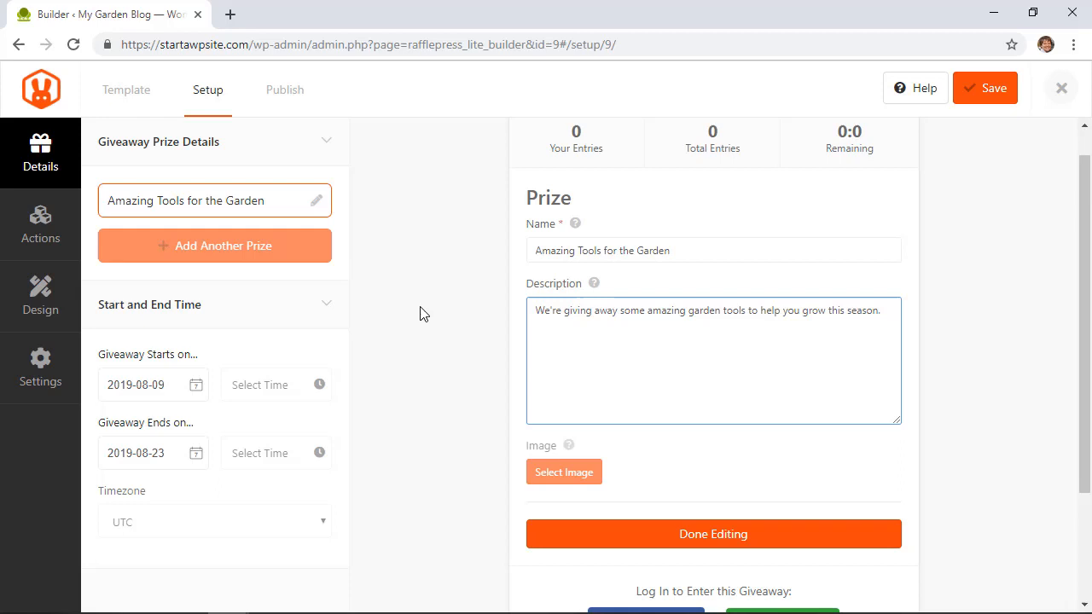
mouse_move(444, 341)
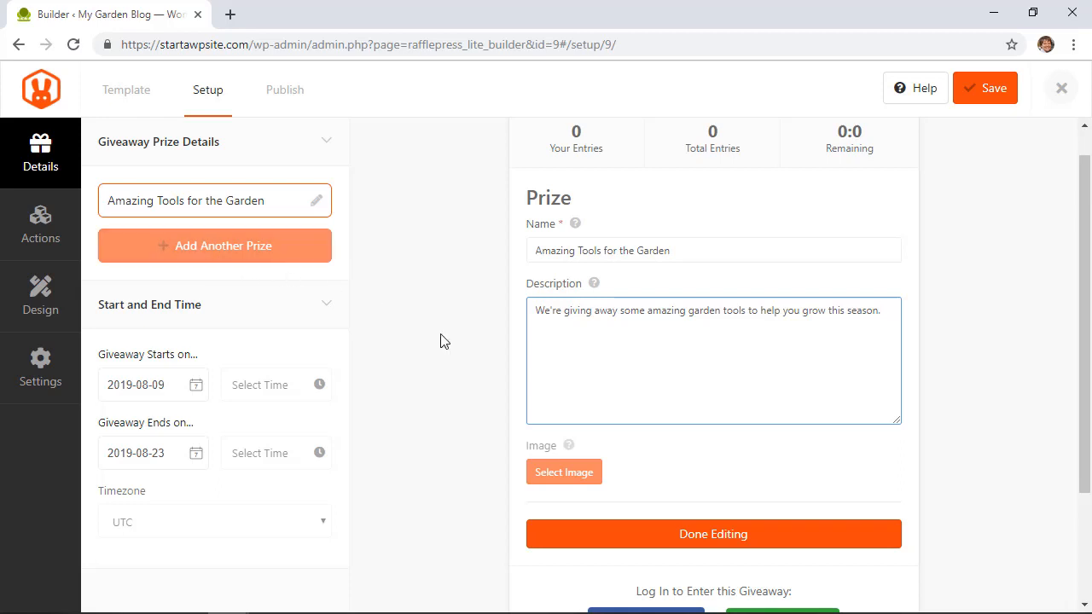
scroll(down, 3)
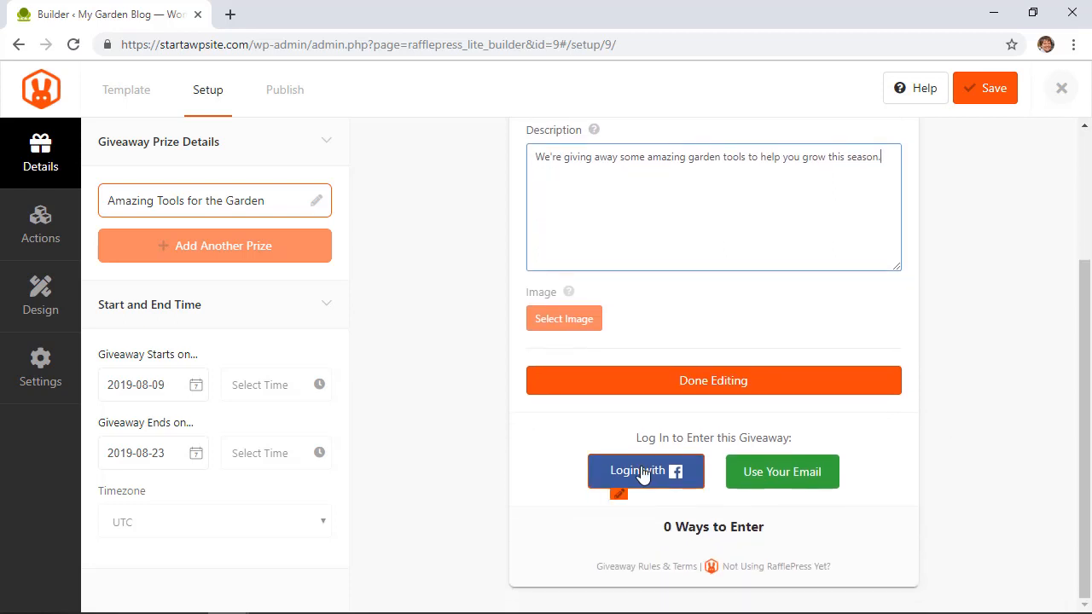
mouse_move(782, 471)
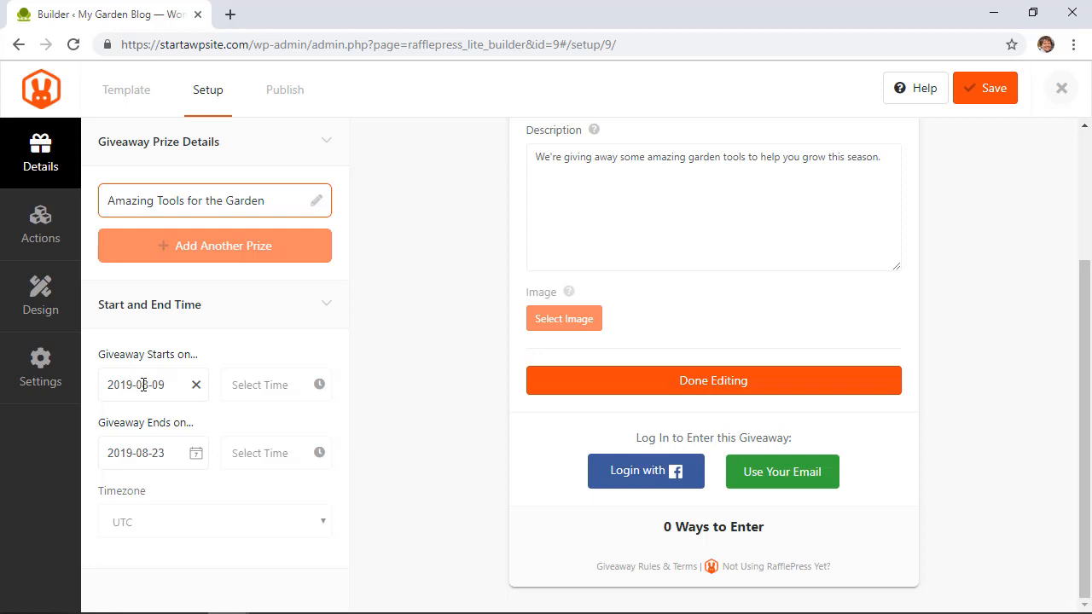
Set the giveaway to start Aug 7, 2019 and end Aug 16, 2019.
click(145, 384)
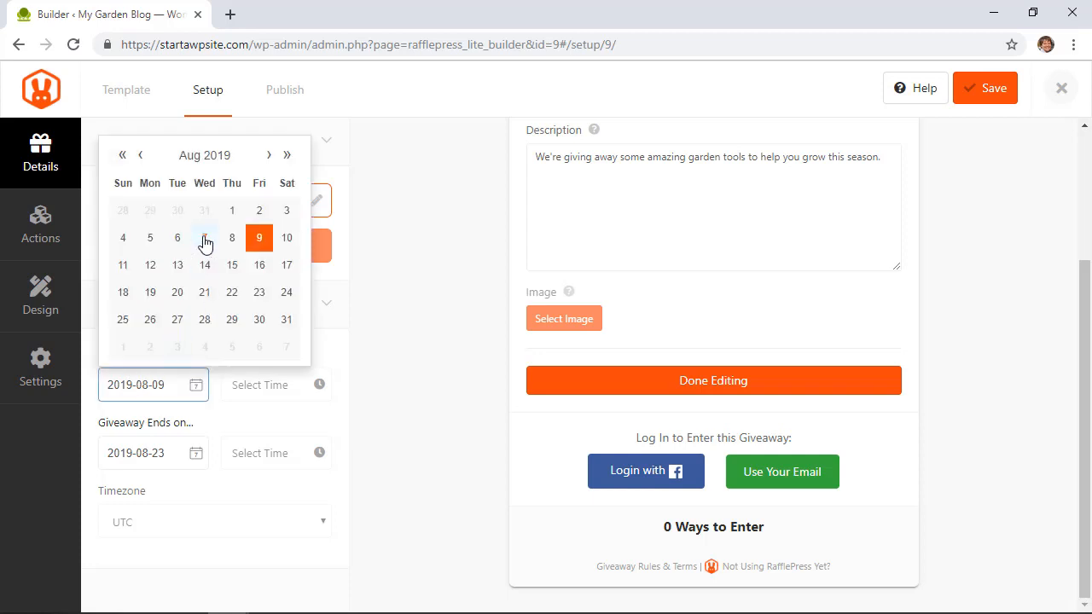
click(205, 237)
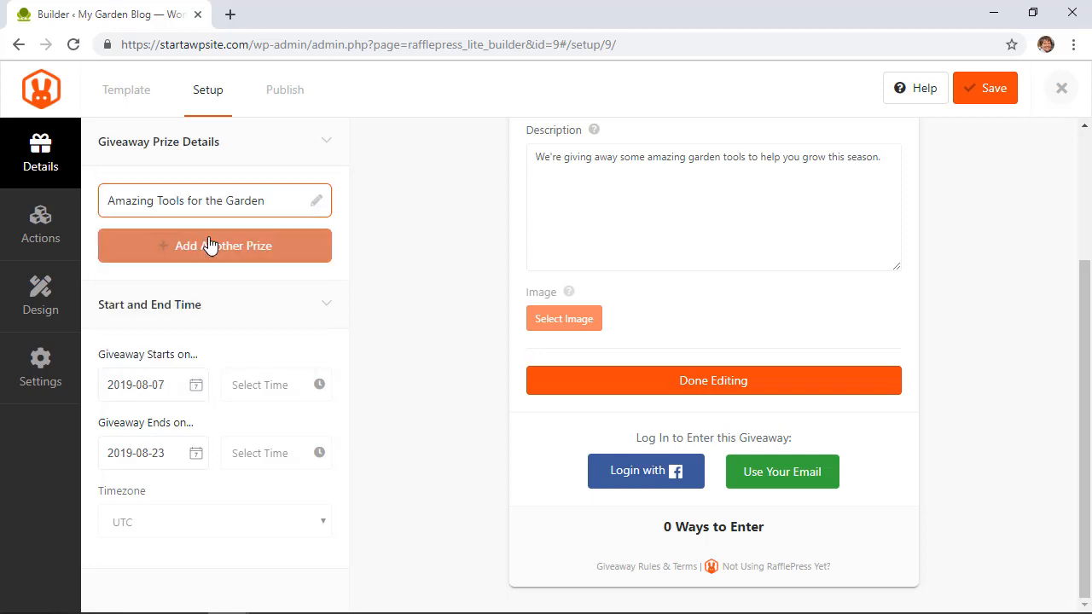
click(152, 454)
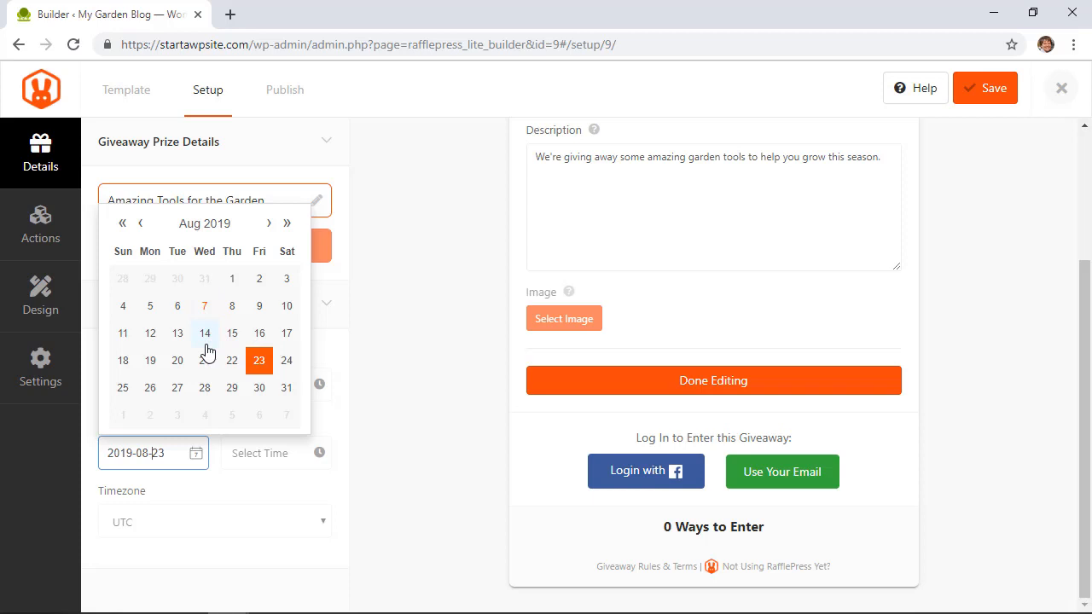
mouse_move(260, 333)
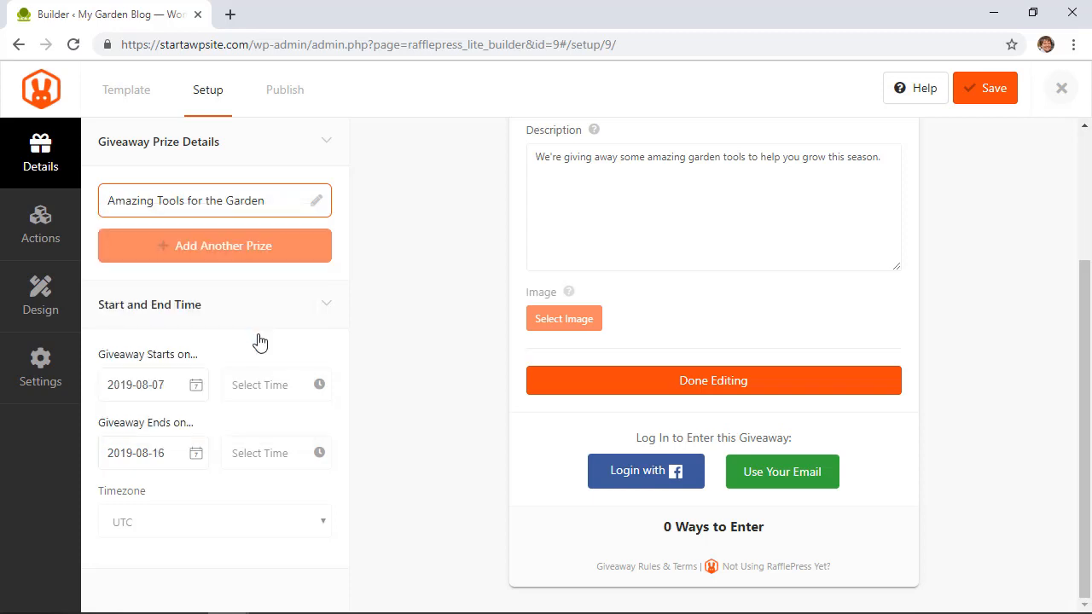
mouse_move(379, 427)
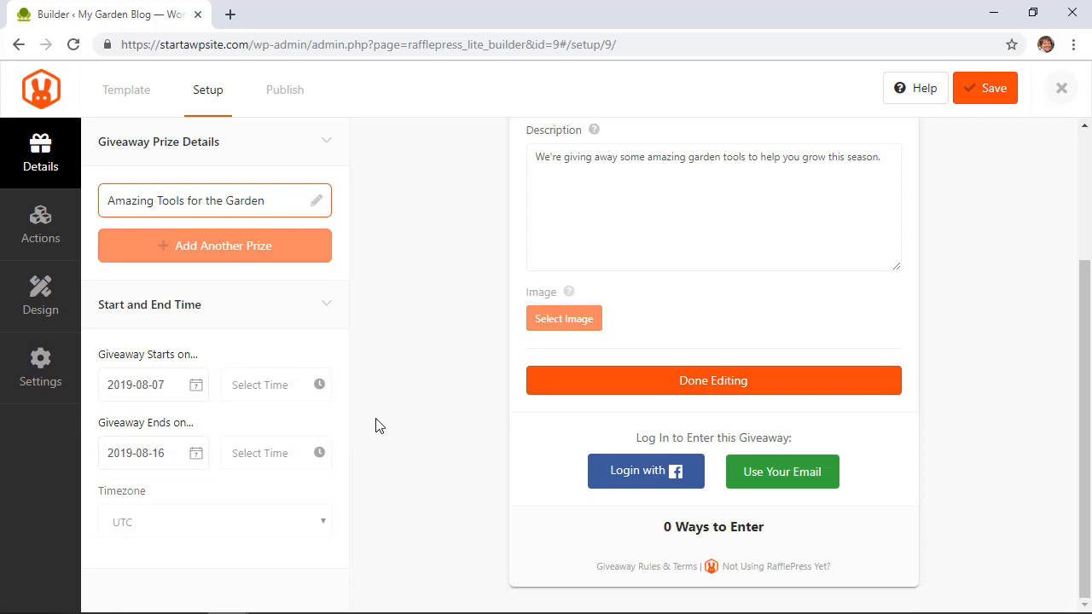
mouse_move(246, 459)
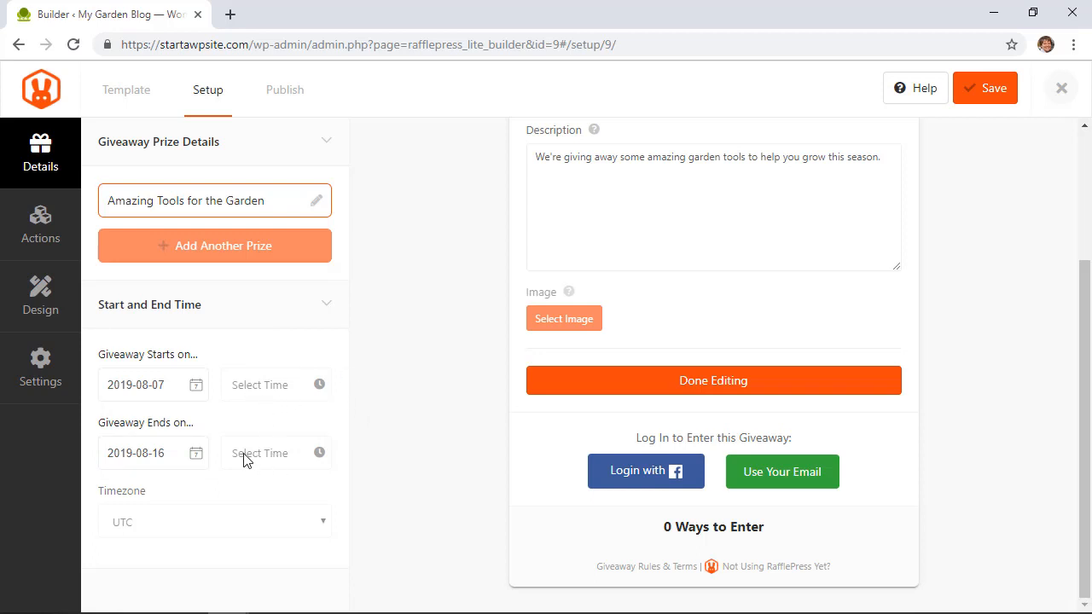
mouse_move(252, 399)
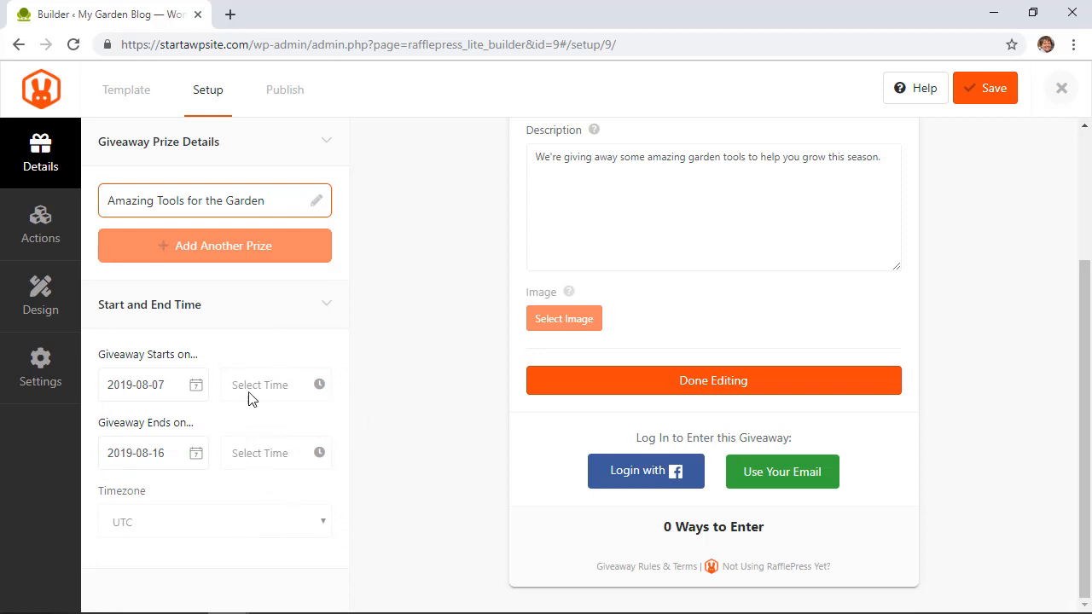
mouse_move(174, 525)
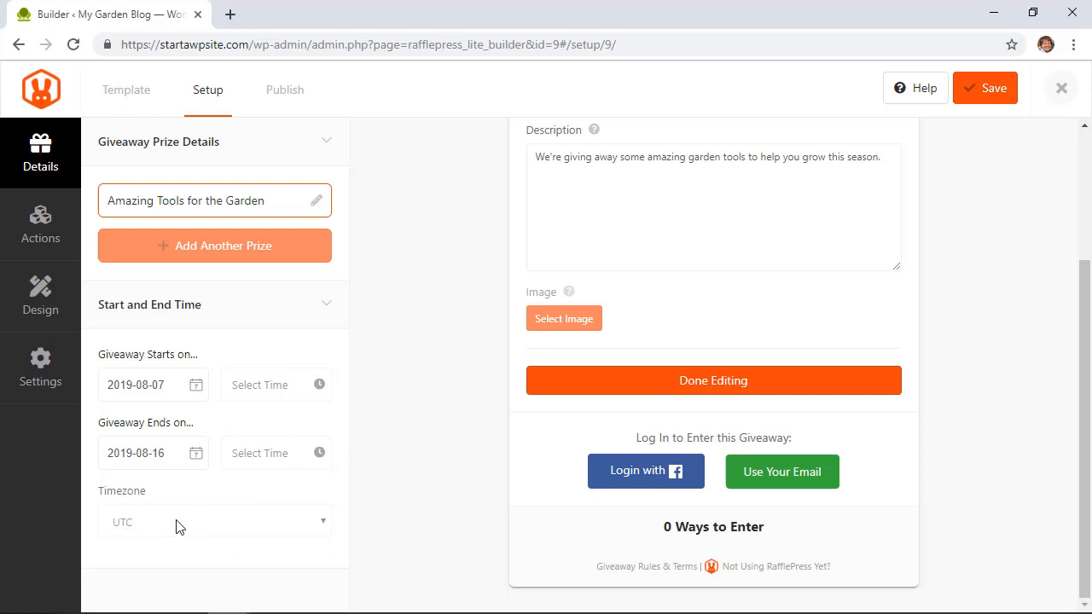
mouse_move(415, 470)
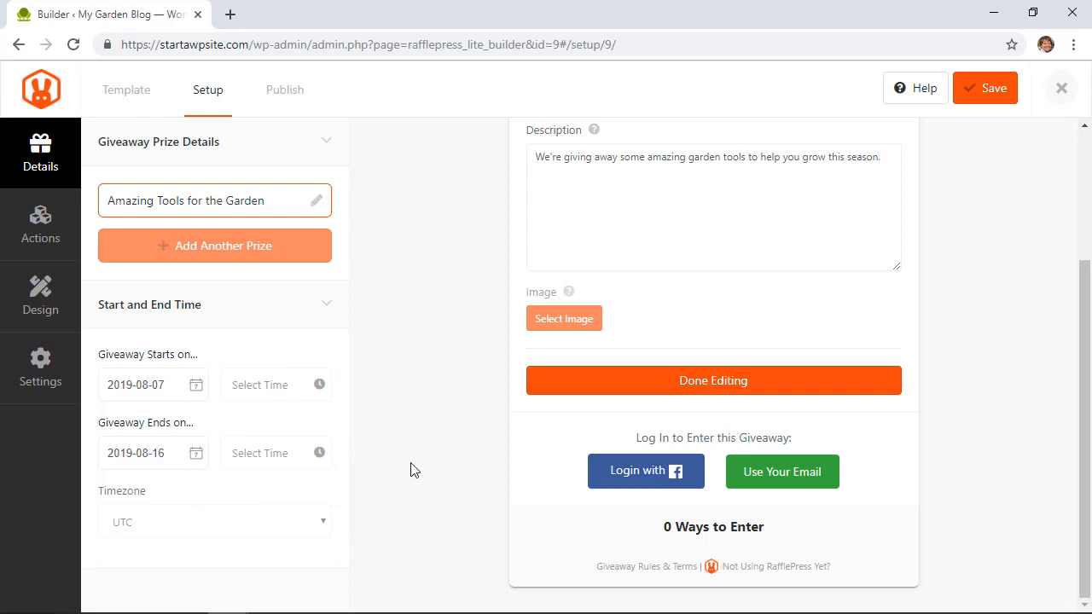
scroll(up, 3)
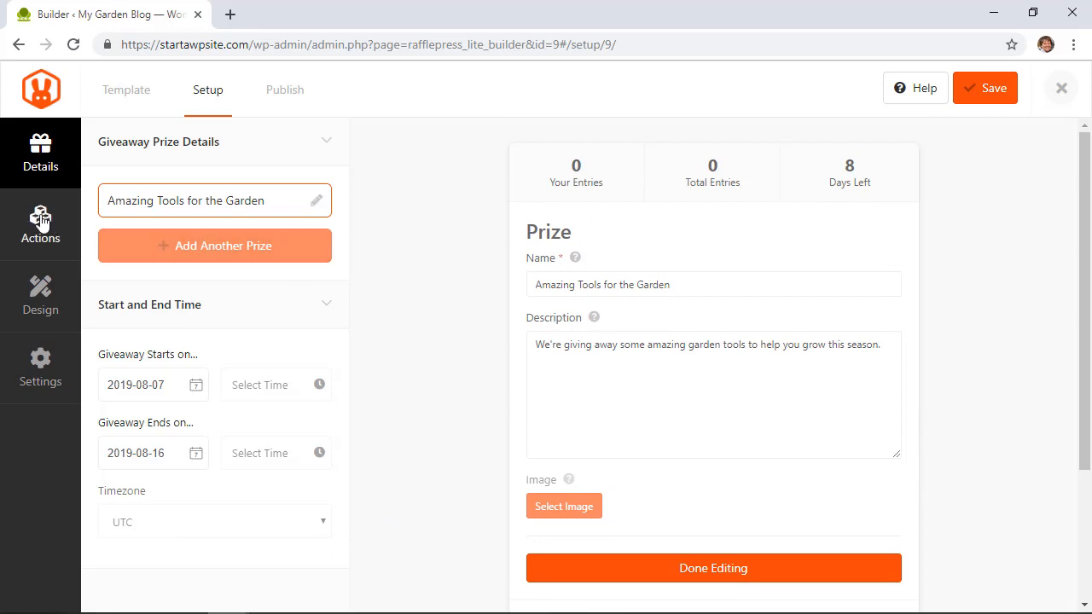
Add a Facebook visit entry action titled 'Visit our Facebook Page', dismissing the PRO mandatory-option notice.
click(41, 225)
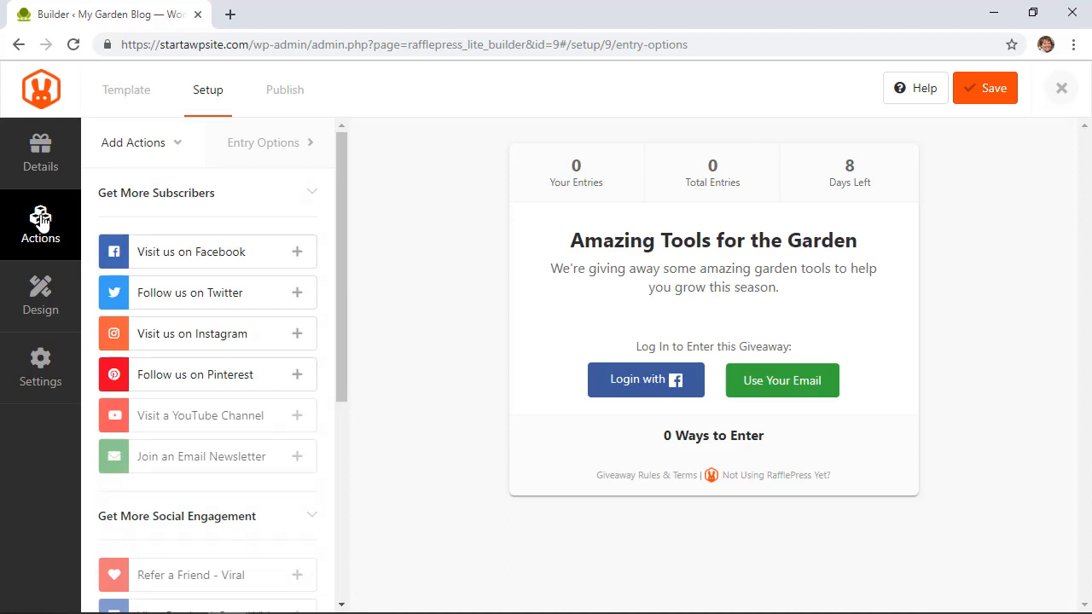
mouse_move(293, 254)
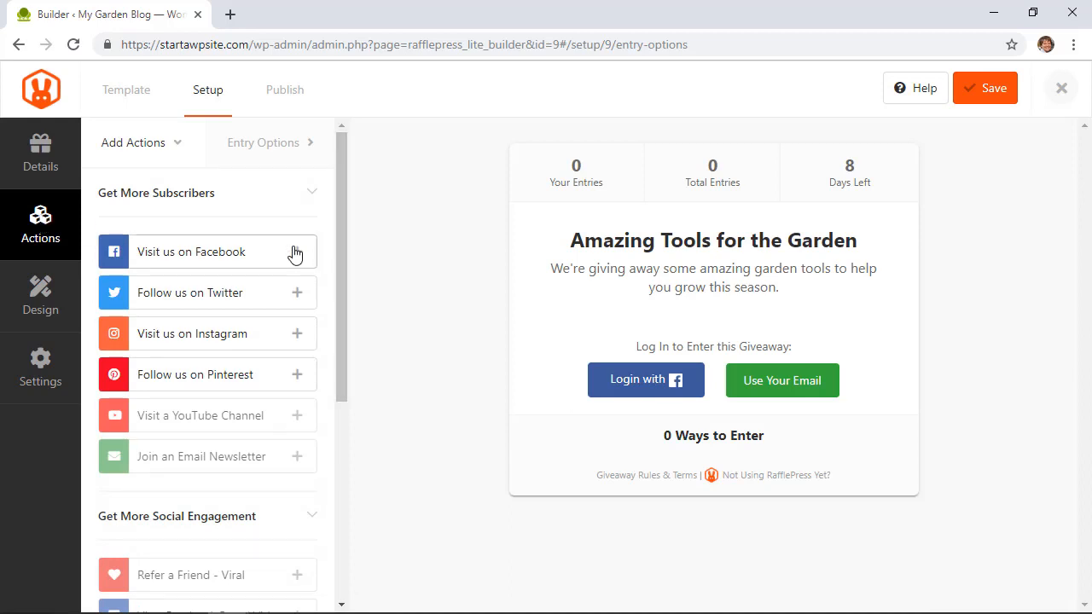
click(192, 252)
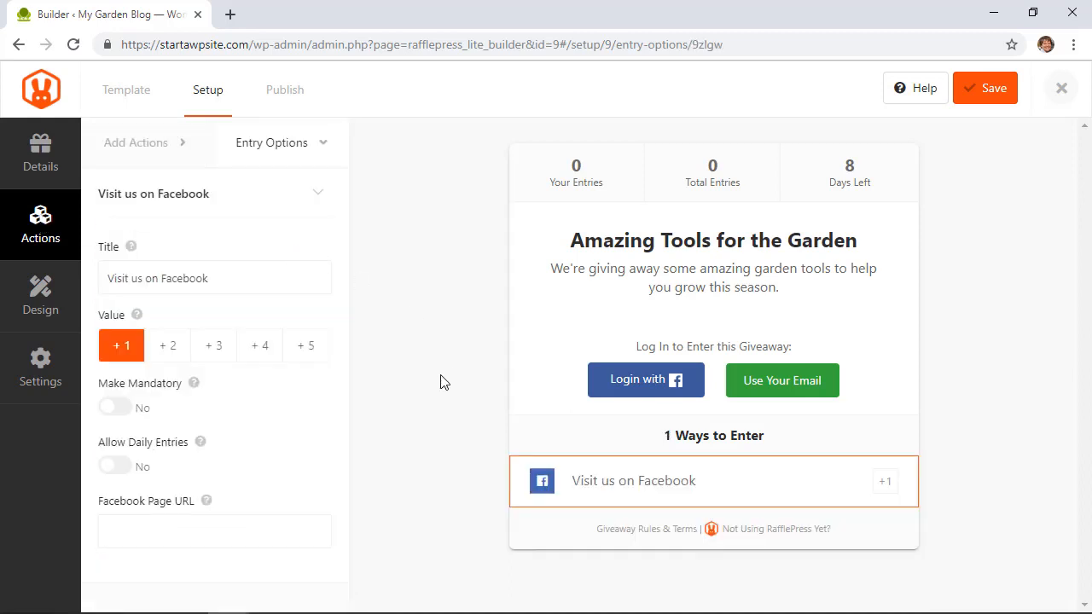
mouse_move(121, 345)
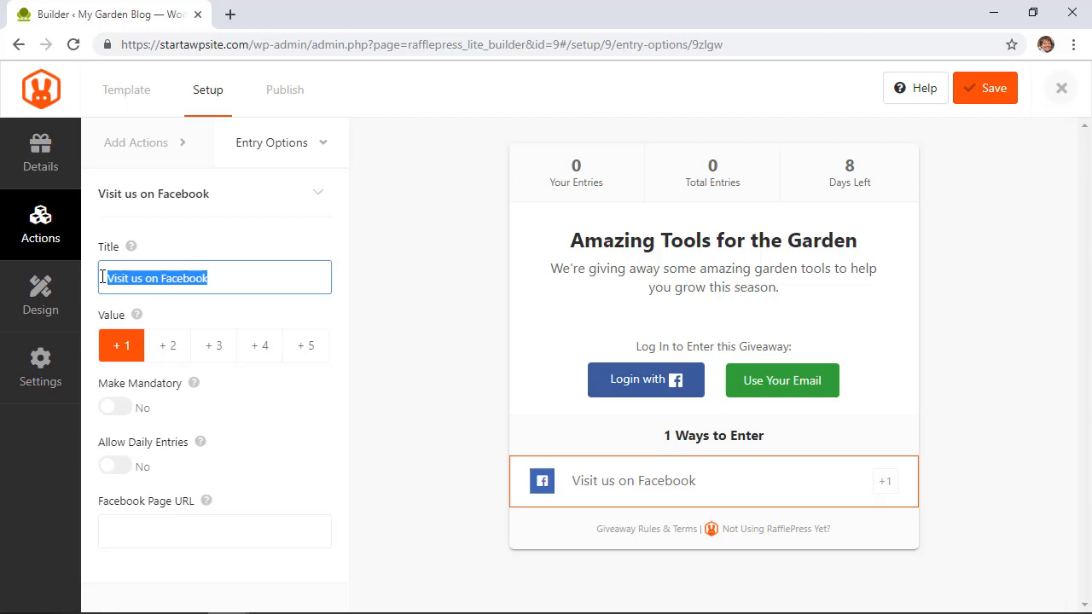
text(Visit our Faceb)
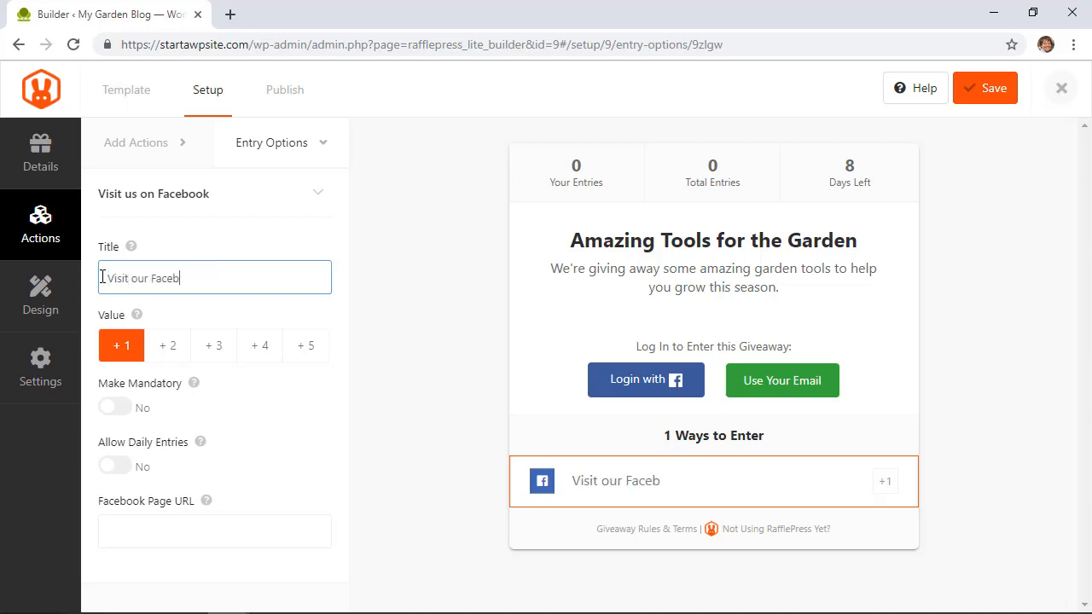
click(115, 406)
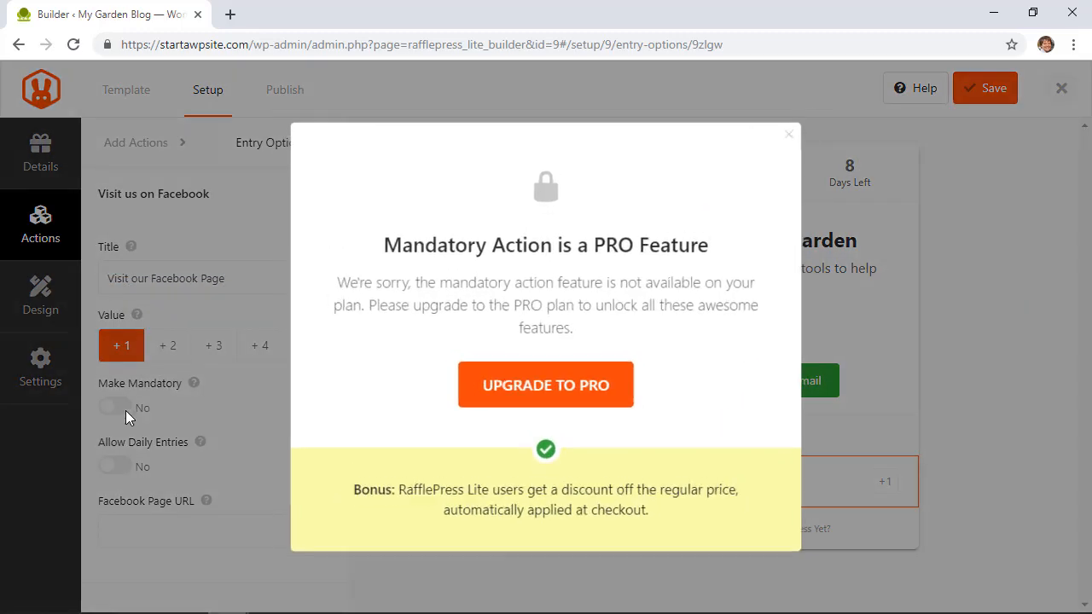
mouse_move(788, 134)
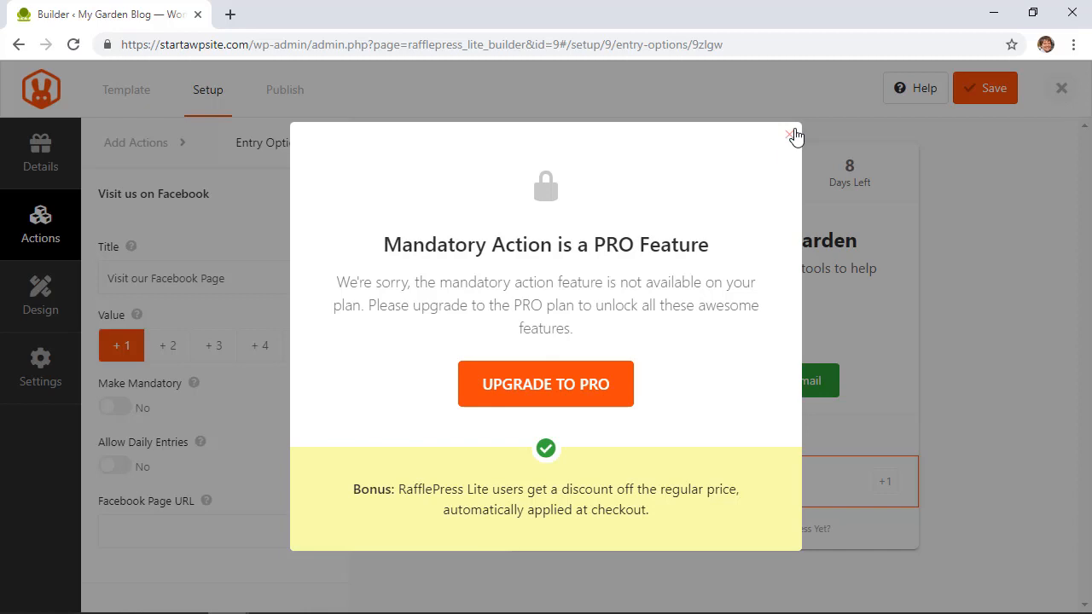
click(796, 136)
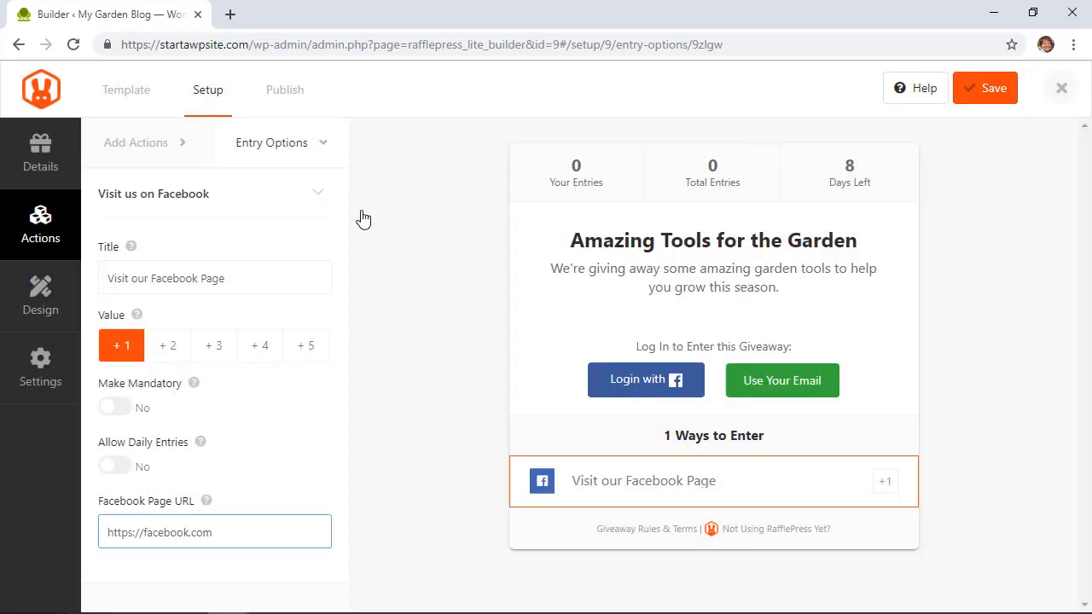
triple_click(215, 532)
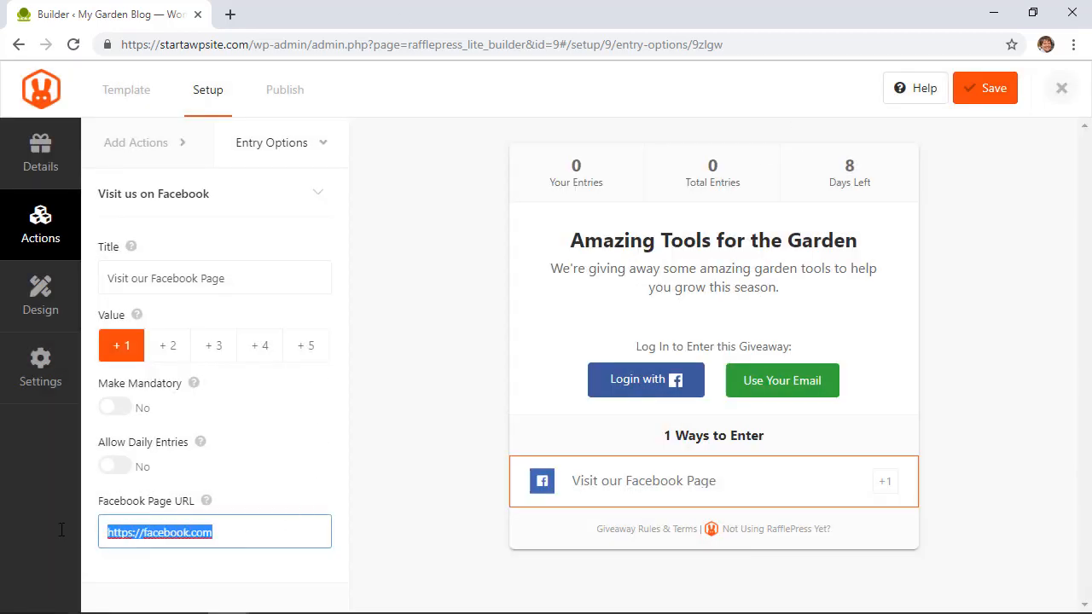
text(https://www.facebook.com/wpbeginner)
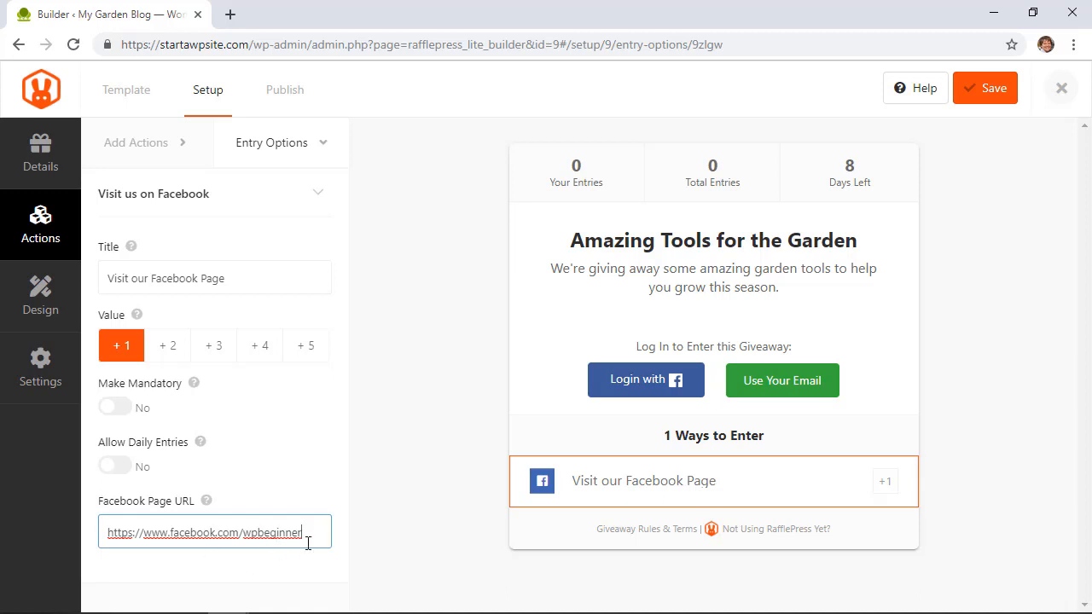
mouse_move(357, 543)
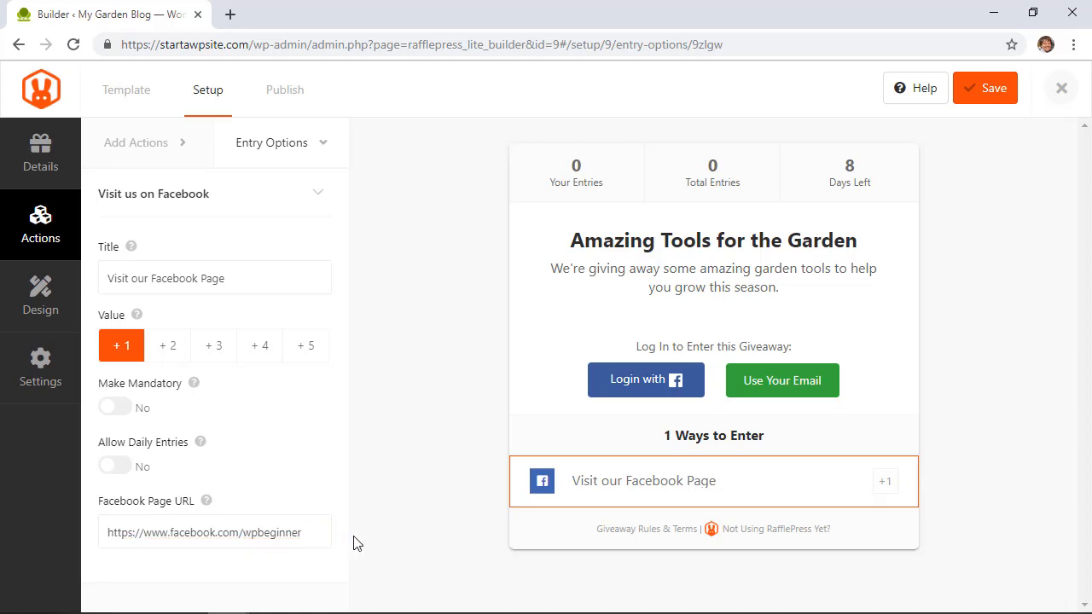
click(133, 144)
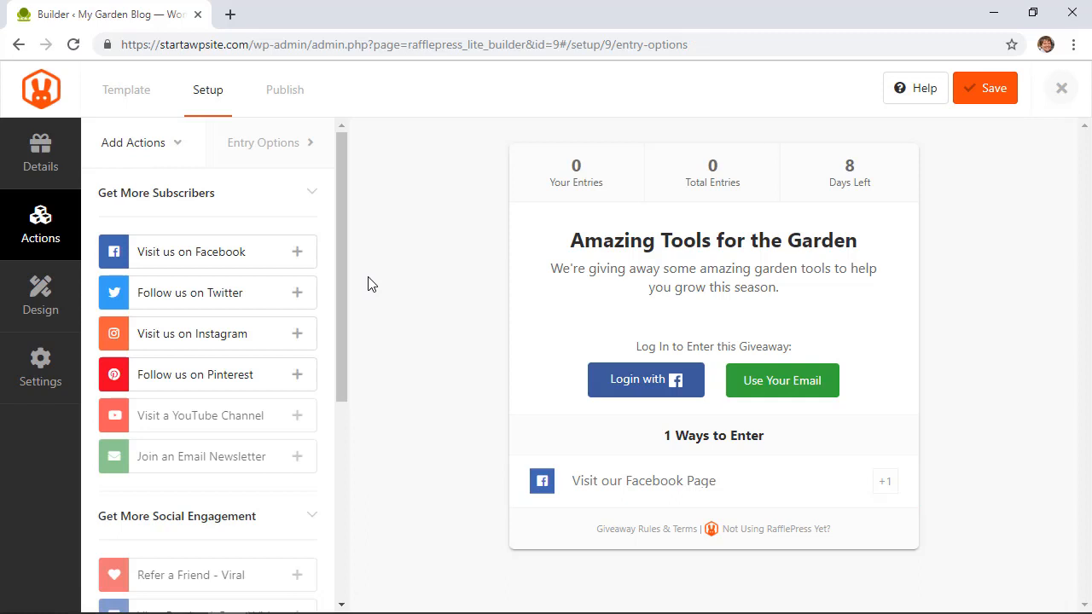
Add a Twitter follow action for wpbeginner and an Instagram action at instagram.com/wpbeginner/.
click(297, 292)
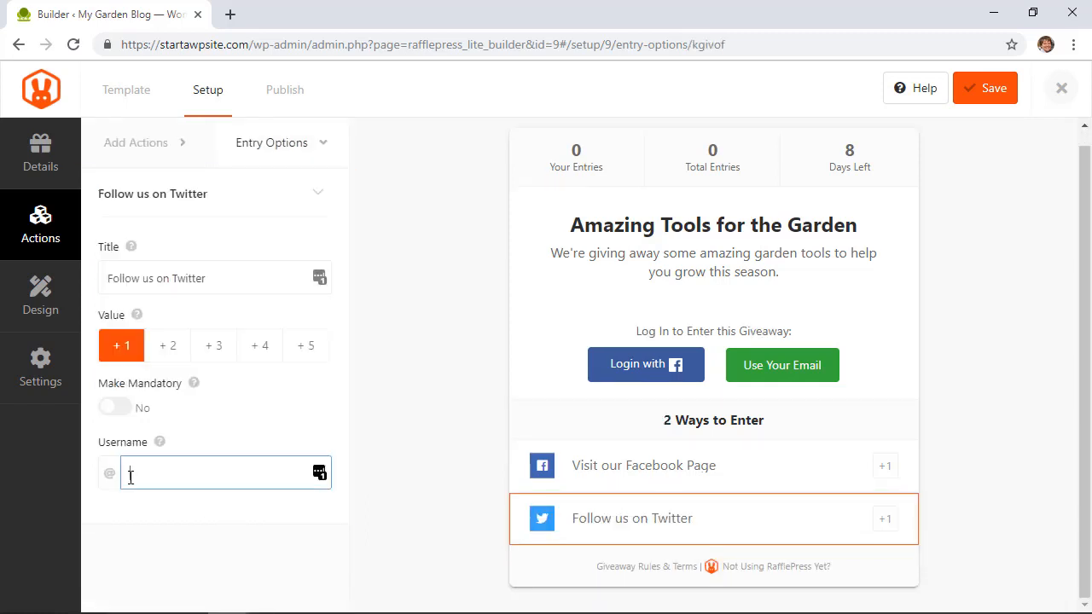
text(wpbeginner)
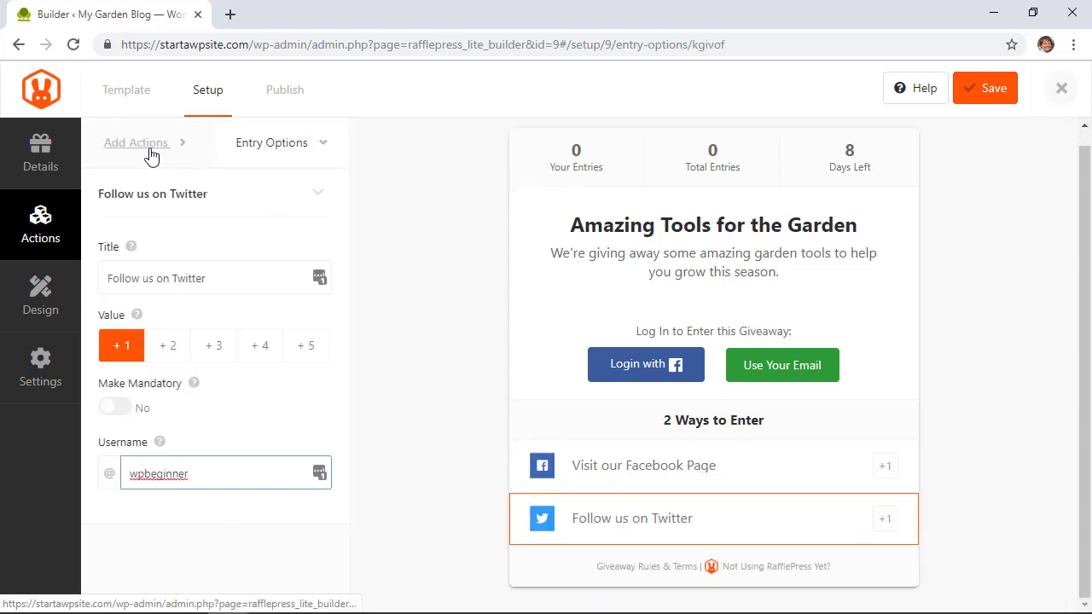
click(137, 144)
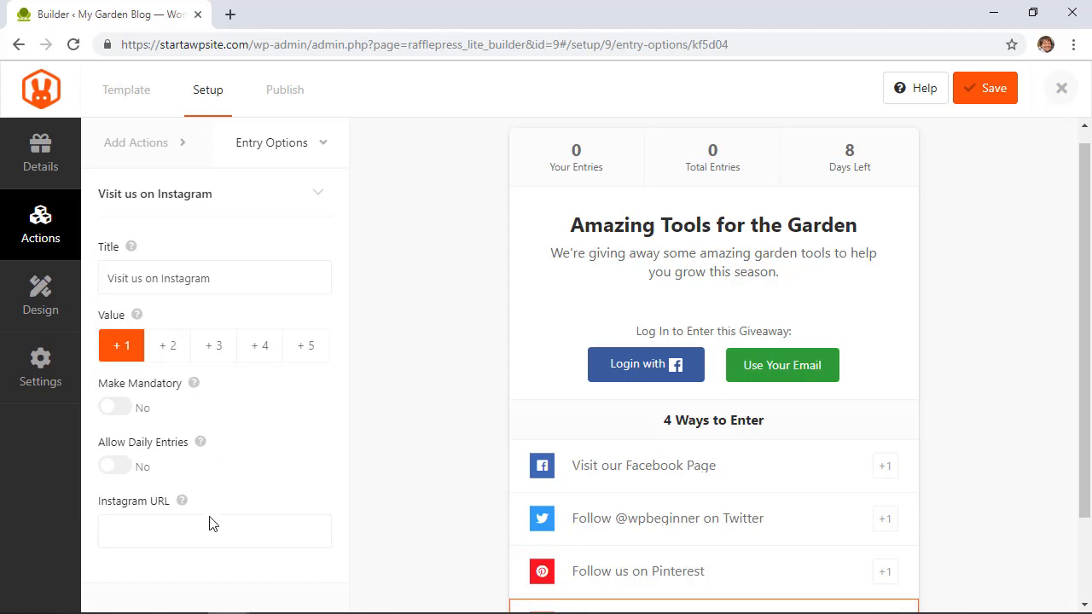
text(https://www.instagram.com/wpbeginner/)
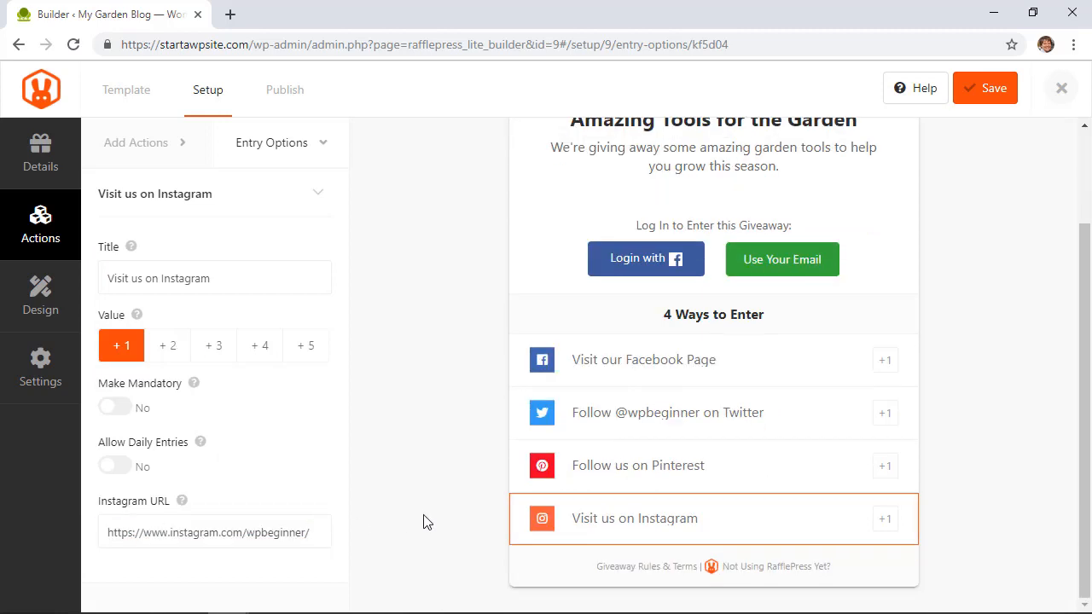
click(639, 465)
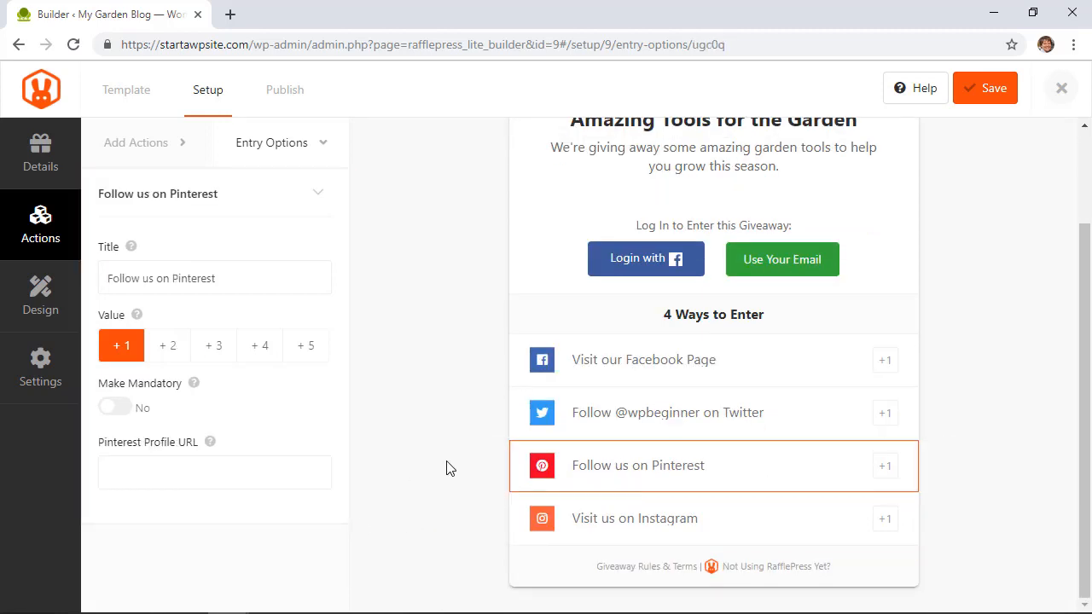
text(https://www.pinterest.com/wpbeginner/)
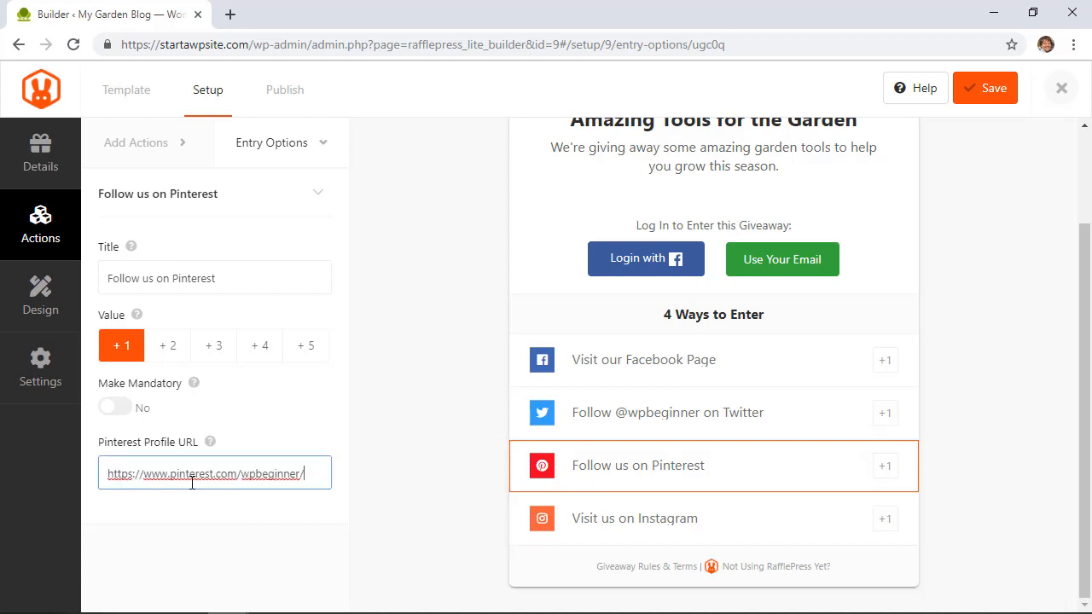
scroll(up, 3)
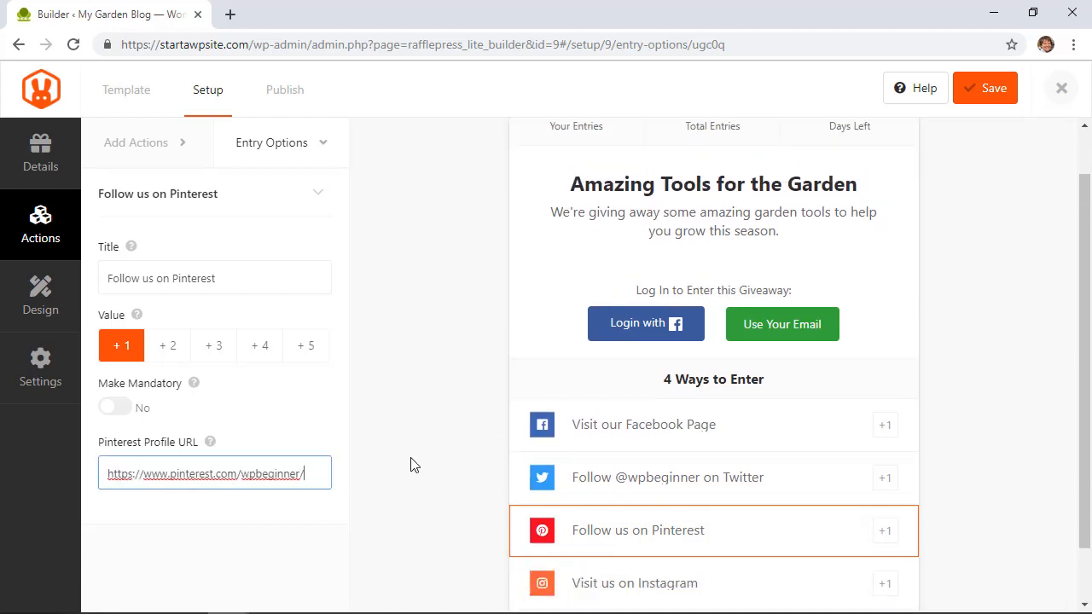
scroll(down, 3)
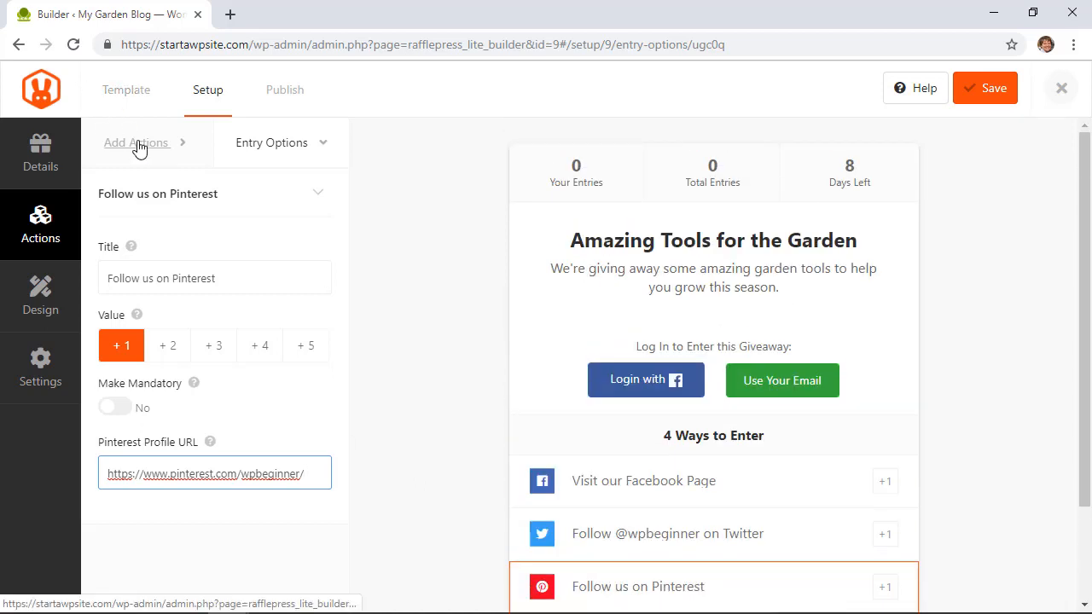
Add a Visit a Page entry action, then delete it so four ways to enter remain.
click(137, 143)
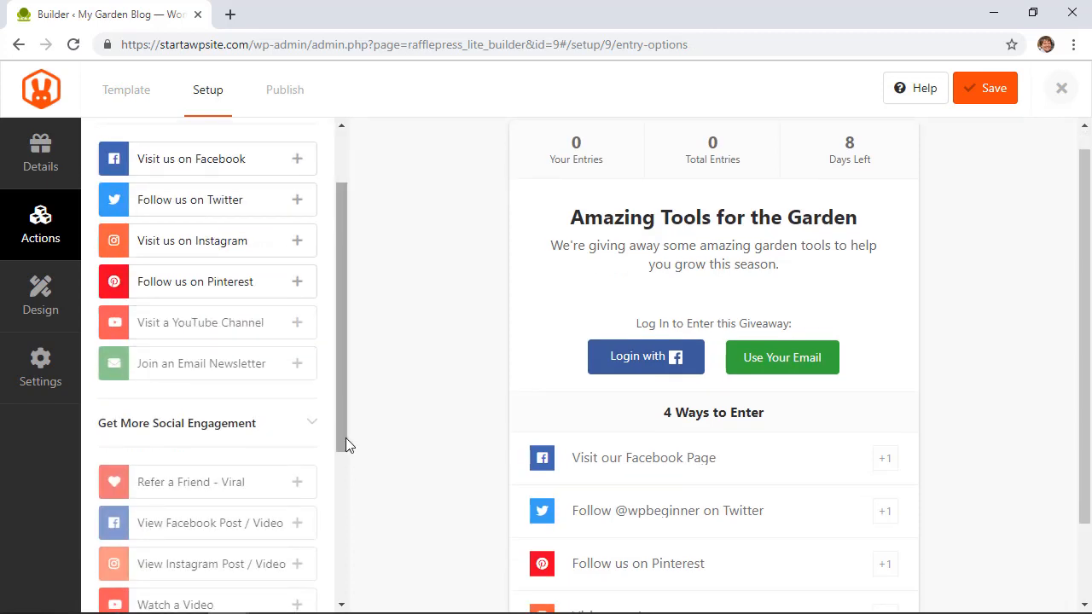
scroll(down, 3)
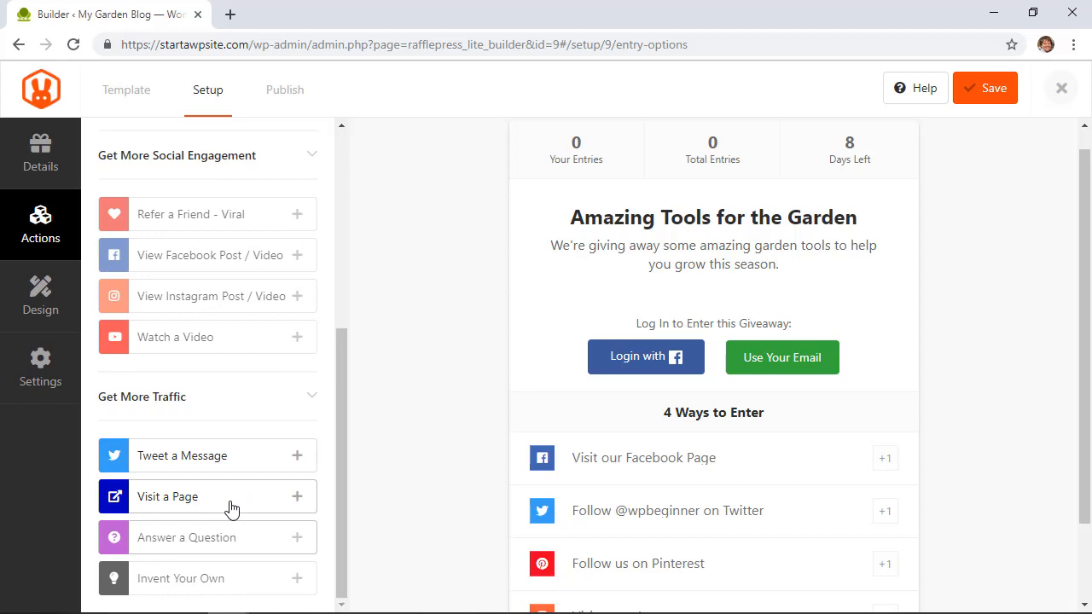
click(297, 497)
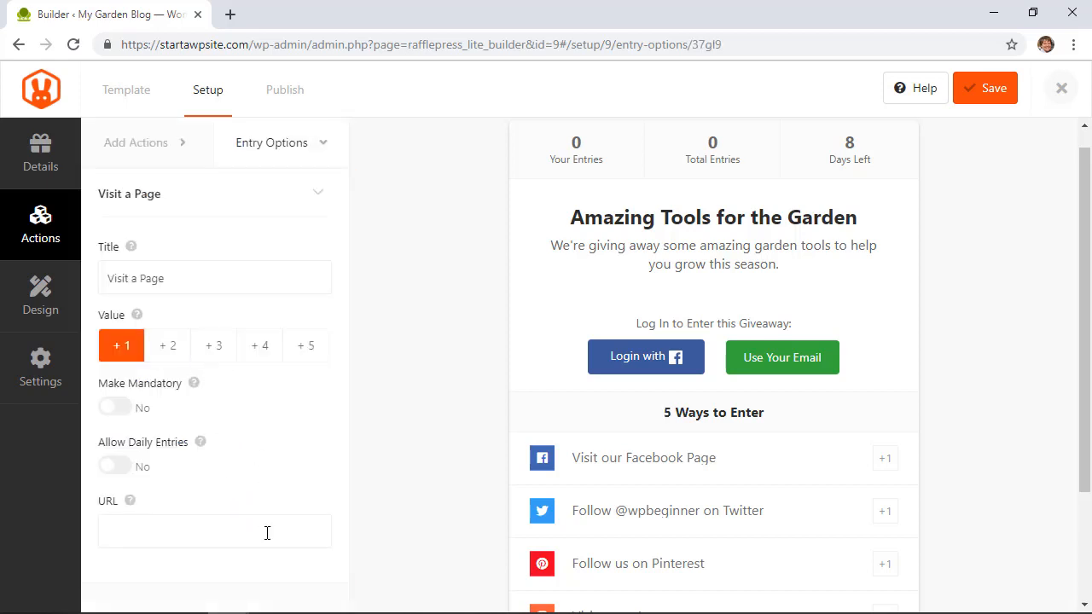
scroll(down, 3)
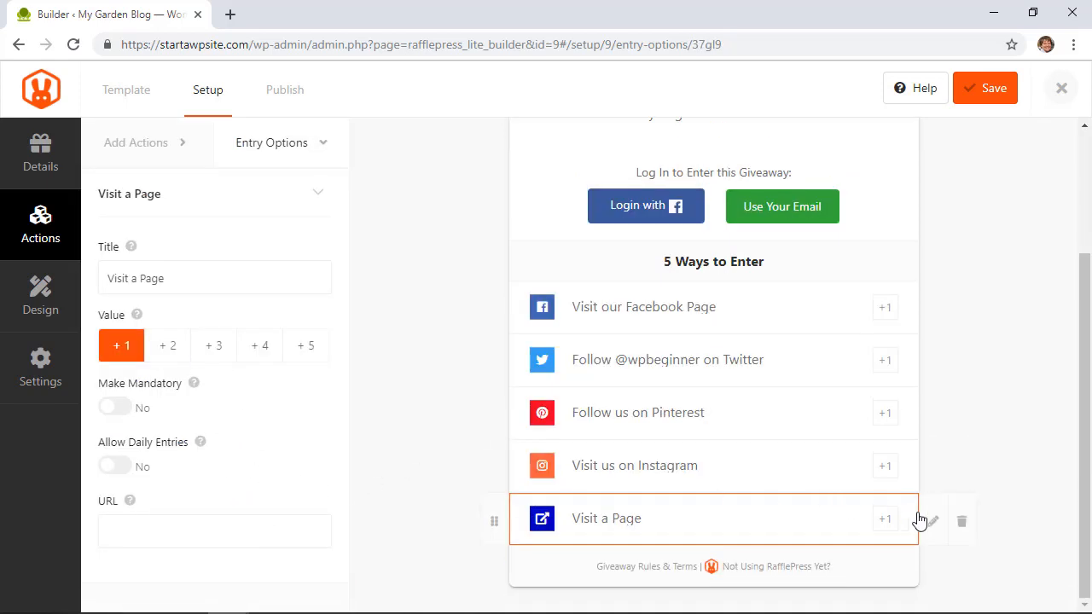
mouse_move(963, 525)
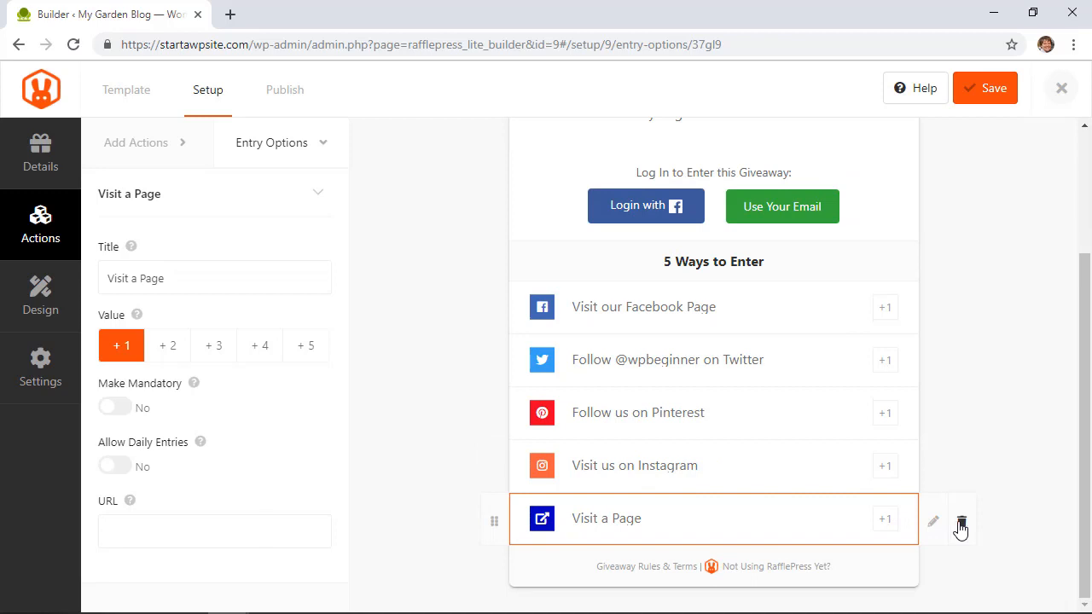
click(961, 522)
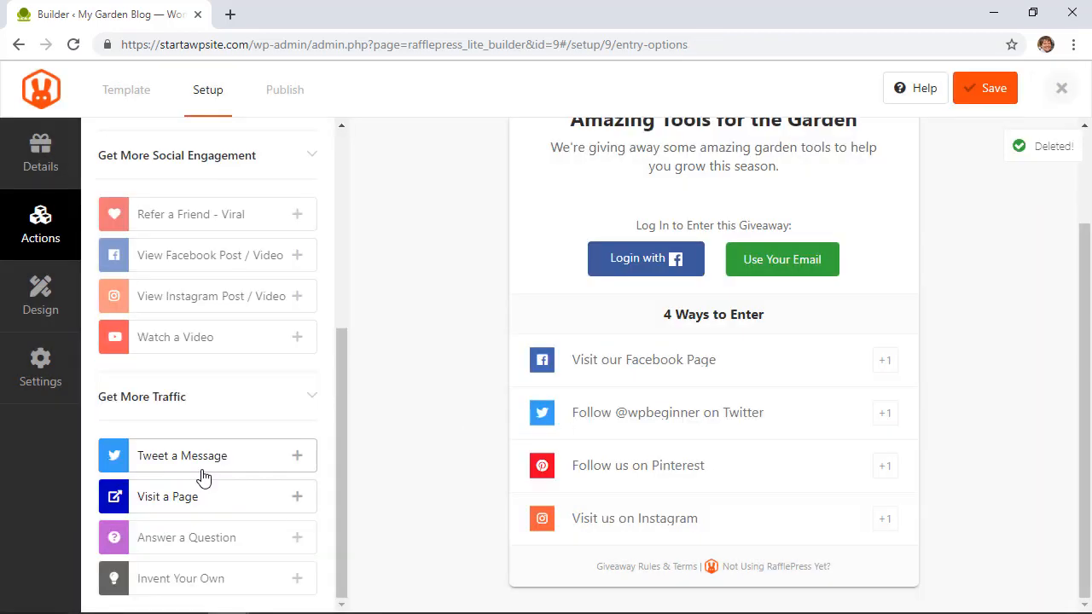
mouse_move(433, 475)
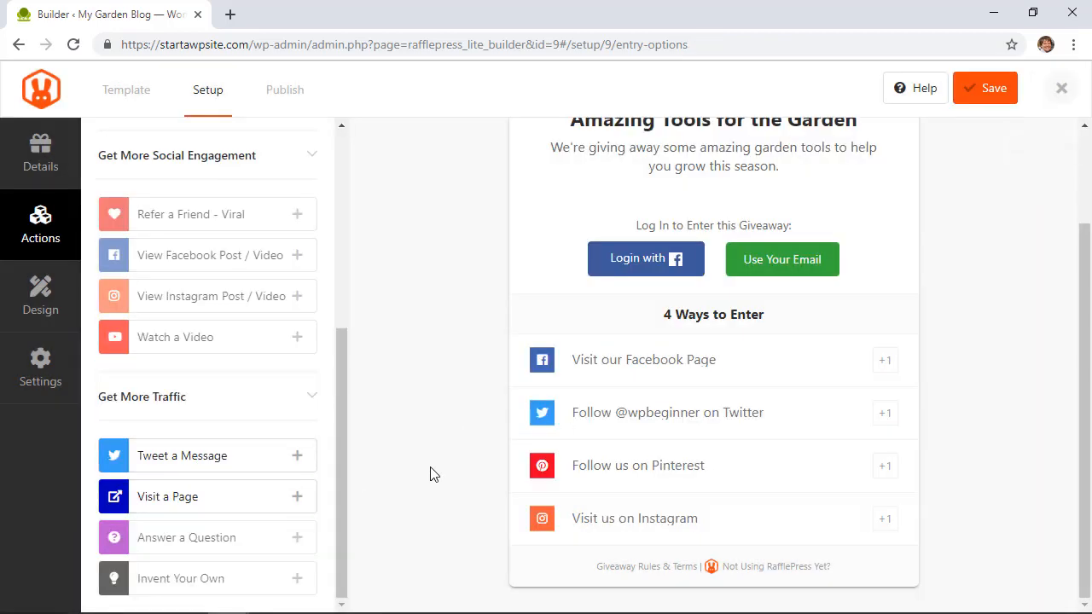
mouse_move(376, 379)
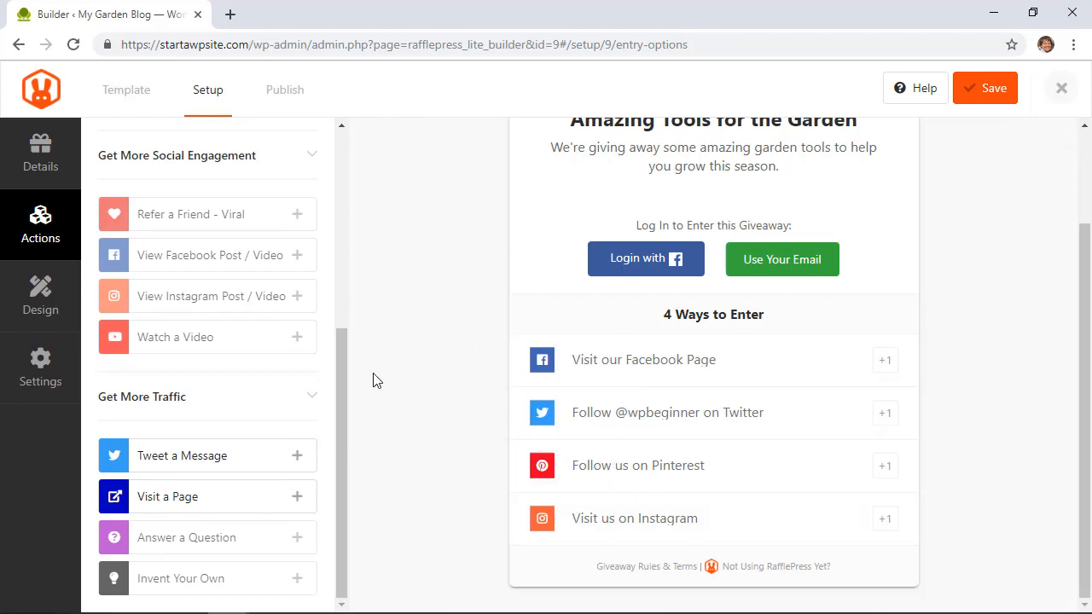
scroll(up, 3)
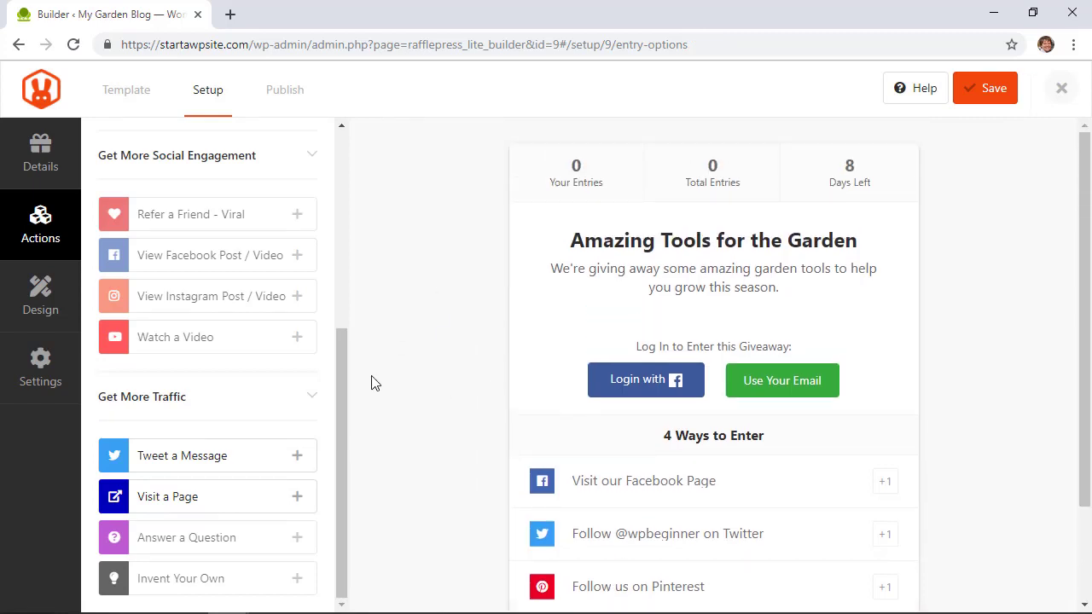
mouse_move(41, 293)
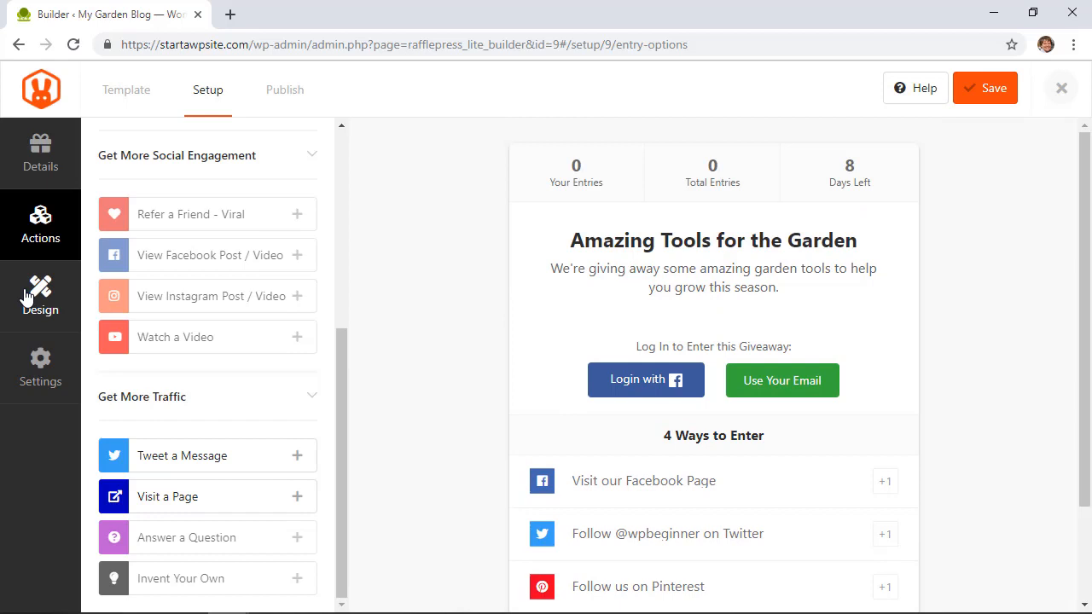
Show the giveaway's Design options for layout, fonts and button colour.
click(41, 297)
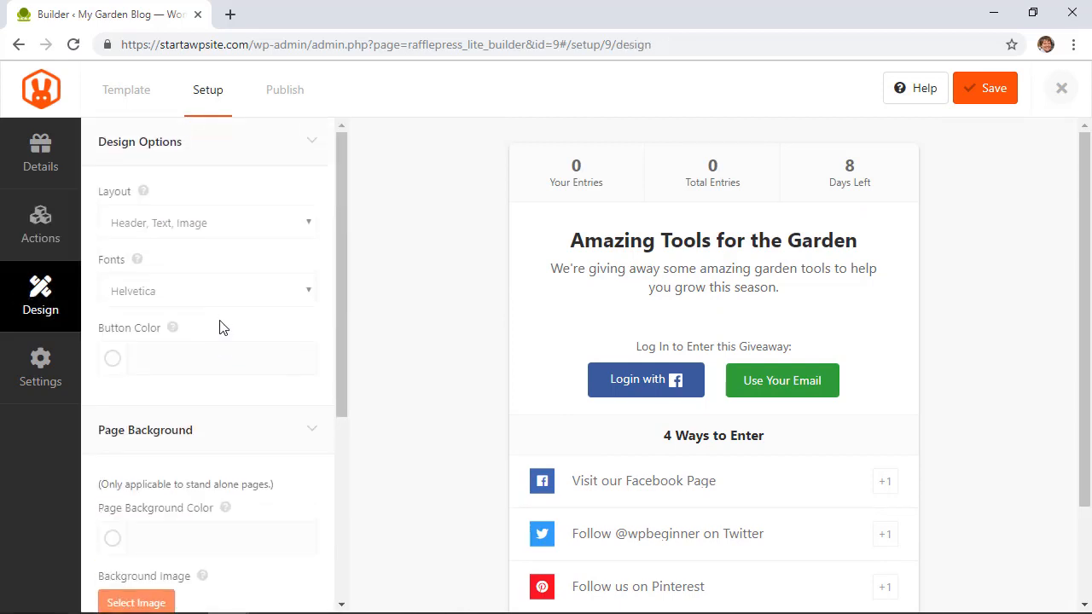
mouse_move(99, 239)
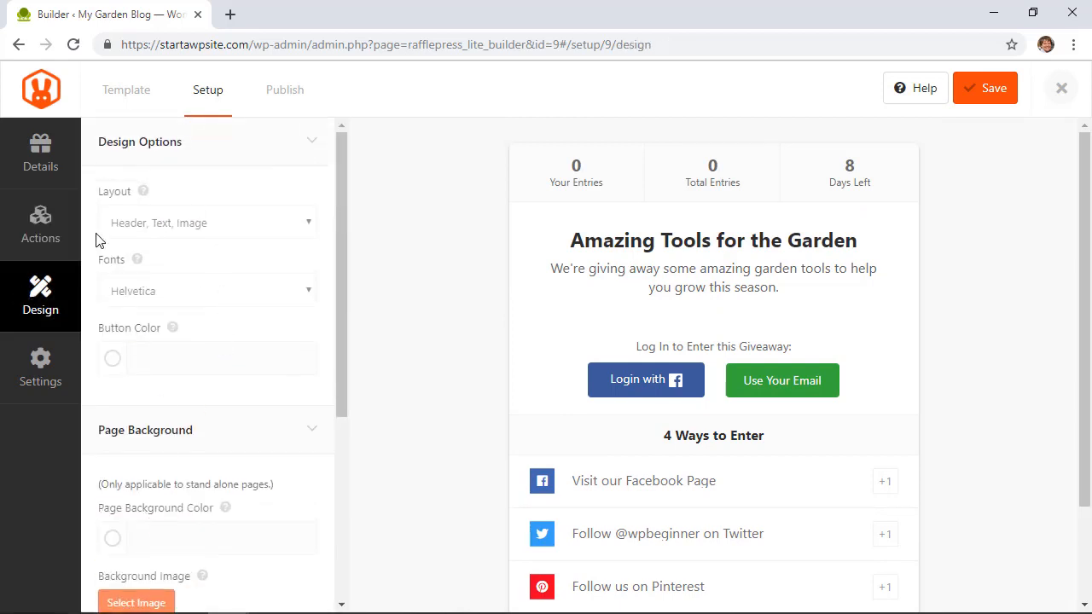
mouse_move(236, 338)
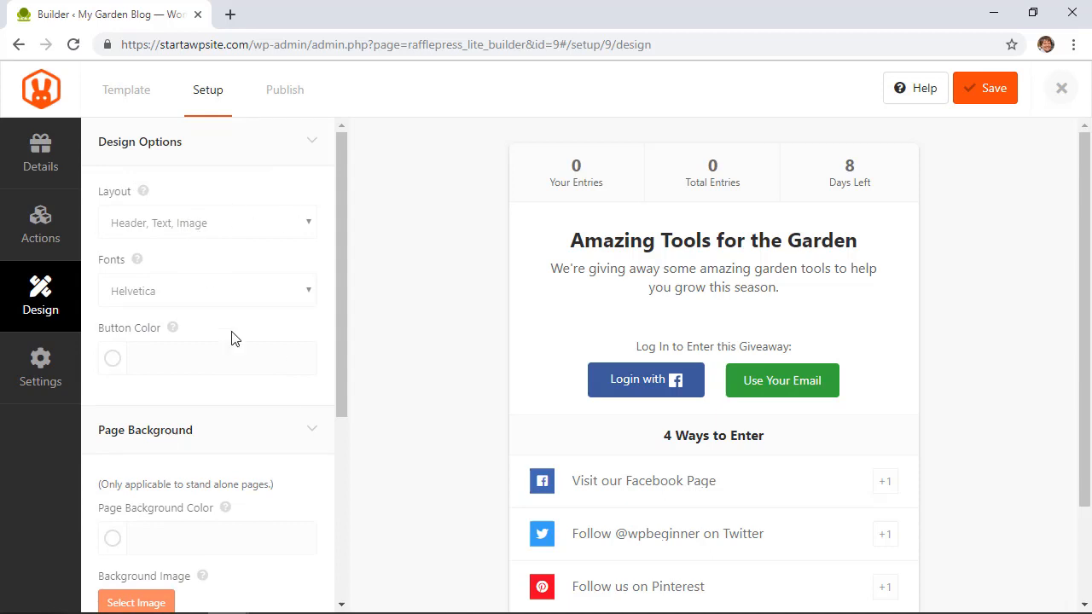
mouse_move(282, 492)
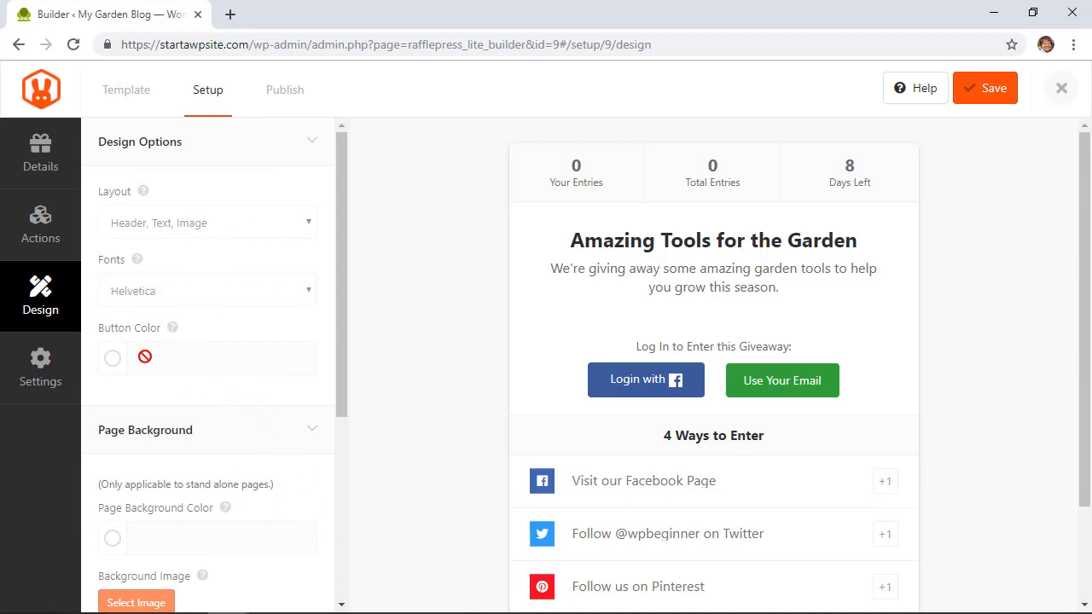
In General settings, limit sign-ups to 3 per IP address and show the RafflePress link.
click(41, 367)
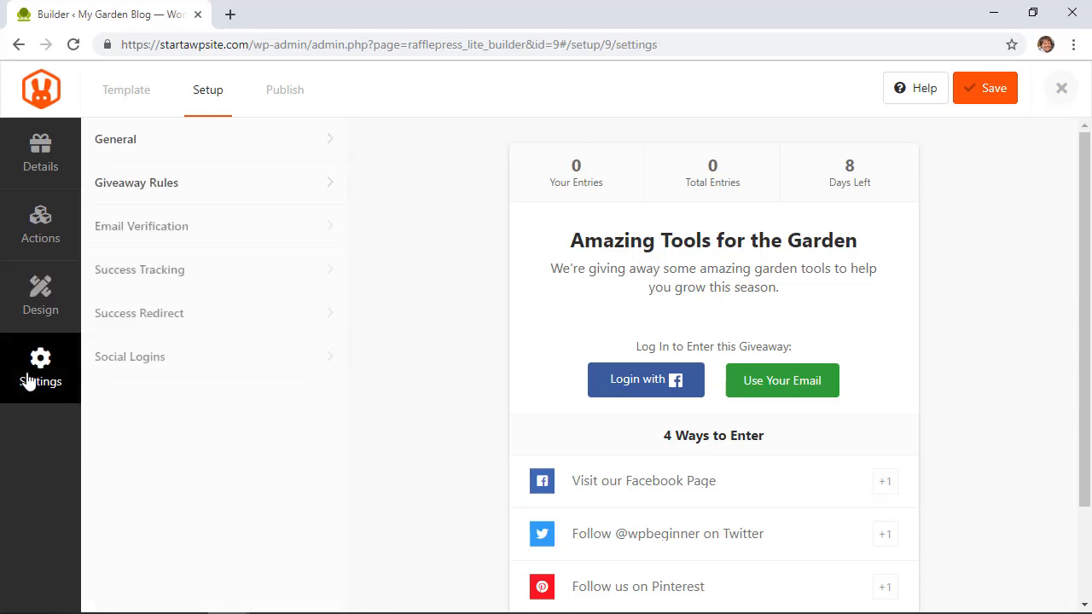
mouse_move(239, 145)
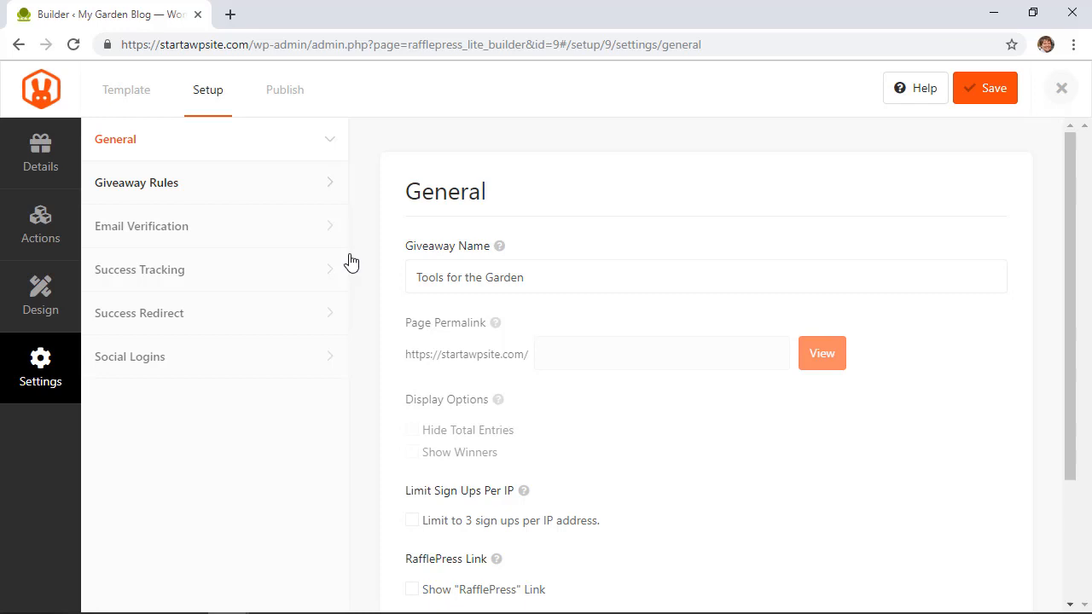
scroll(down, 3)
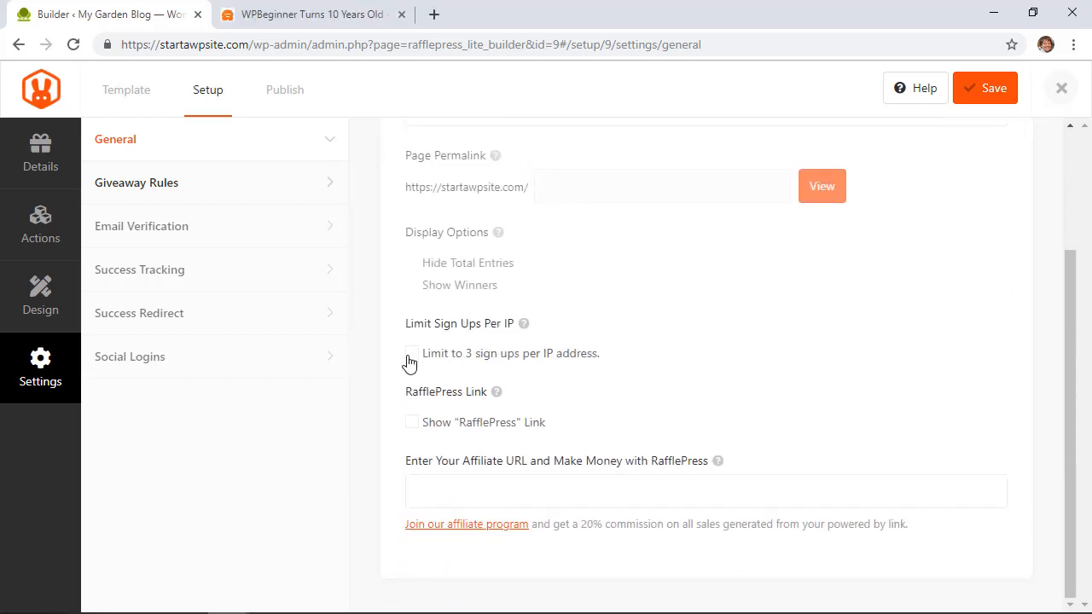
click(413, 353)
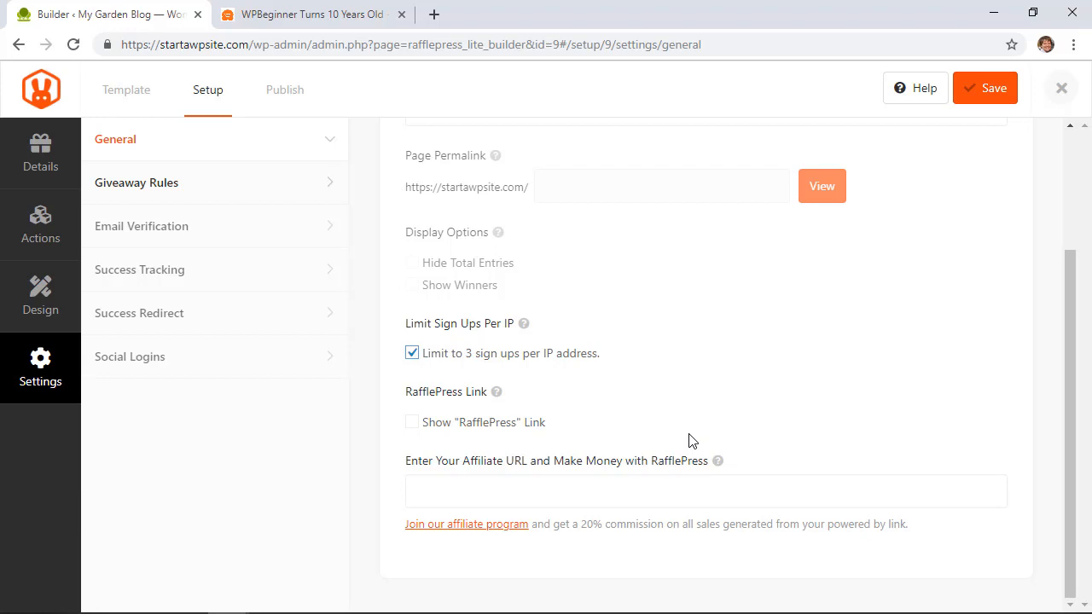
mouse_move(676, 529)
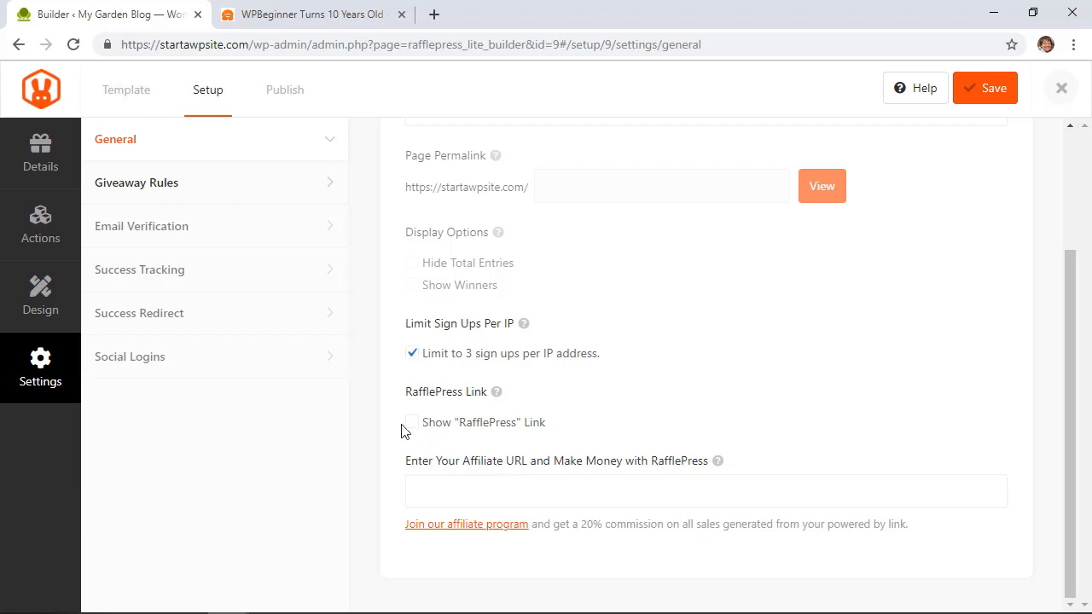
click(413, 422)
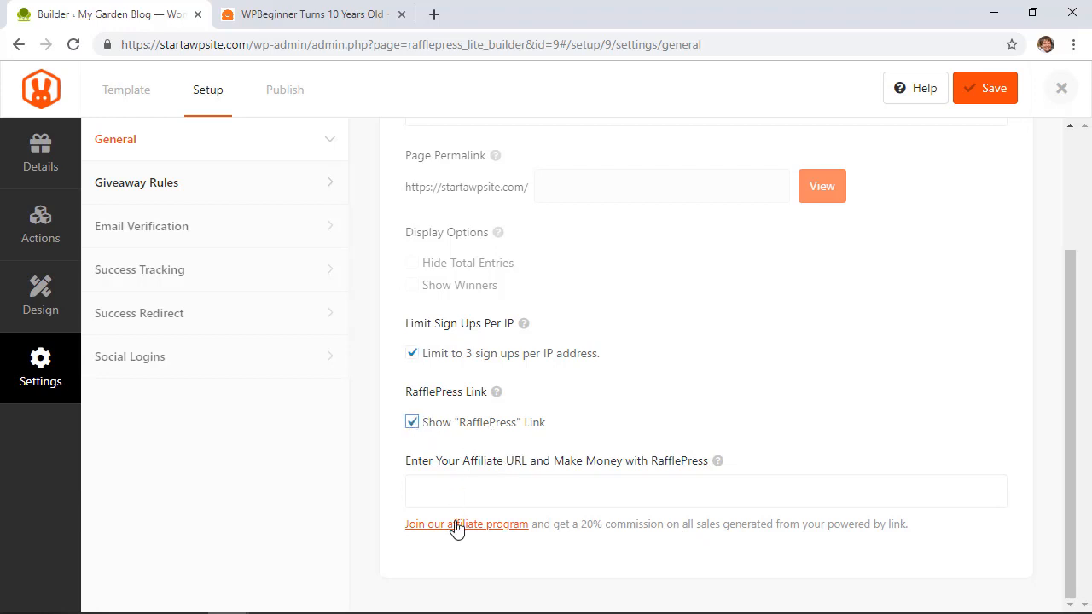
click(707, 492)
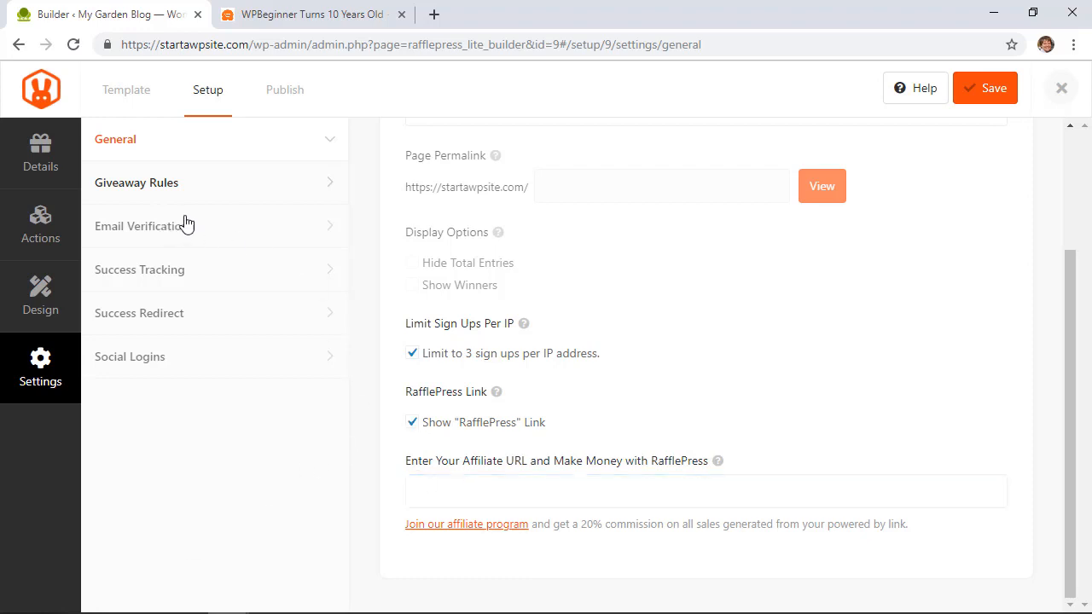
mouse_move(195, 319)
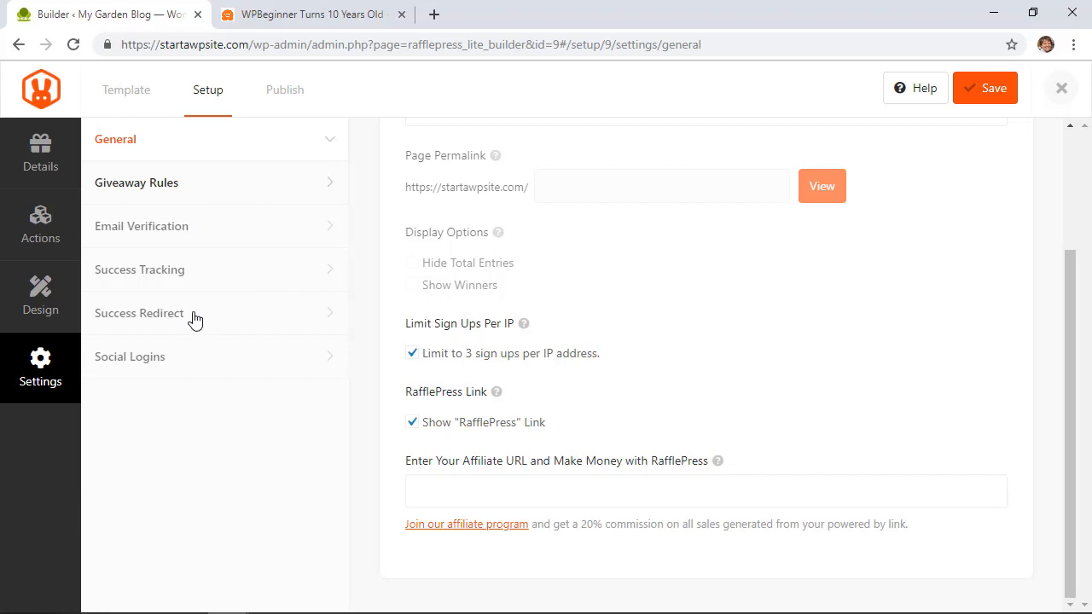
mouse_move(179, 362)
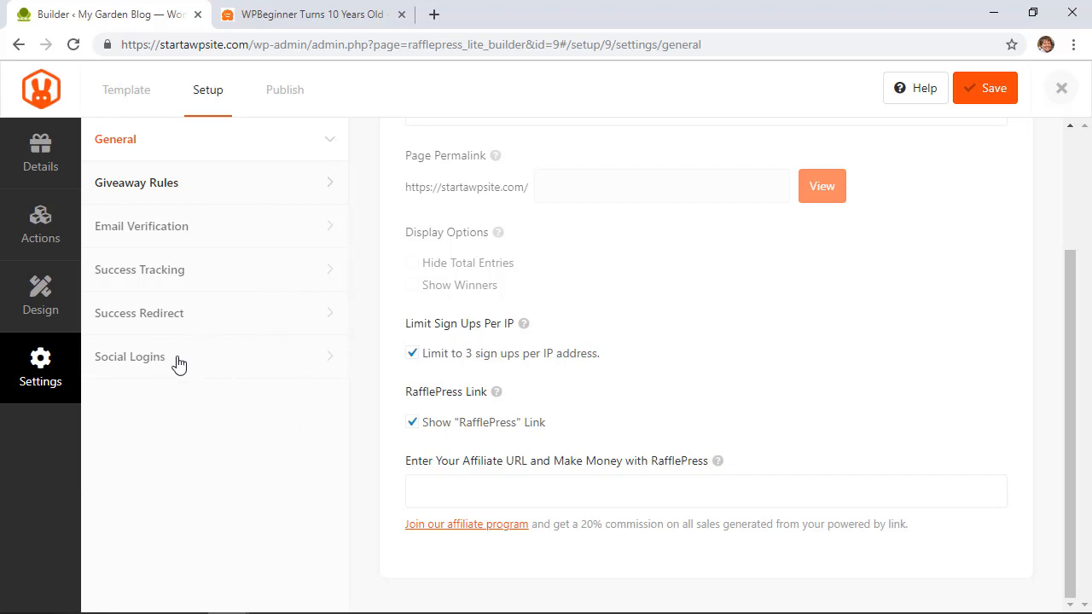
mouse_move(188, 357)
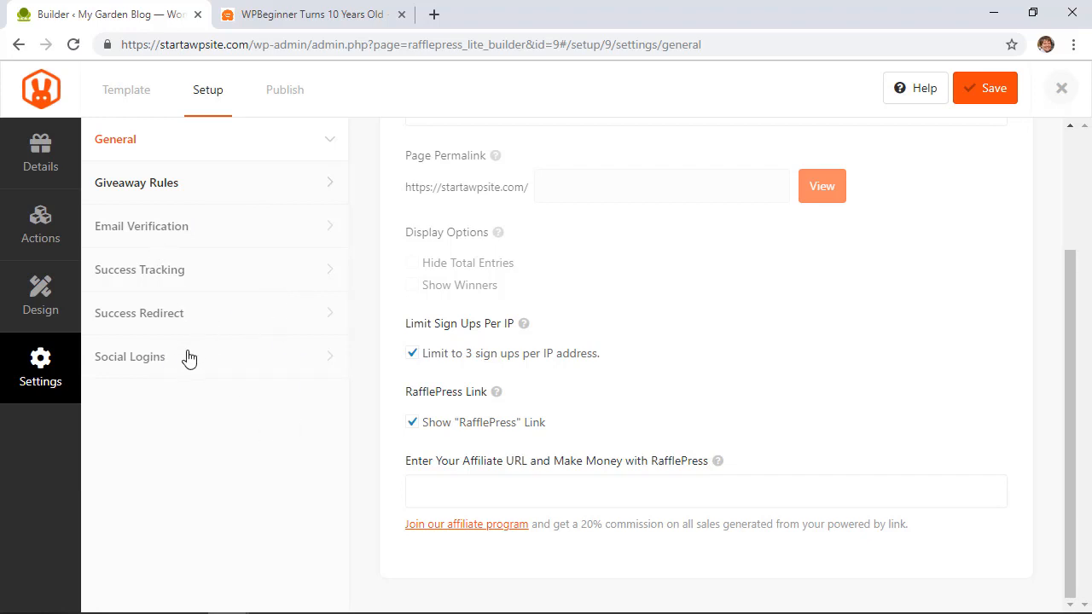
click(130, 357)
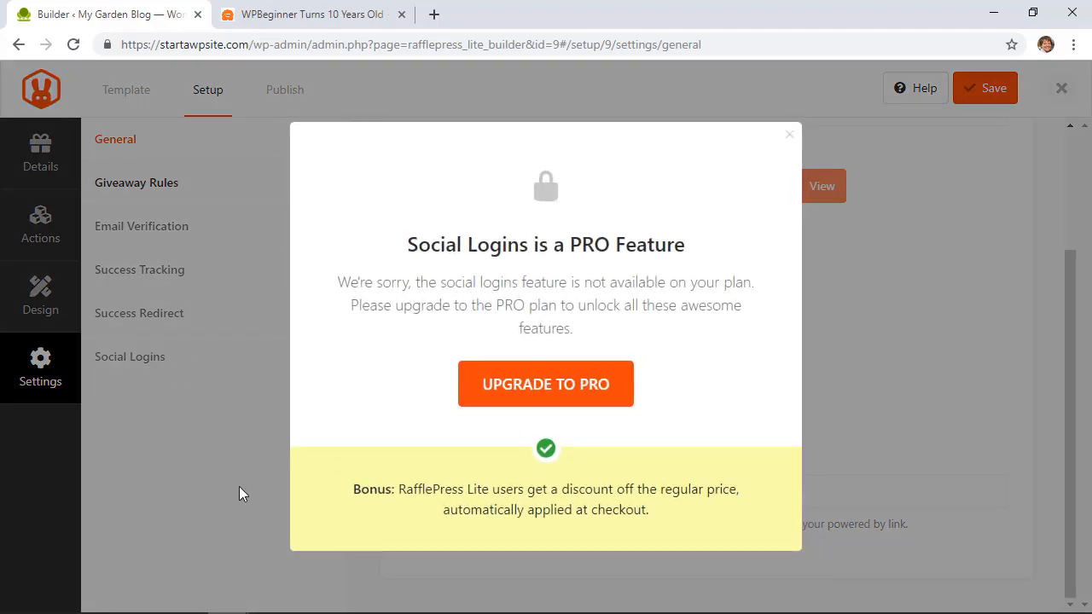
click(789, 135)
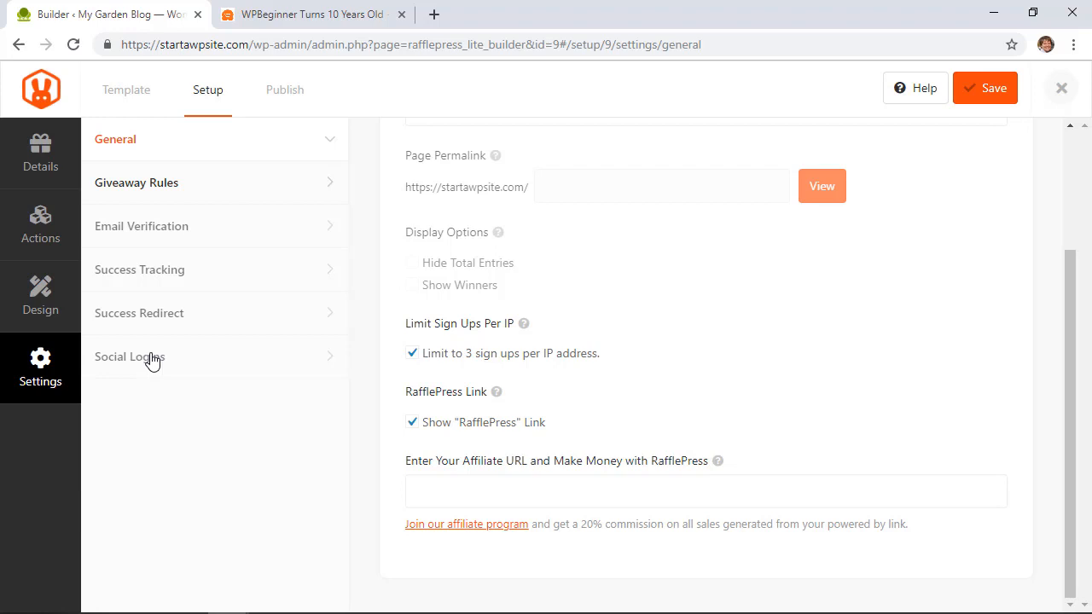
mouse_move(228, 313)
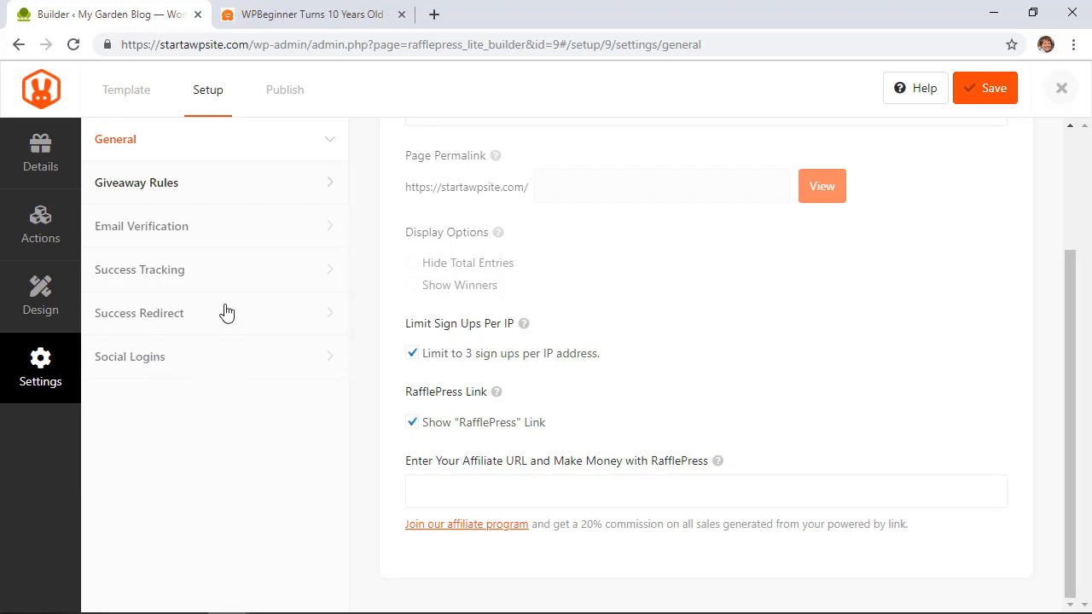
Generate the official sweepstakes rules into the Giveaway Rules field and review the text.
click(137, 183)
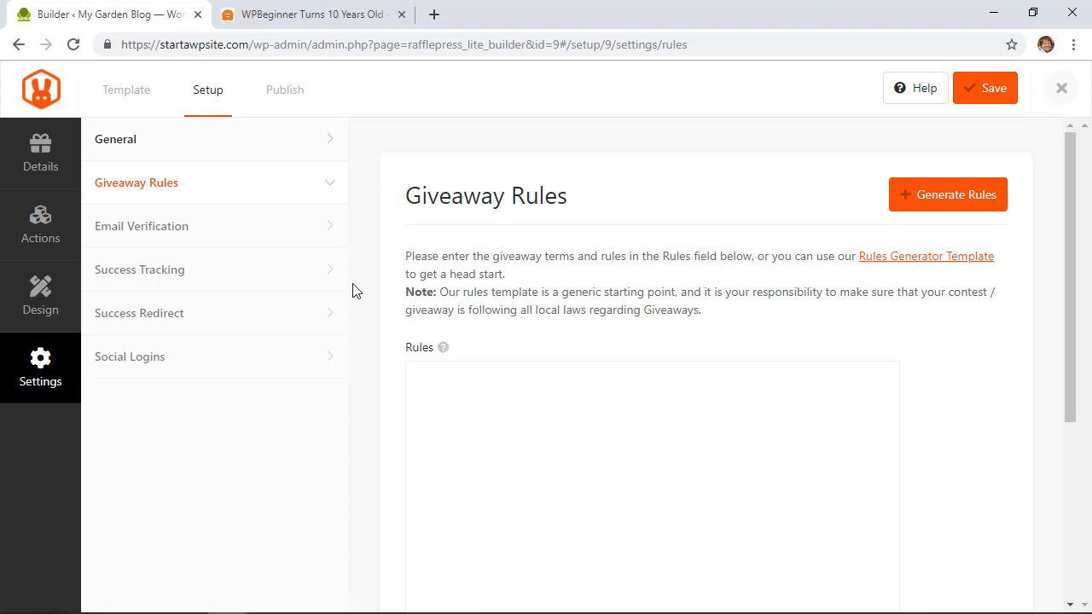
mouse_move(707, 278)
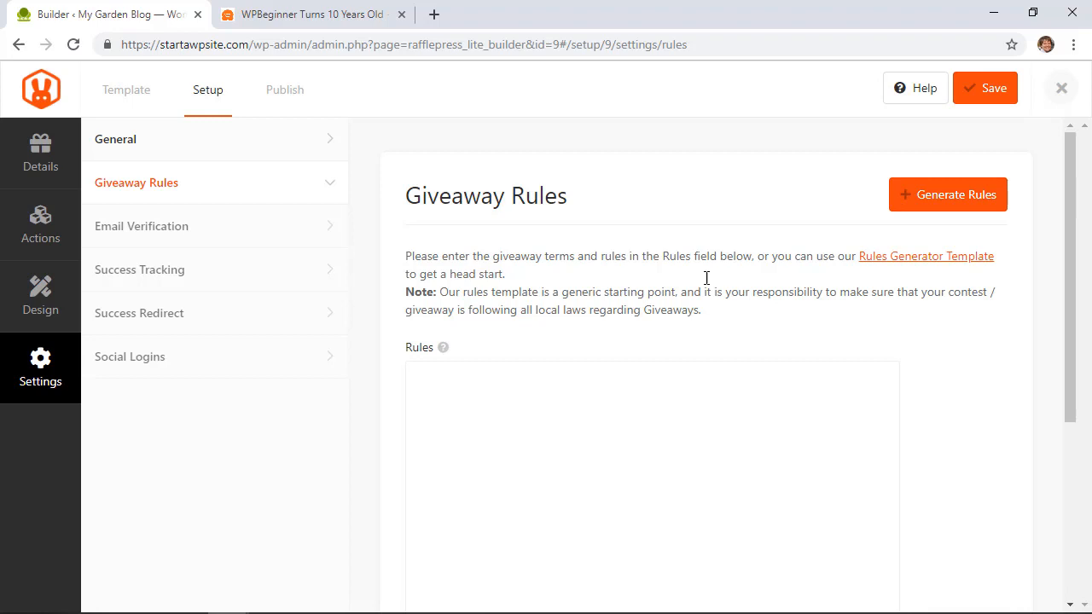
click(947, 194)
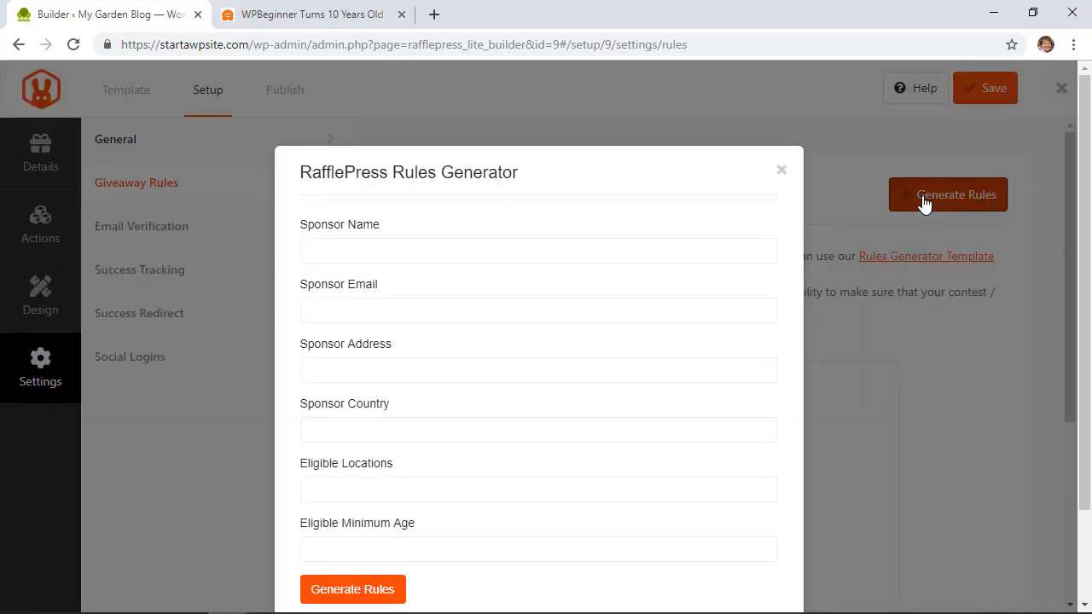
mouse_move(410, 391)
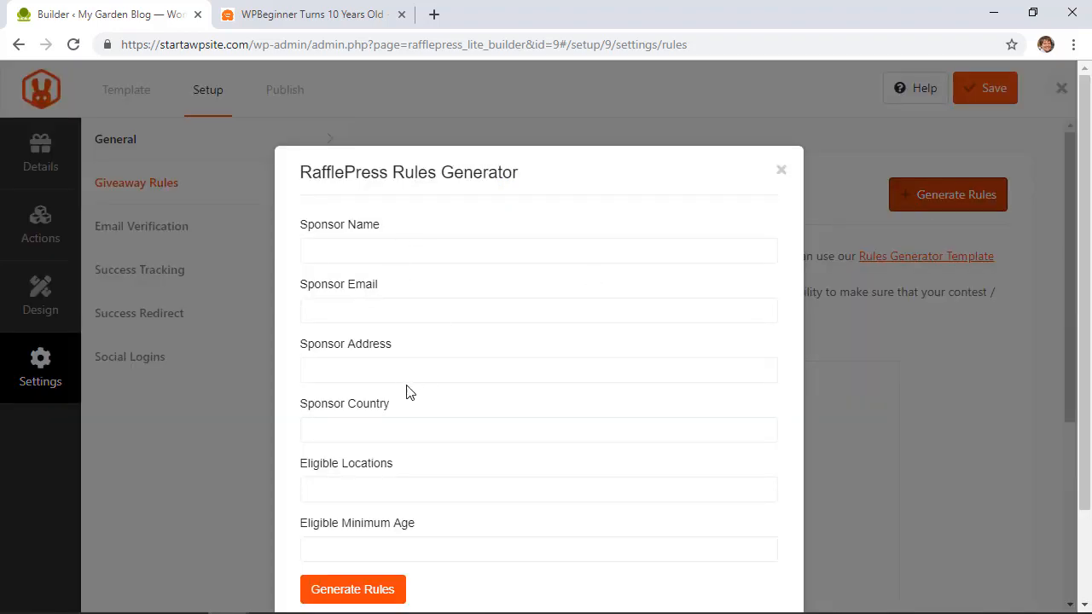
mouse_move(454, 526)
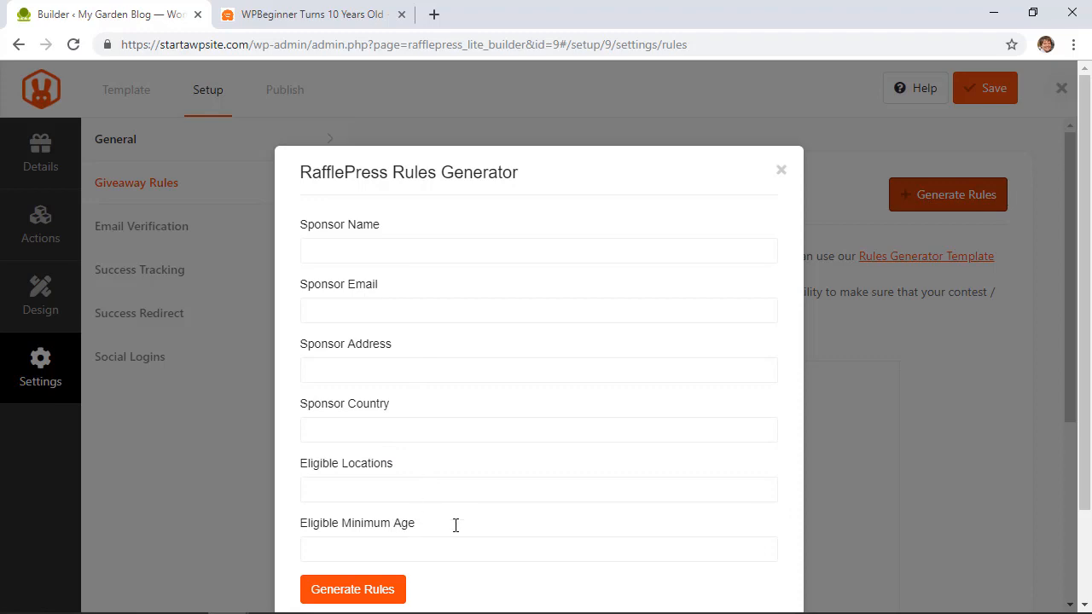
mouse_move(458, 557)
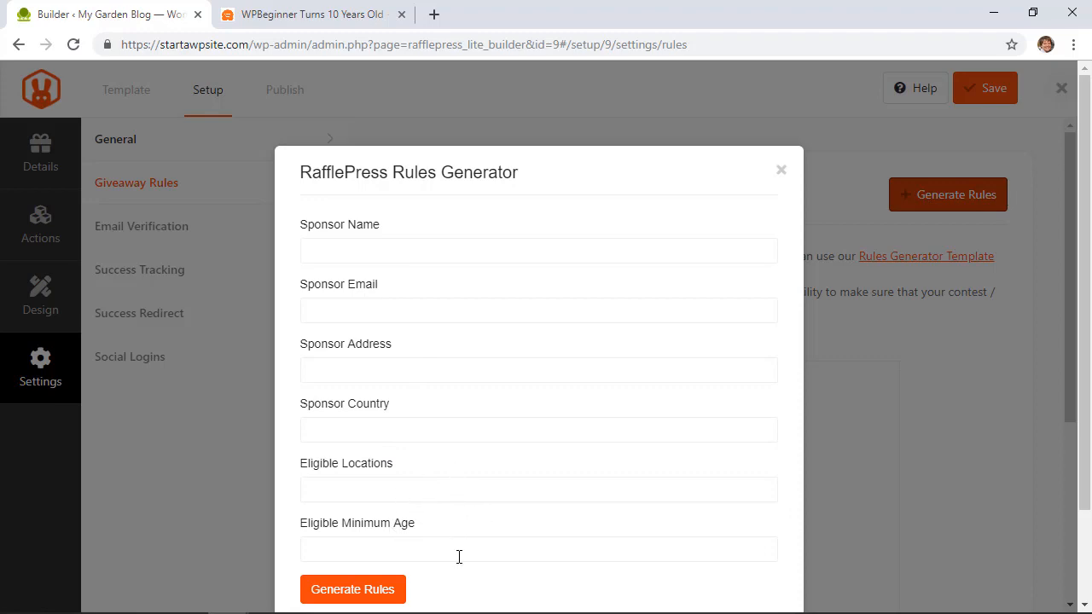
click(351, 590)
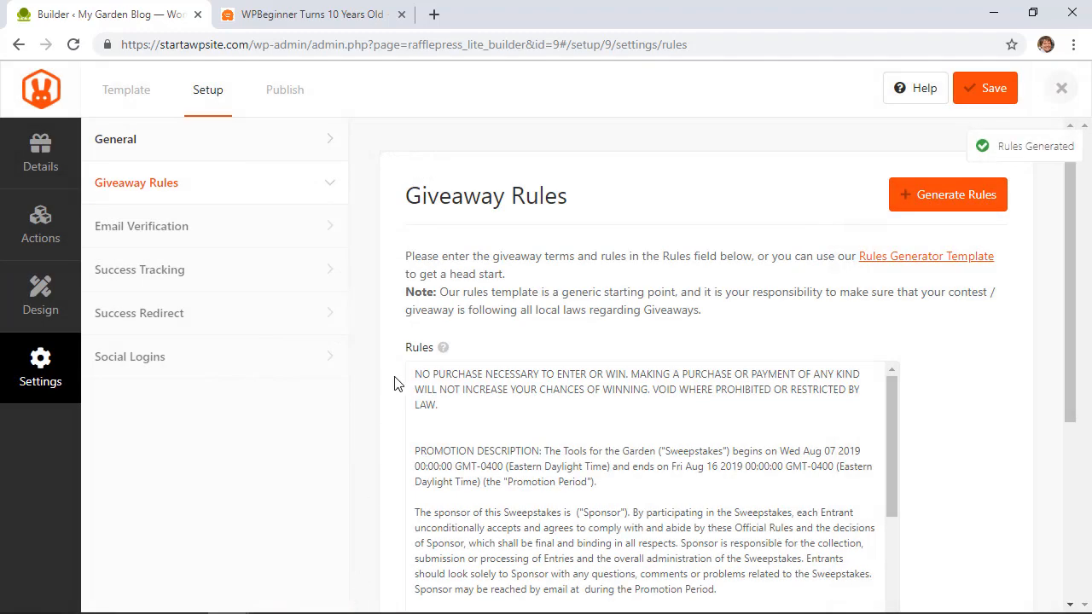
scroll(down, 3)
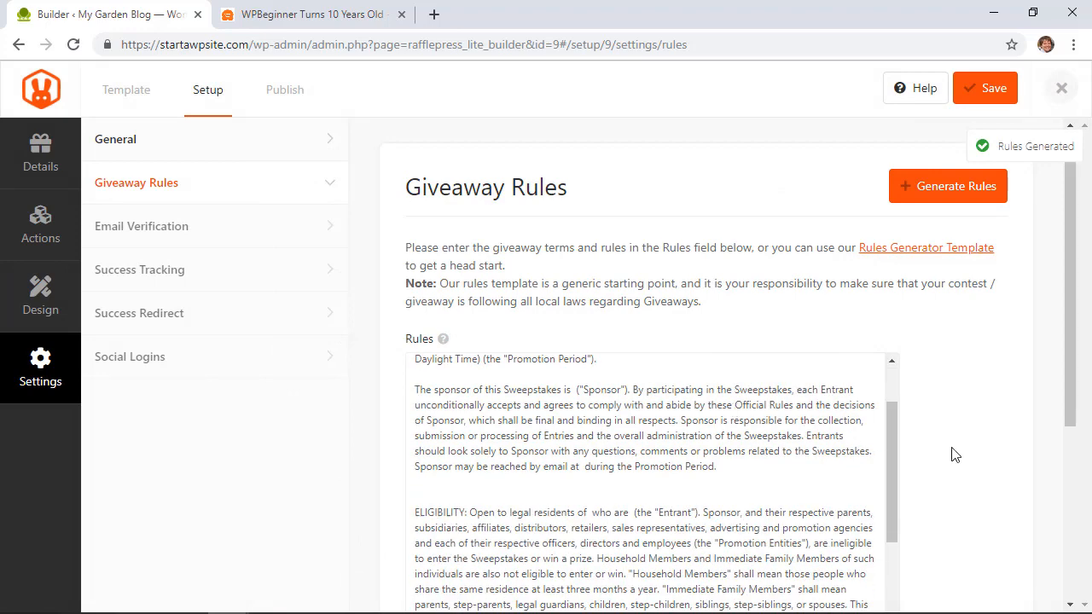
scroll(down, 3)
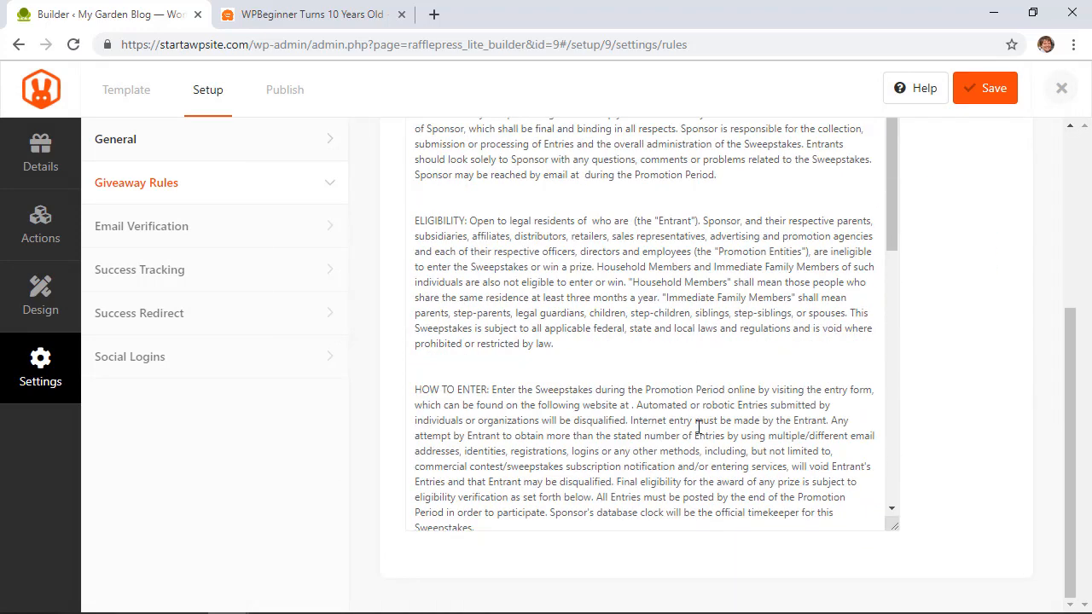
scroll(up, 3)
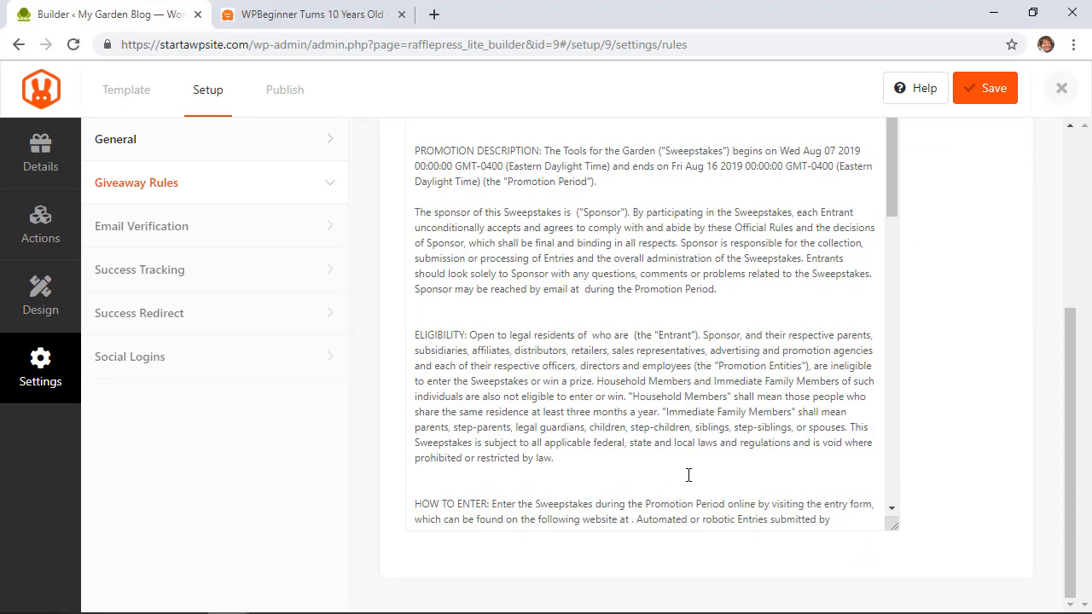
scroll(up, 3)
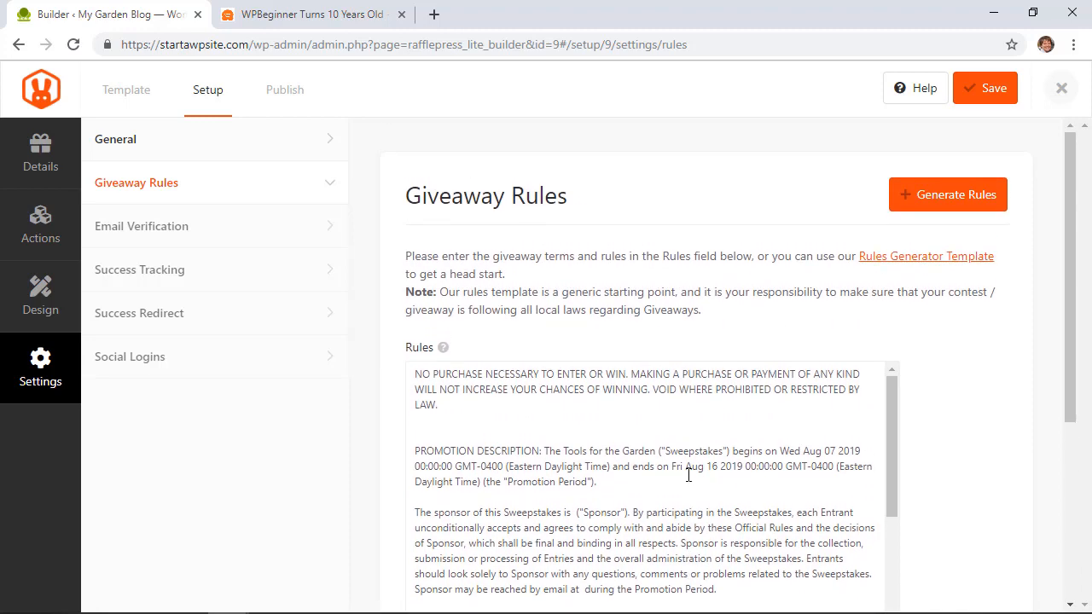
click(41, 154)
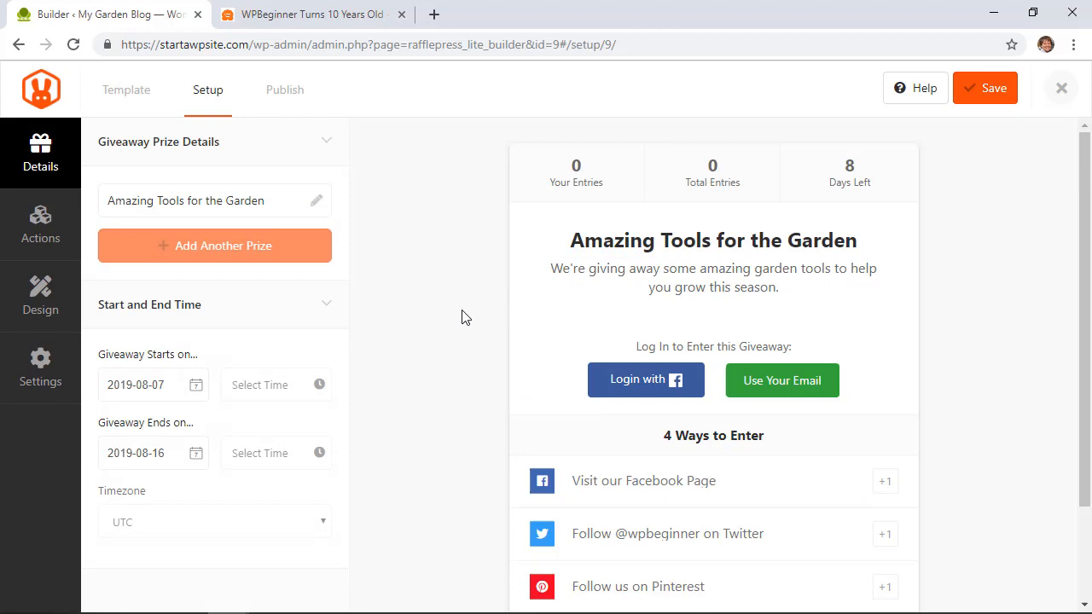
Close the builder to show the Giveaways Overview listing Tools for the Garden as running.
click(985, 89)
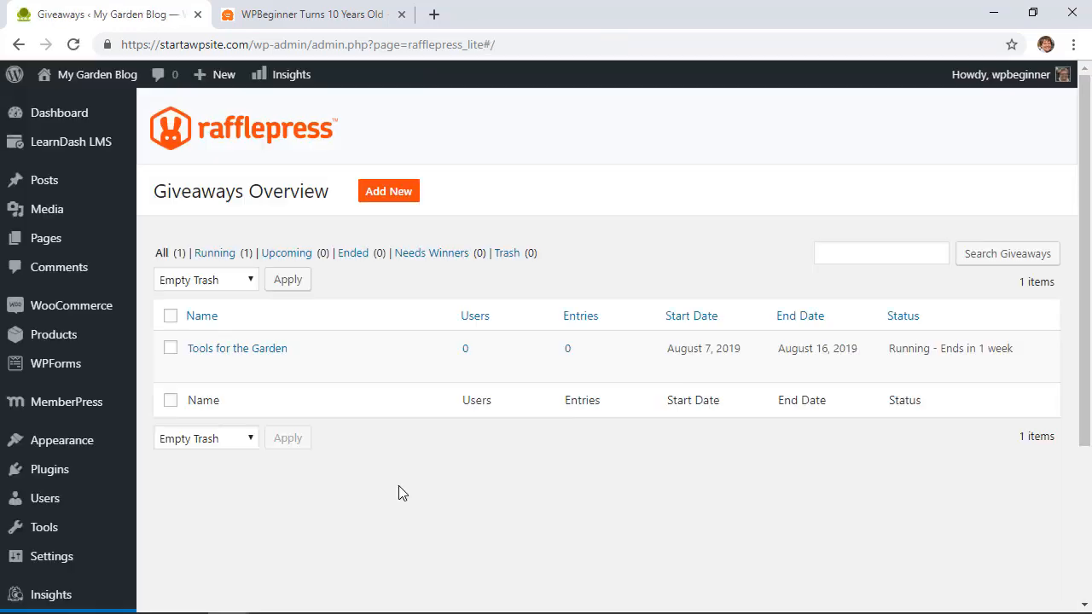
mouse_move(410, 461)
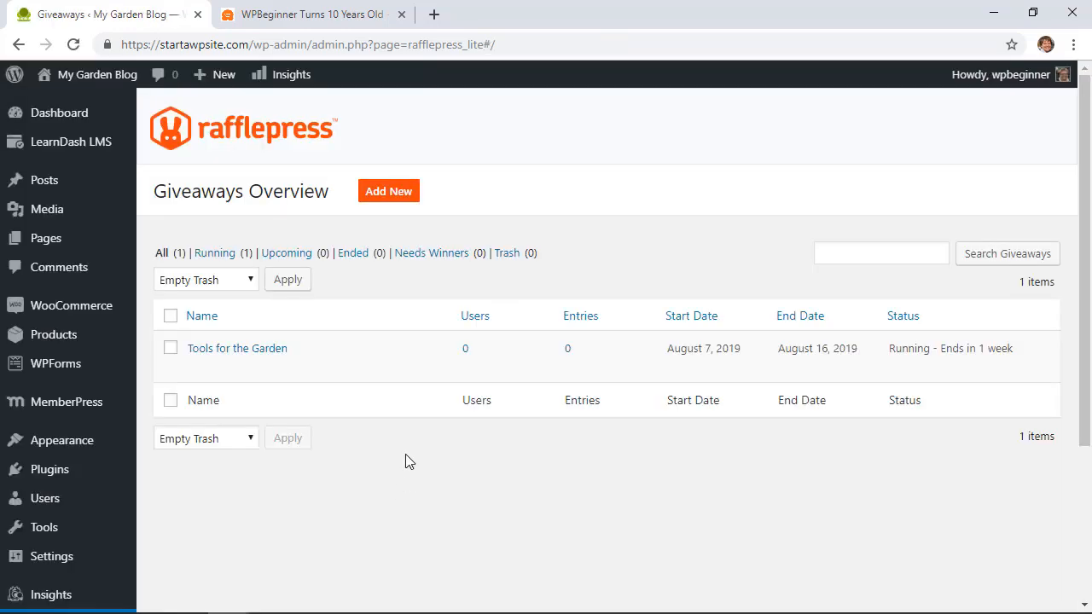
mouse_move(812, 418)
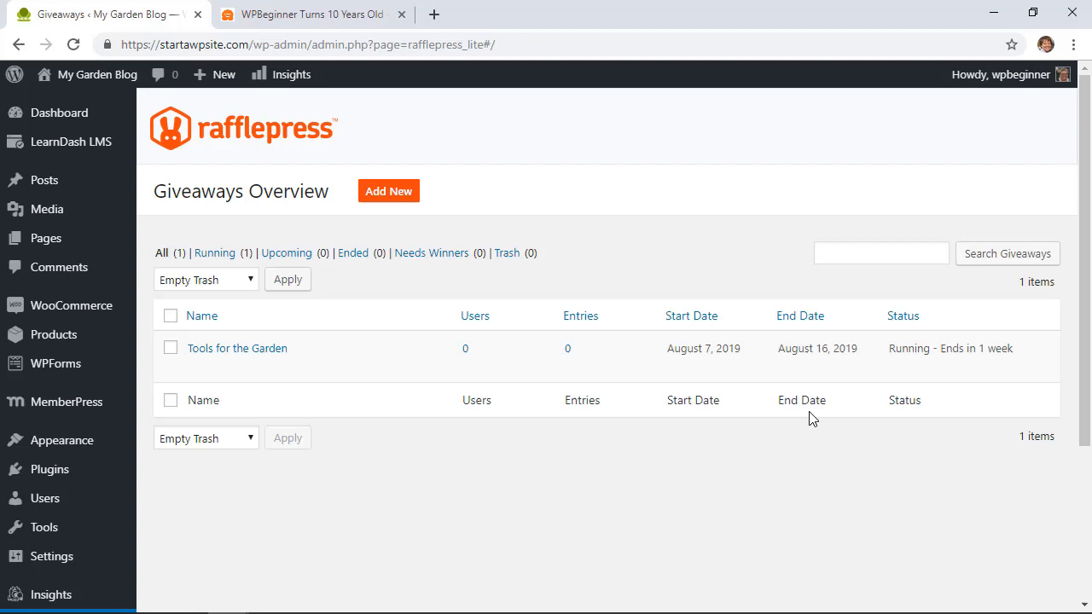
mouse_move(236, 348)
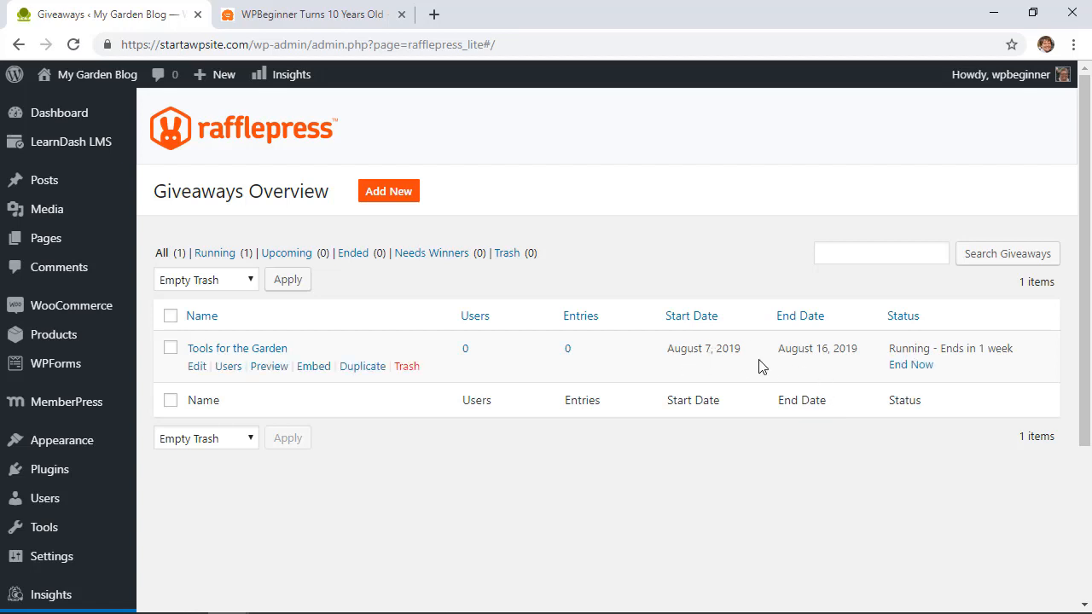
mouse_move(833, 515)
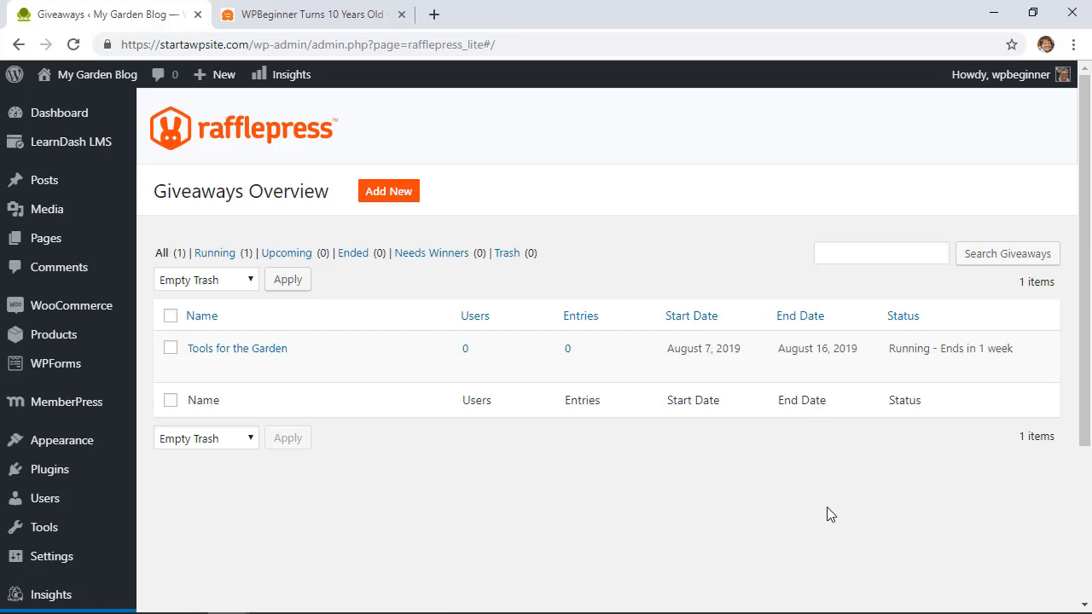
mouse_move(528, 328)
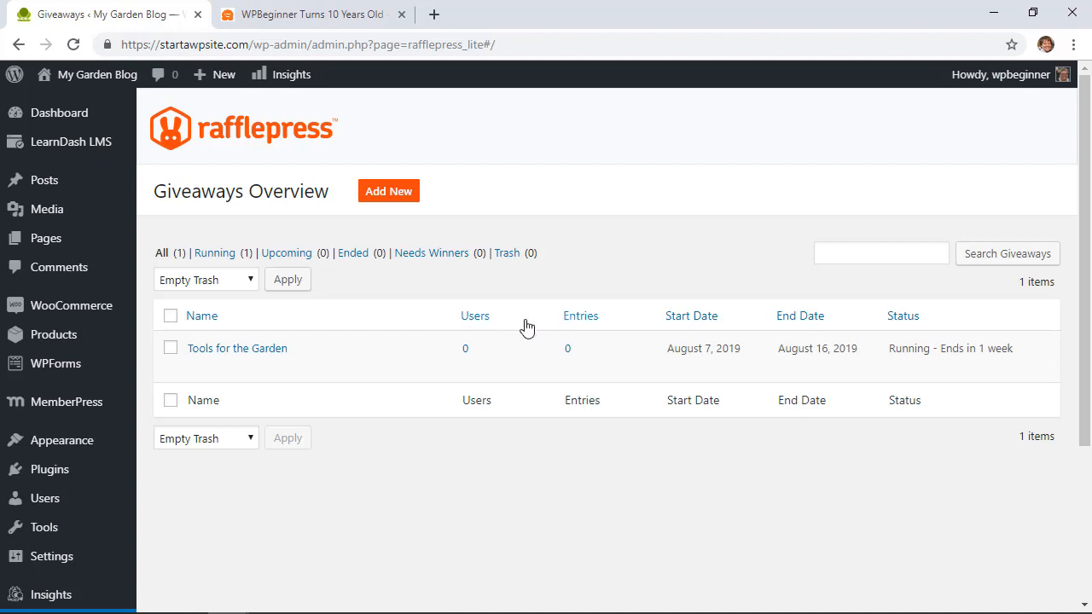
mouse_move(555, 485)
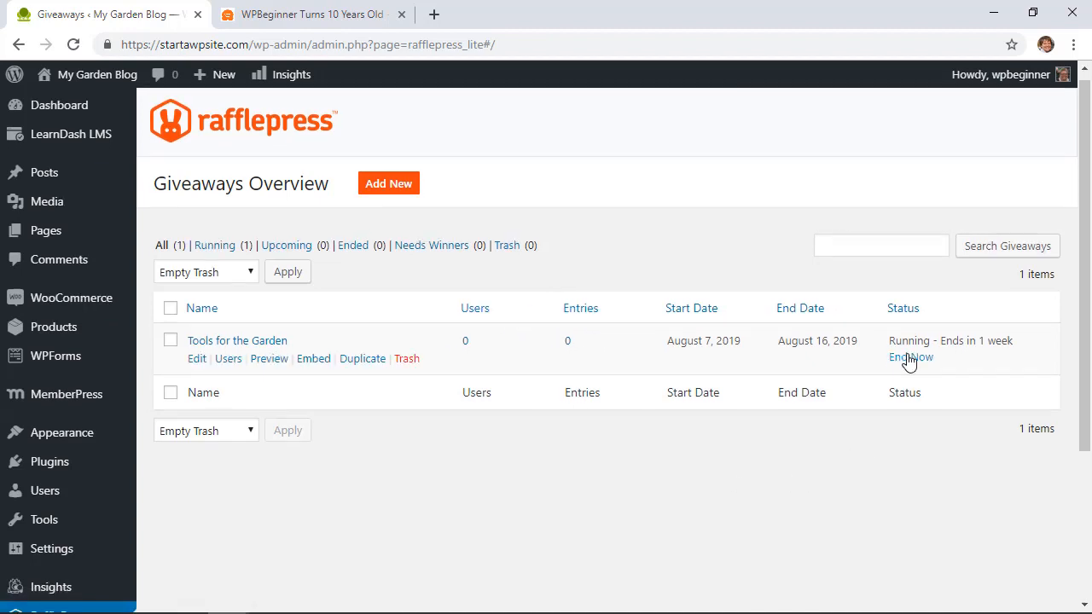
mouse_move(668, 475)
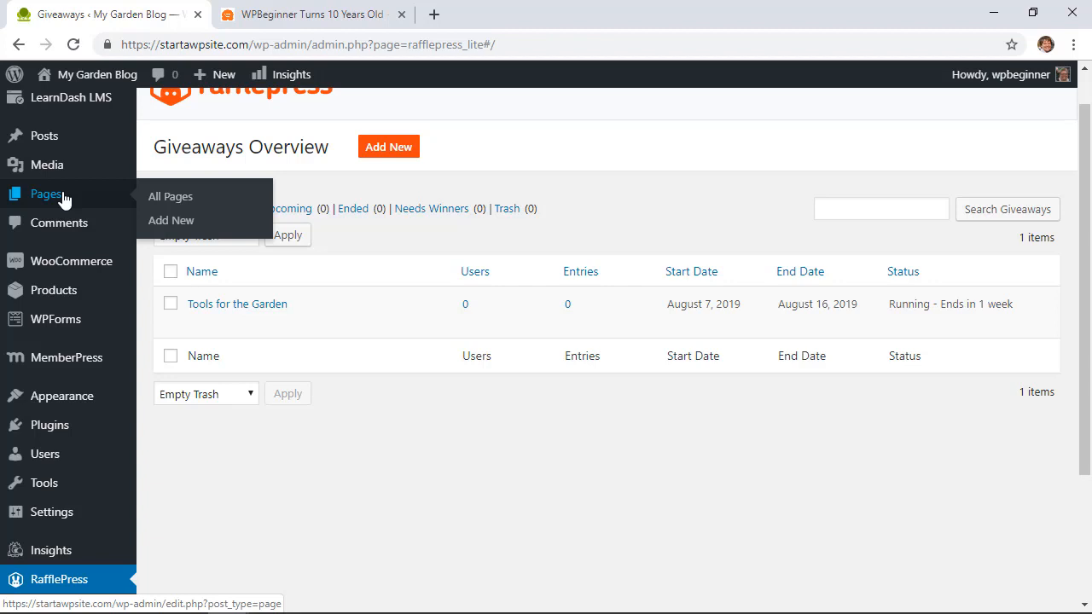
mouse_move(175, 220)
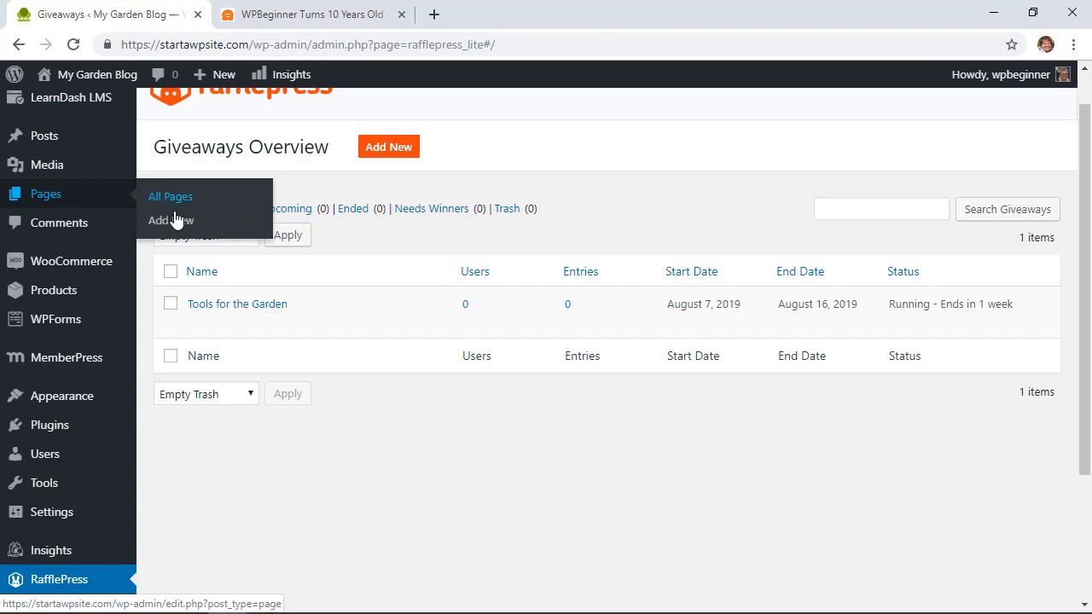
Create a new page titled TOOLS GIVEAWAY and insert the RafflePress block.
click(171, 220)
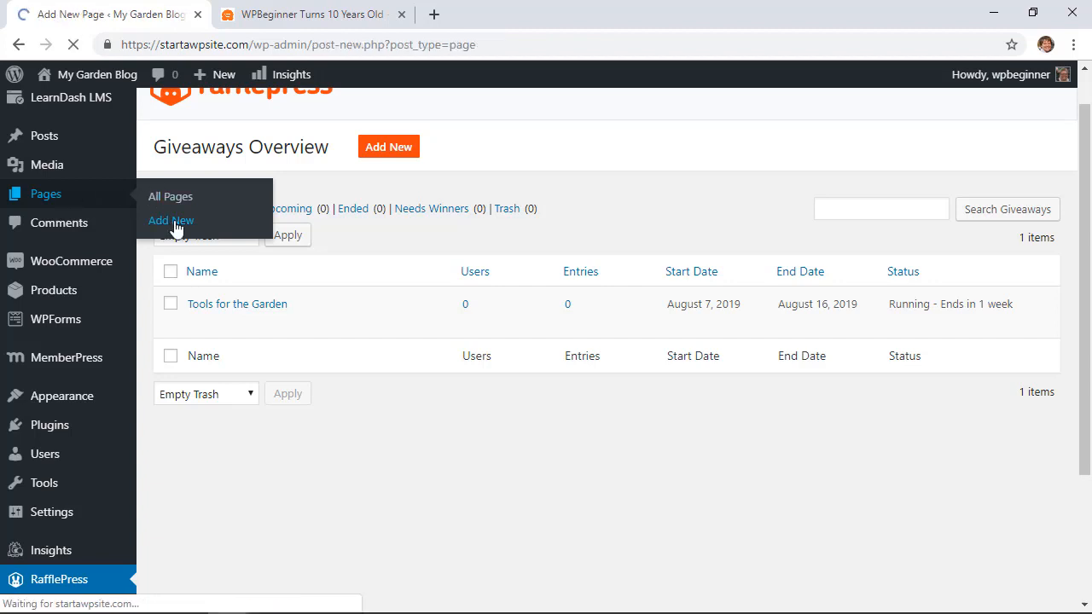
click(170, 220)
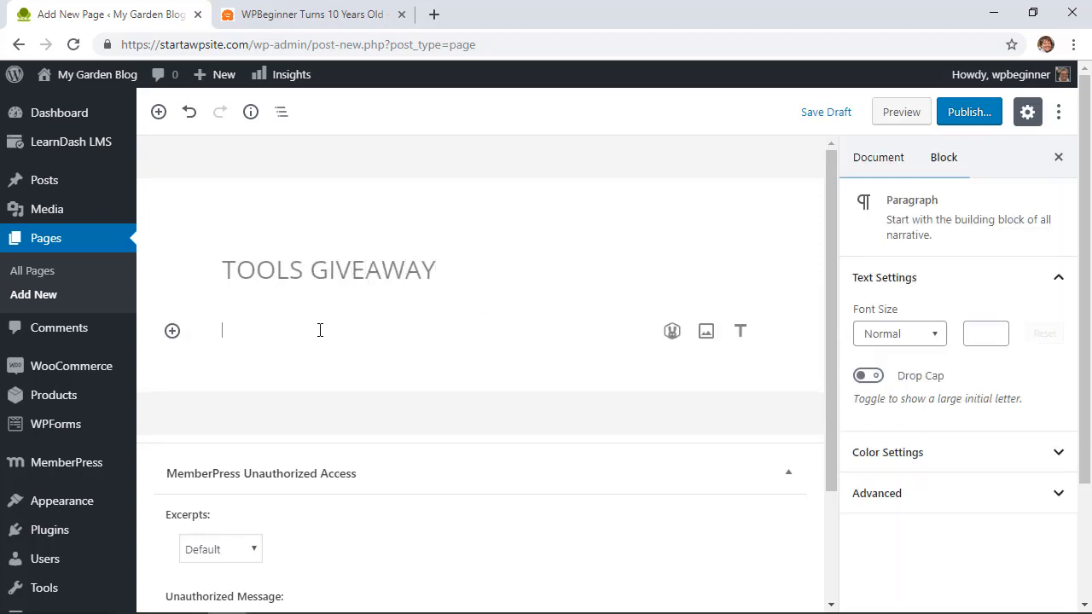
click(171, 332)
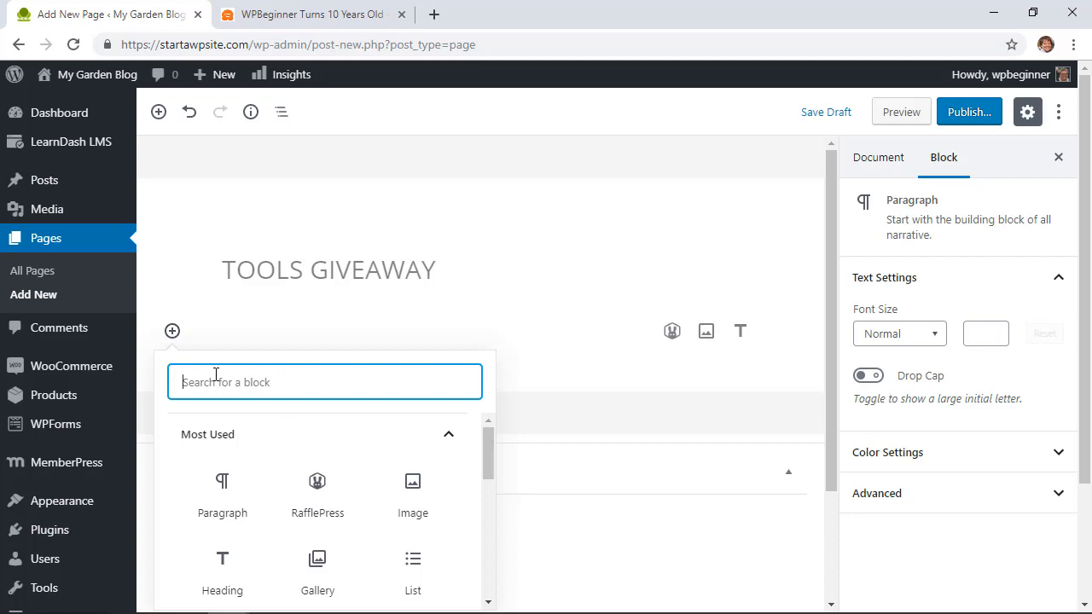
mouse_move(293, 452)
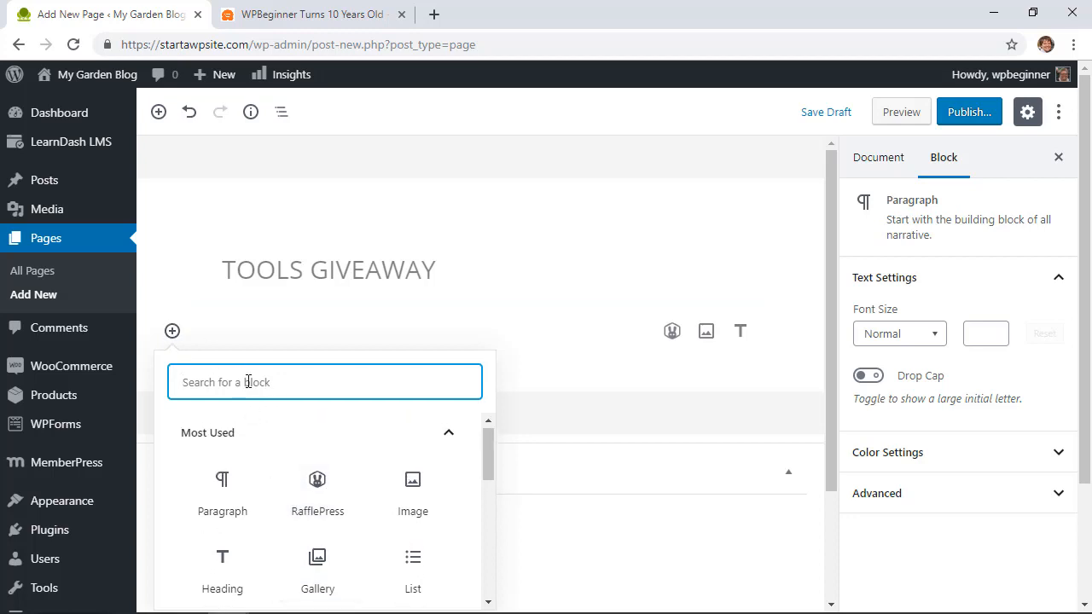
text(rafflepress)
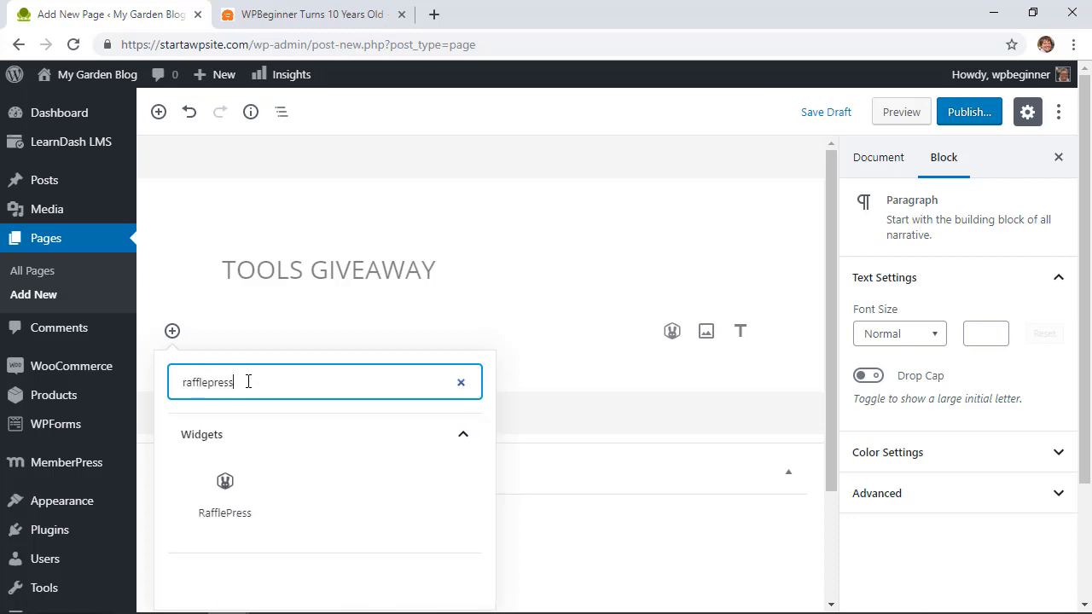
click(226, 492)
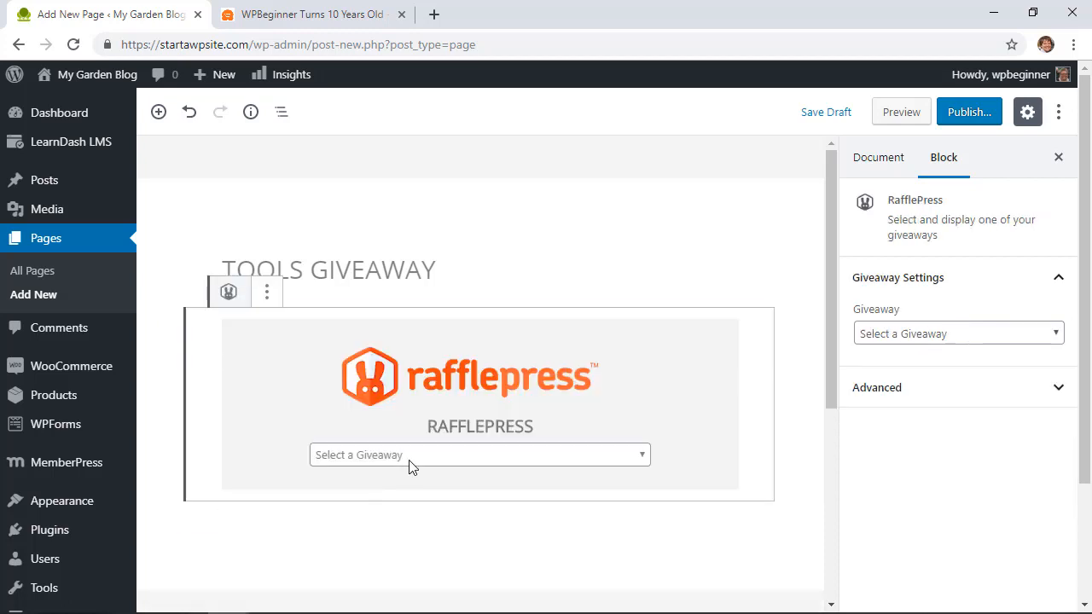
Select the Tools for the Garden giveaway in the block and review the page settings.
click(480, 454)
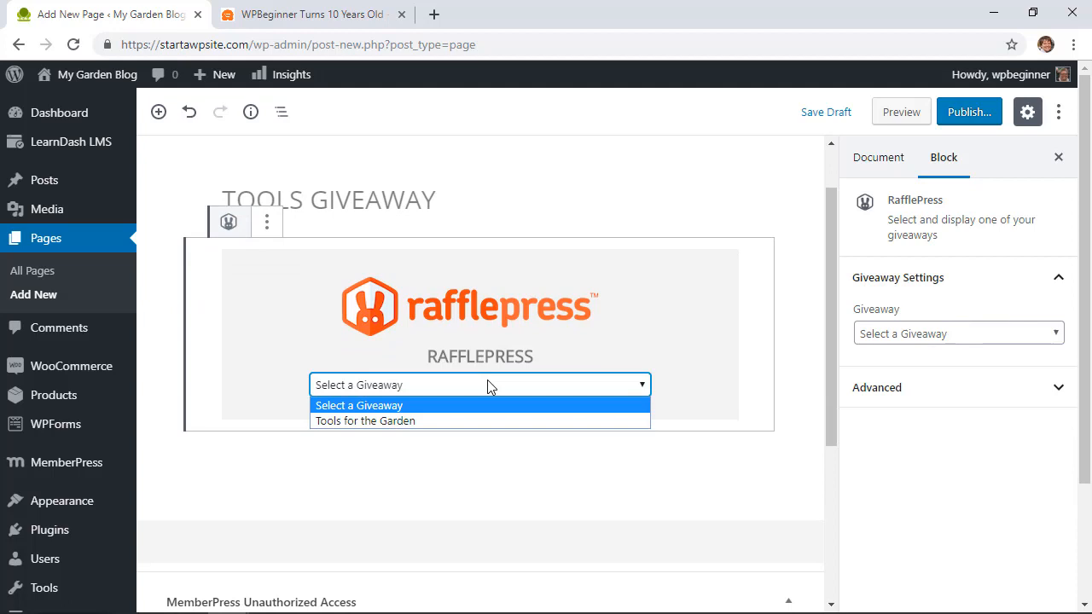
mouse_move(365, 420)
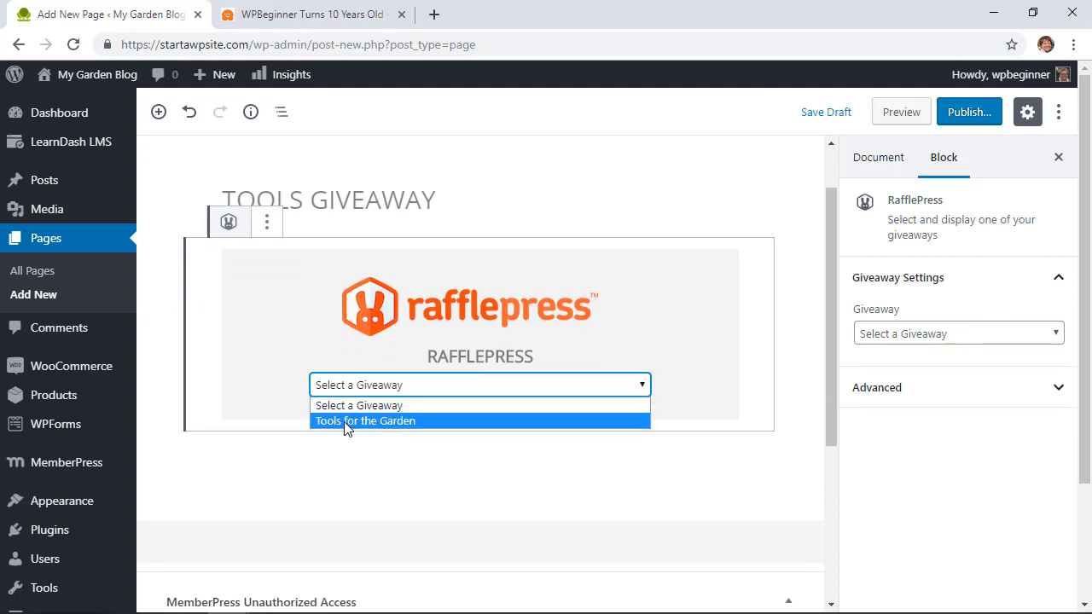
click(365, 419)
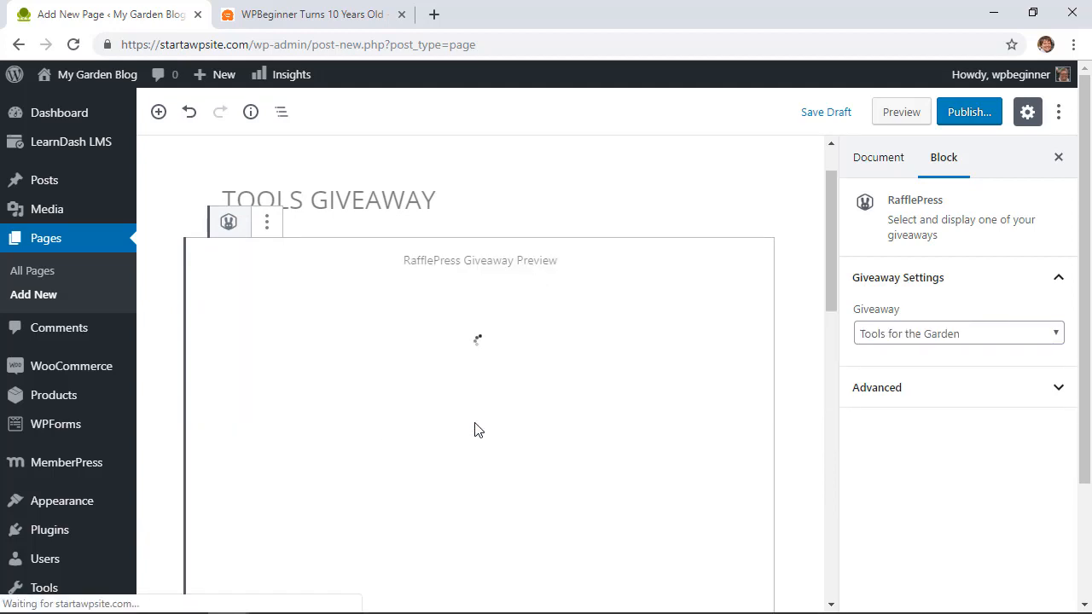
click(877, 157)
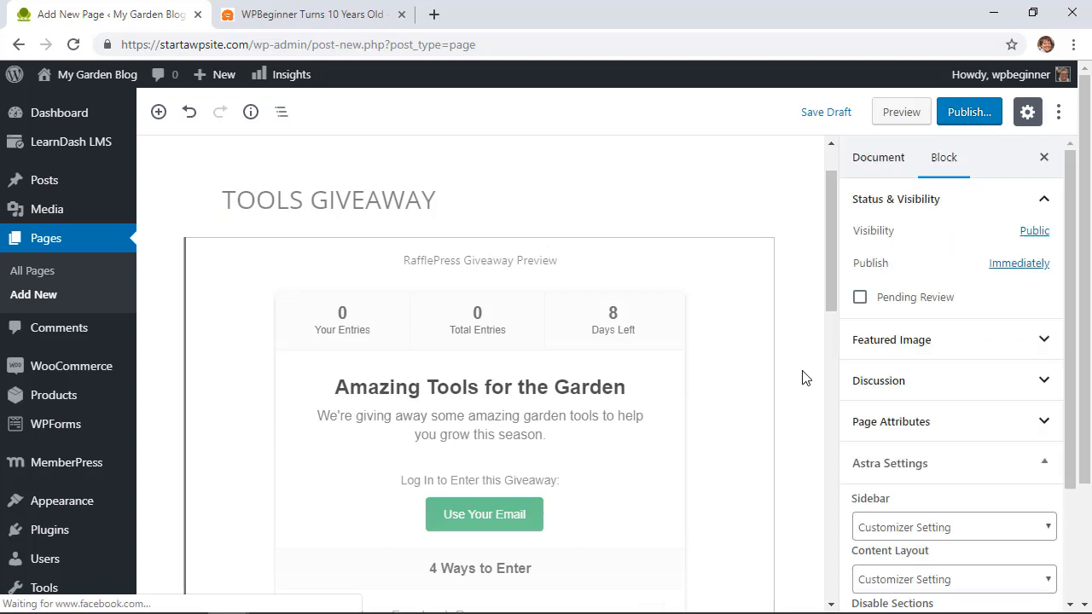
scroll(down, 3)
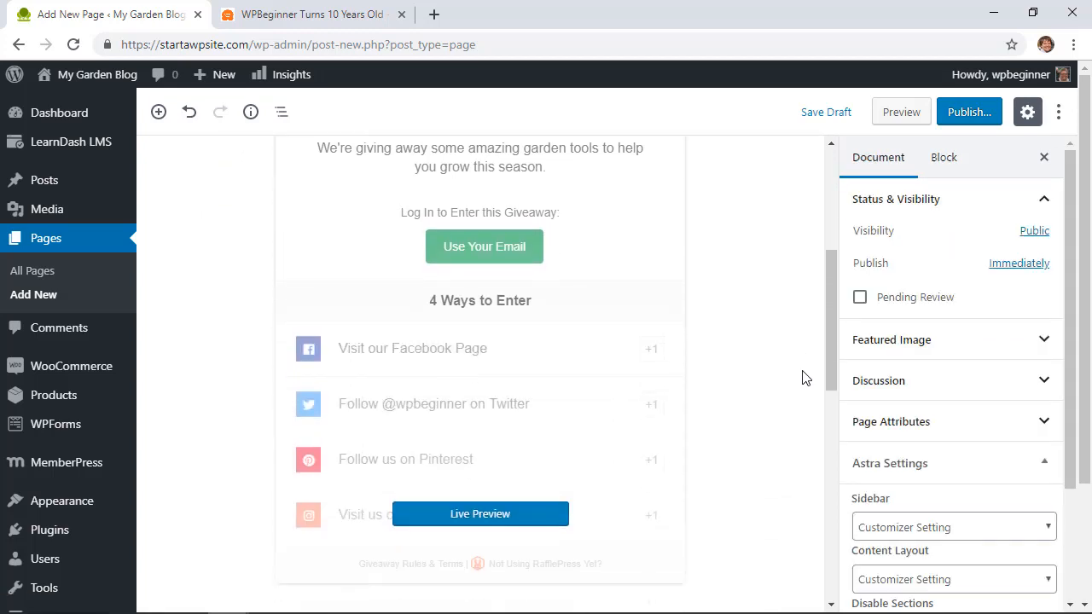
scroll(up, 3)
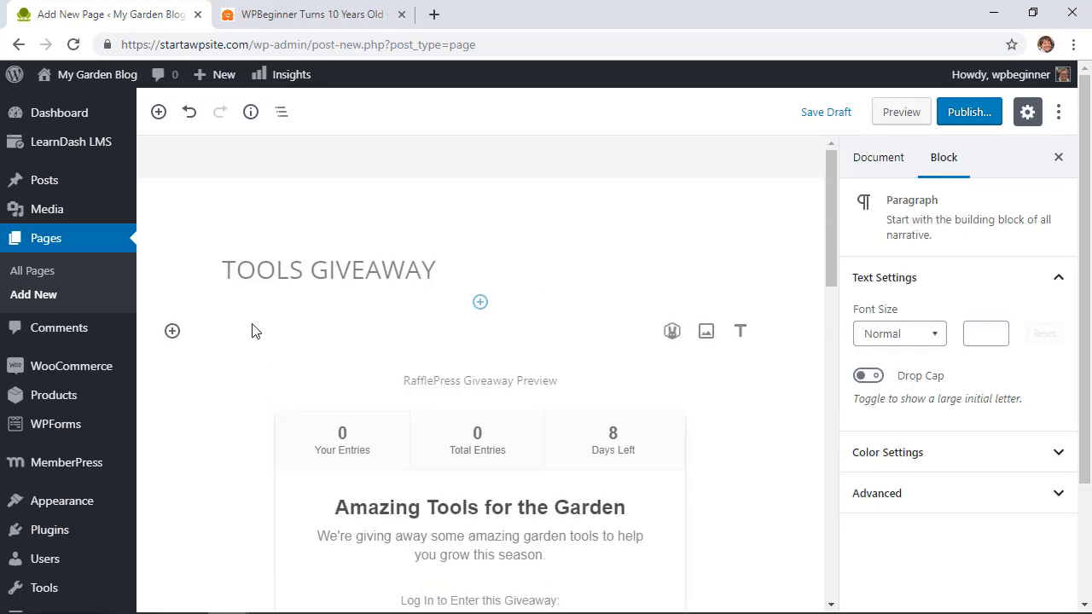
Add an Image block under the title with the garden tools photo from the Media Library.
click(171, 331)
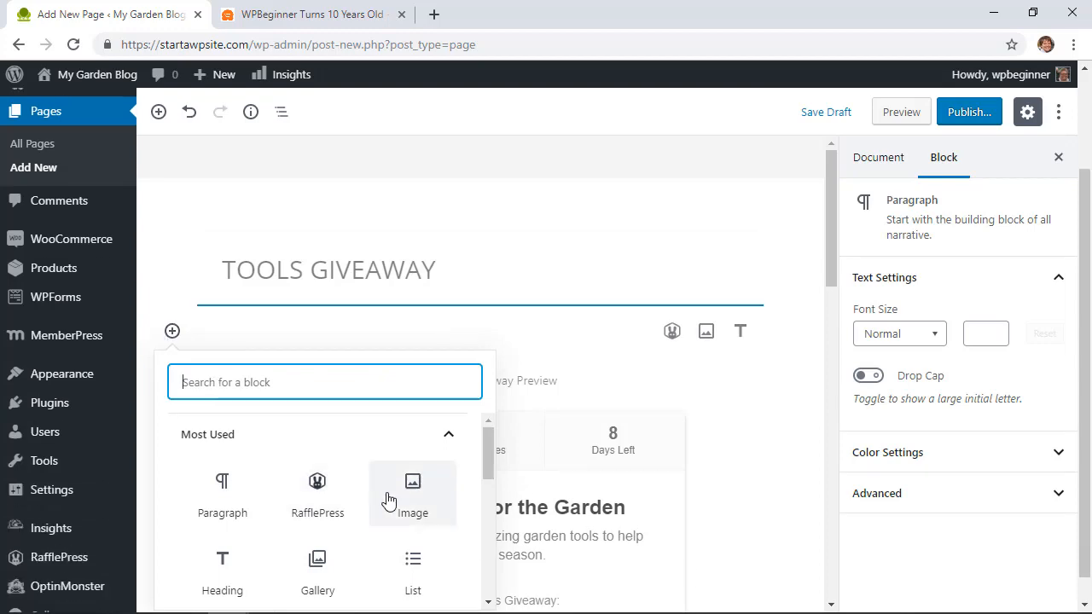
click(413, 492)
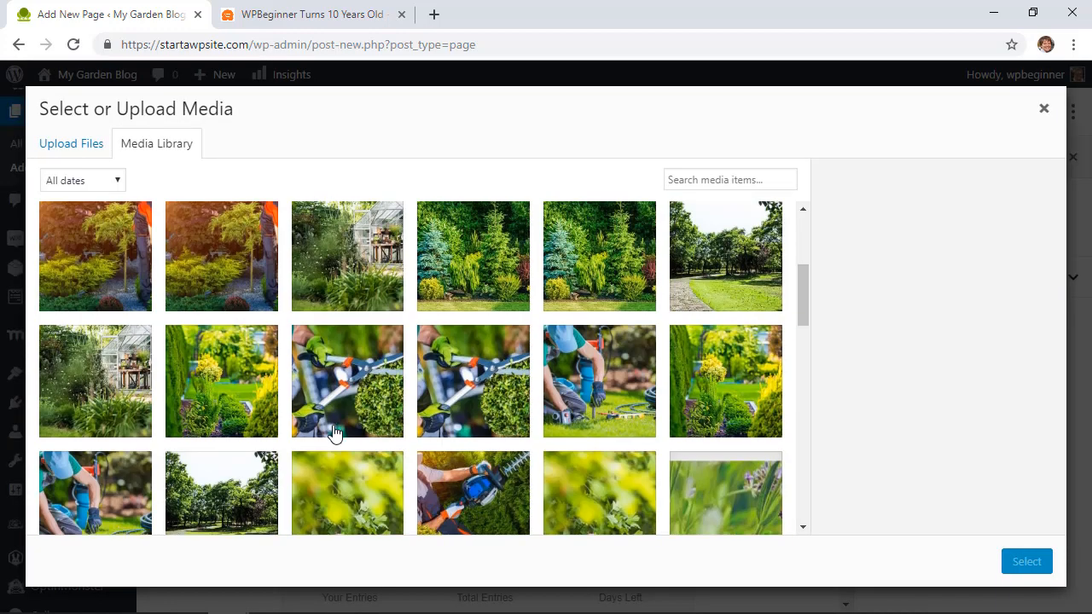
click(1028, 561)
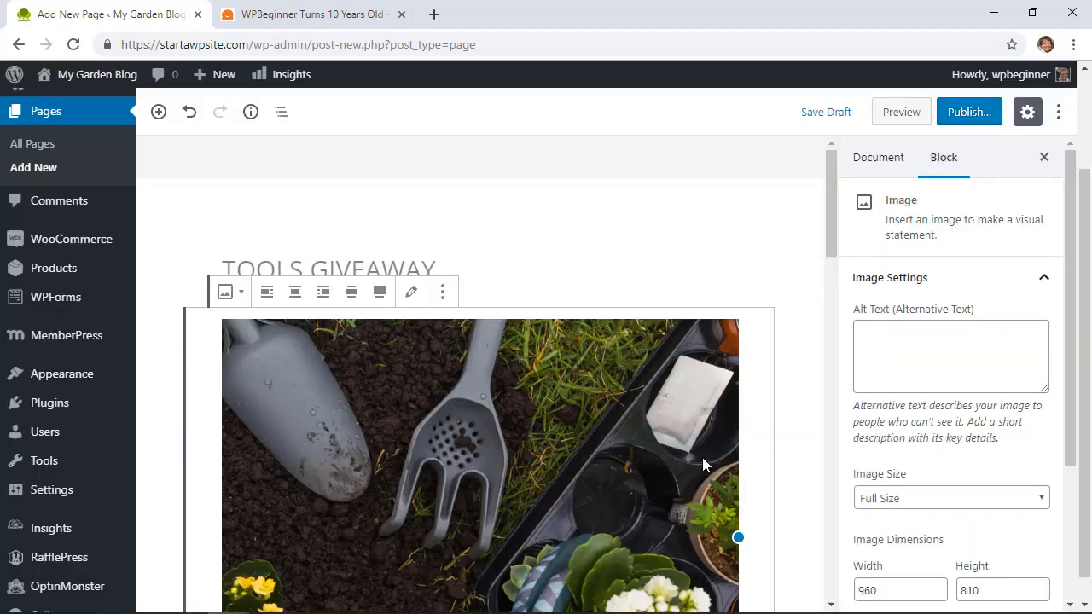
scroll(down, 3)
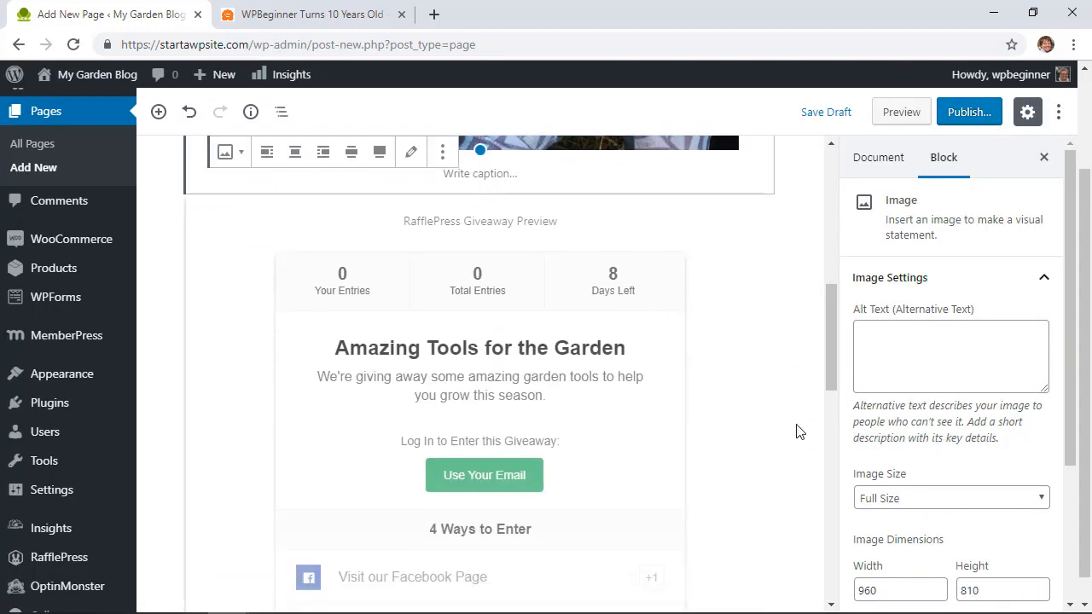
Publish the TOOLS GIVEAWAY page and confirm.
click(877, 157)
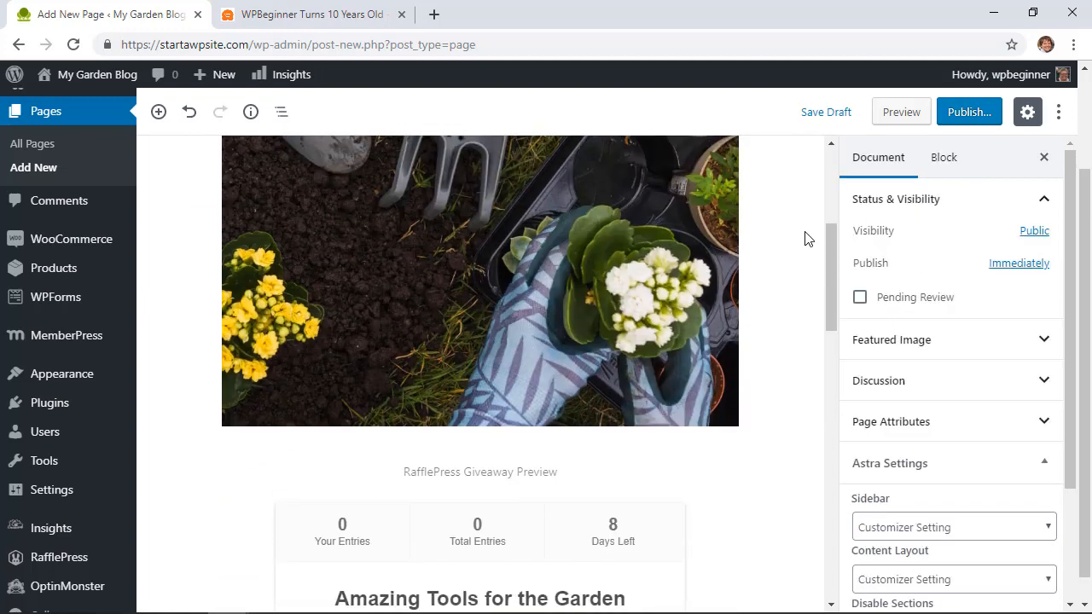
click(969, 113)
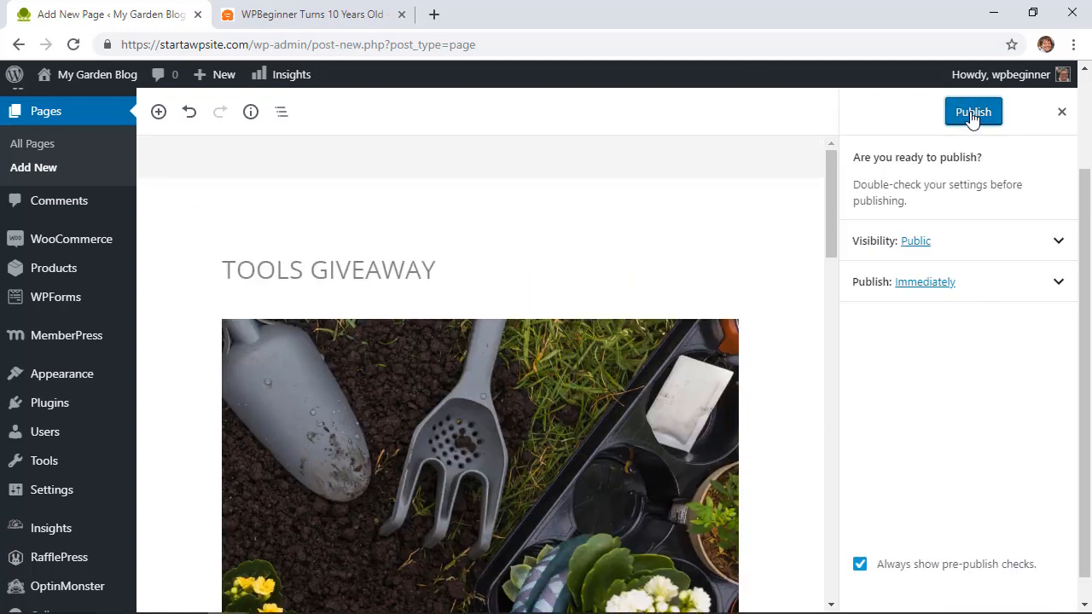
click(973, 112)
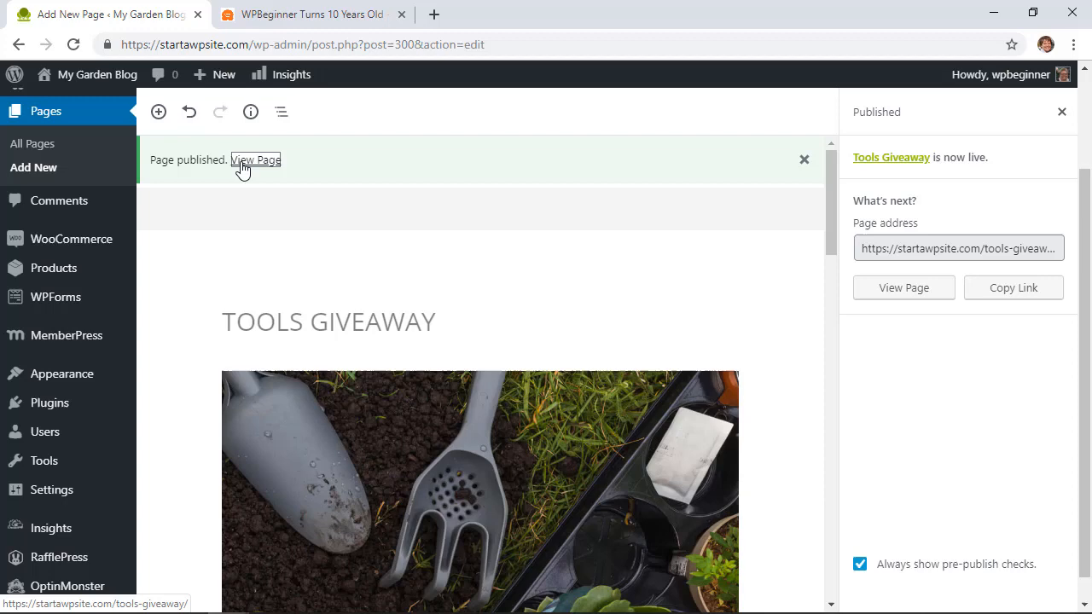
View the live TOOLS GIVEAWAY page and scroll down to the embedded giveaway.
click(256, 161)
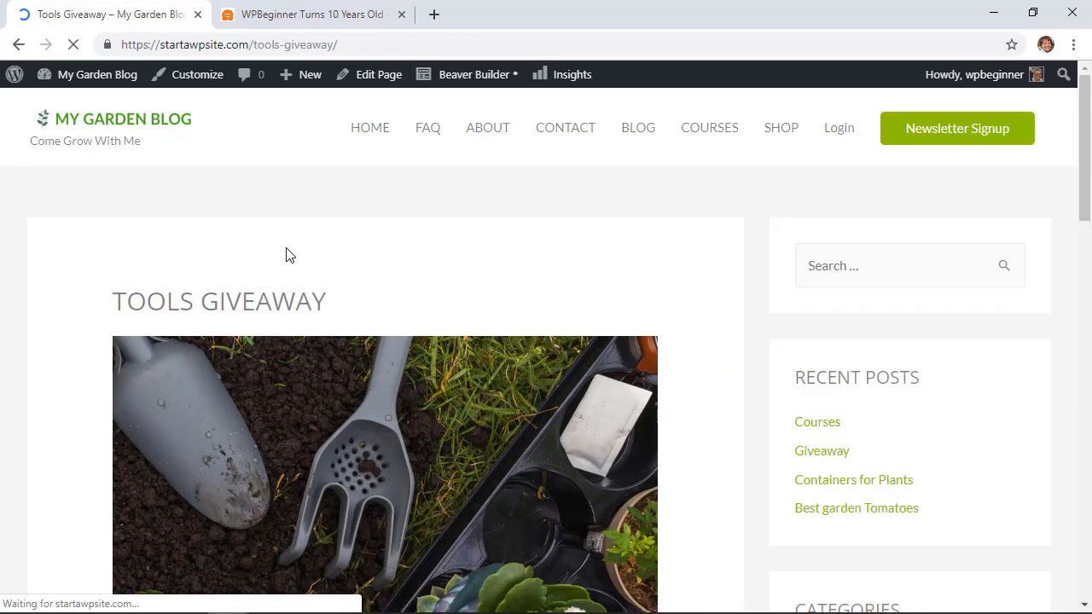
scroll(down, 3)
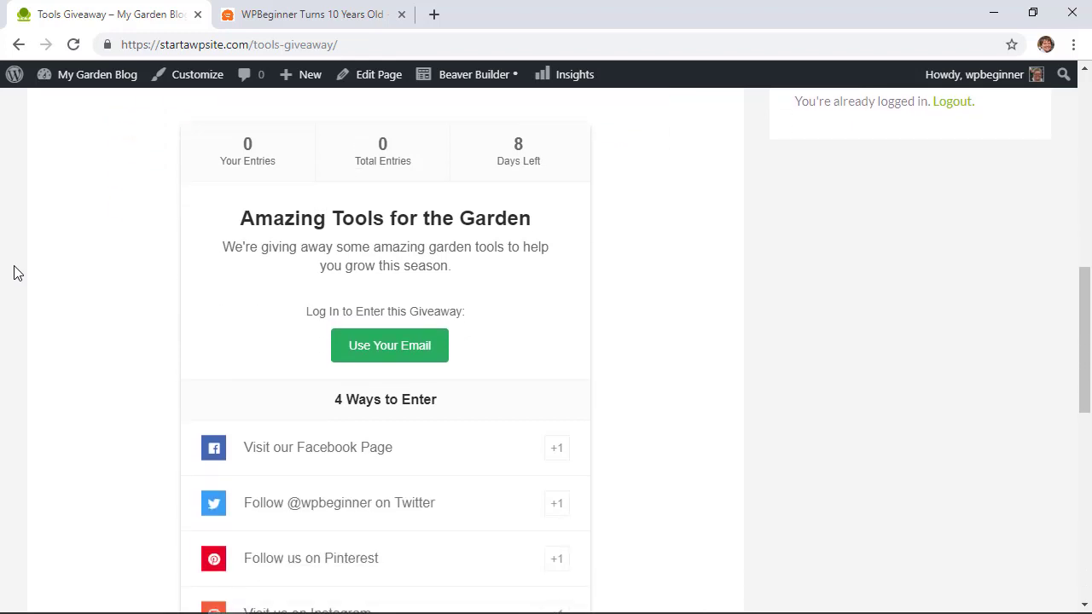
scroll(down, 3)
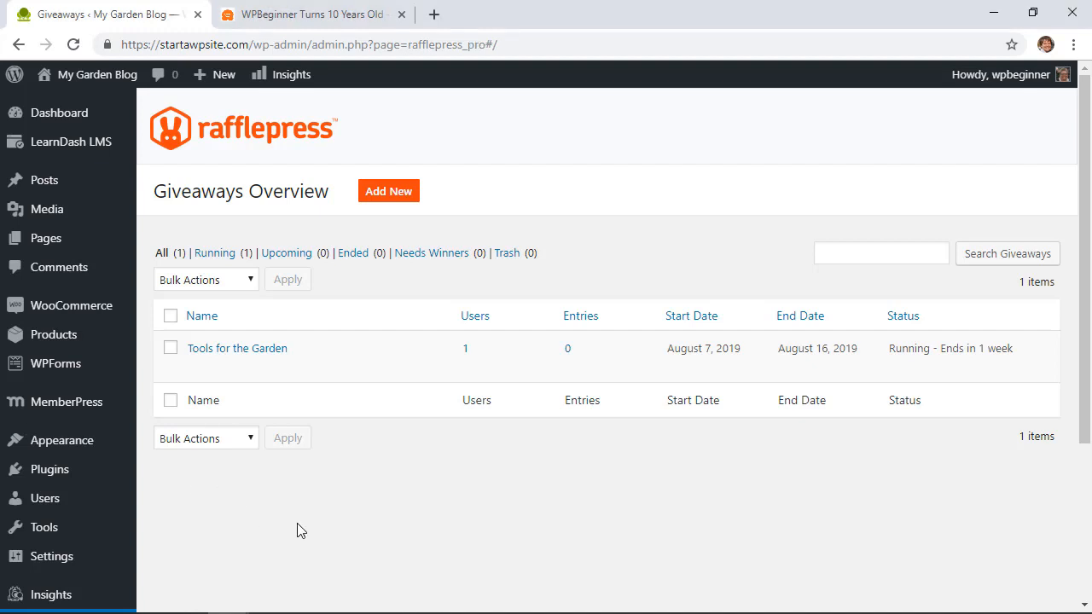
mouse_move(287, 436)
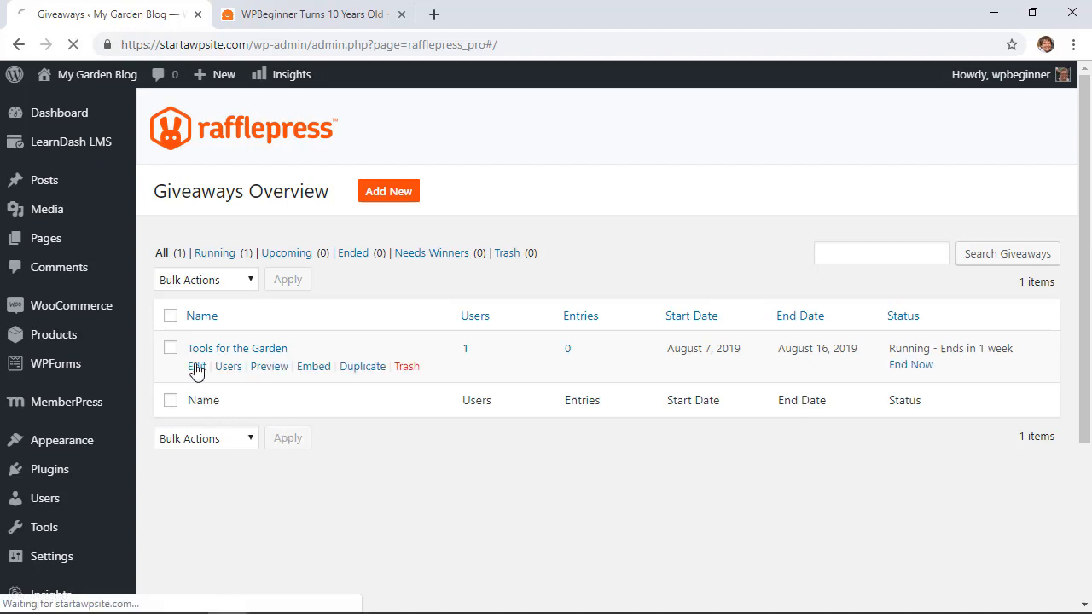
Edit Tools for the Garden and give its prize the garden tools photo.
click(196, 365)
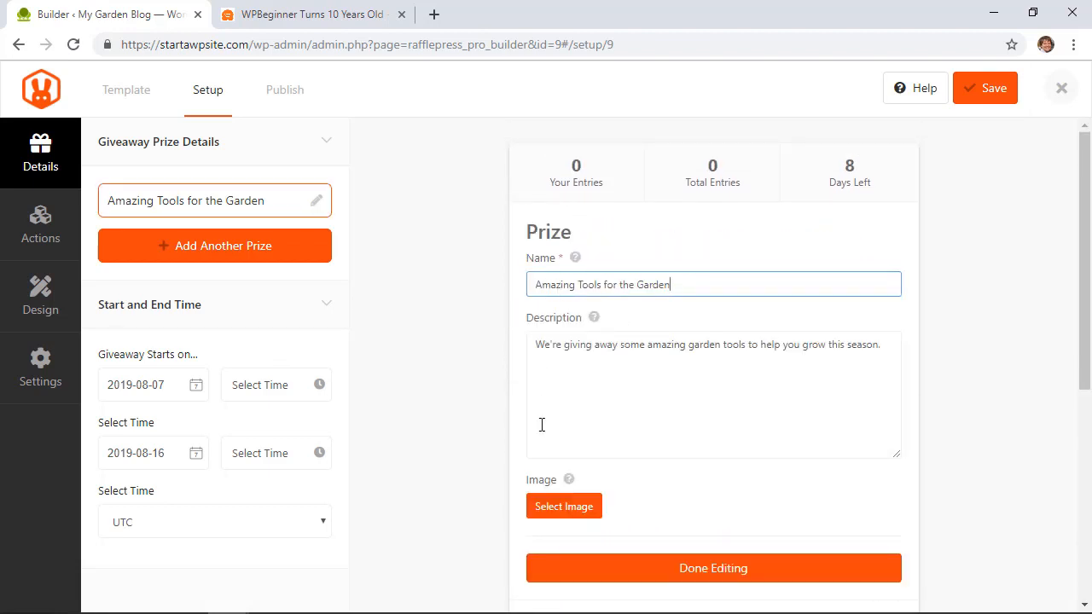
click(563, 505)
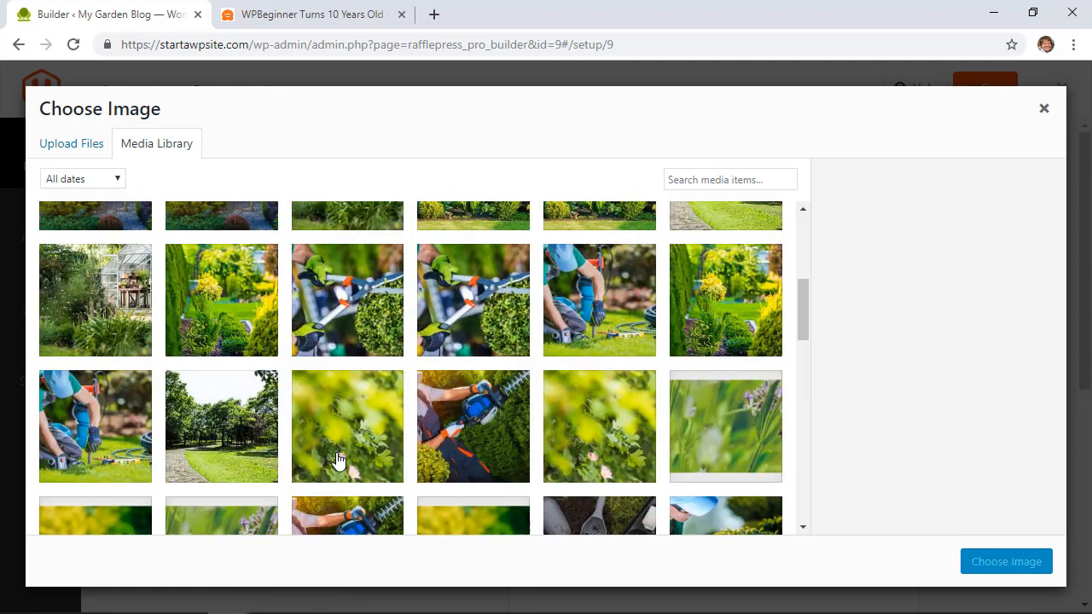
click(1007, 561)
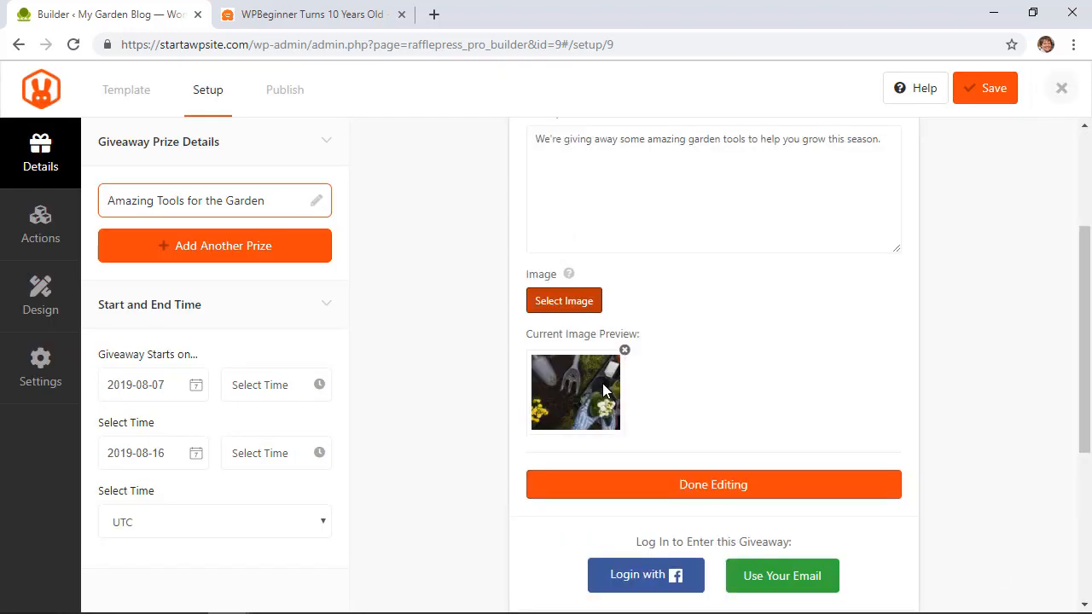
click(713, 485)
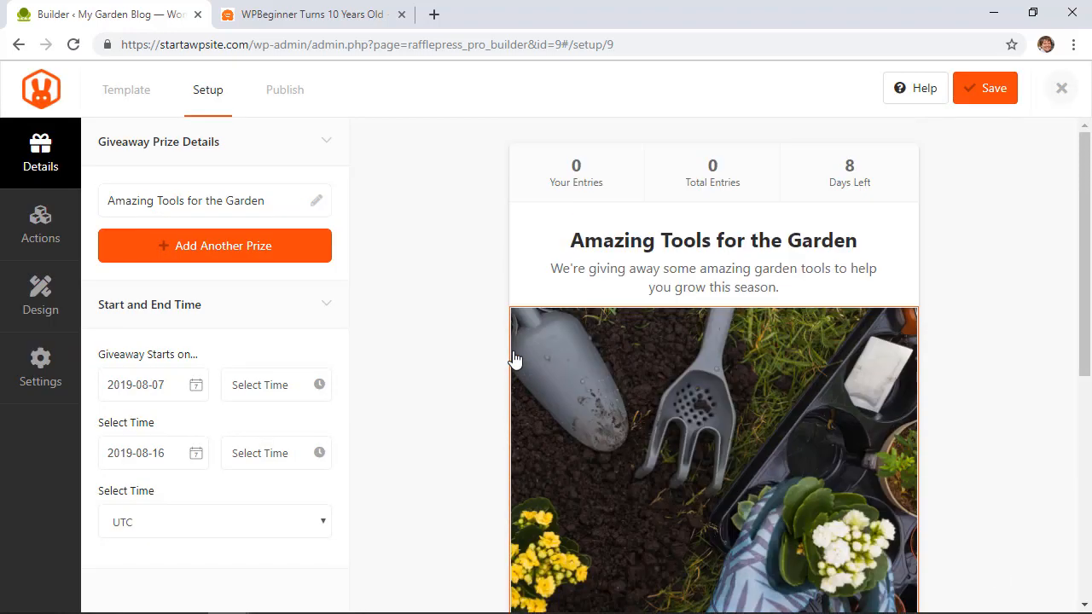
Set the giveaway start and end times to 8:00 A.M. and the timezone to New York.
click(276, 386)
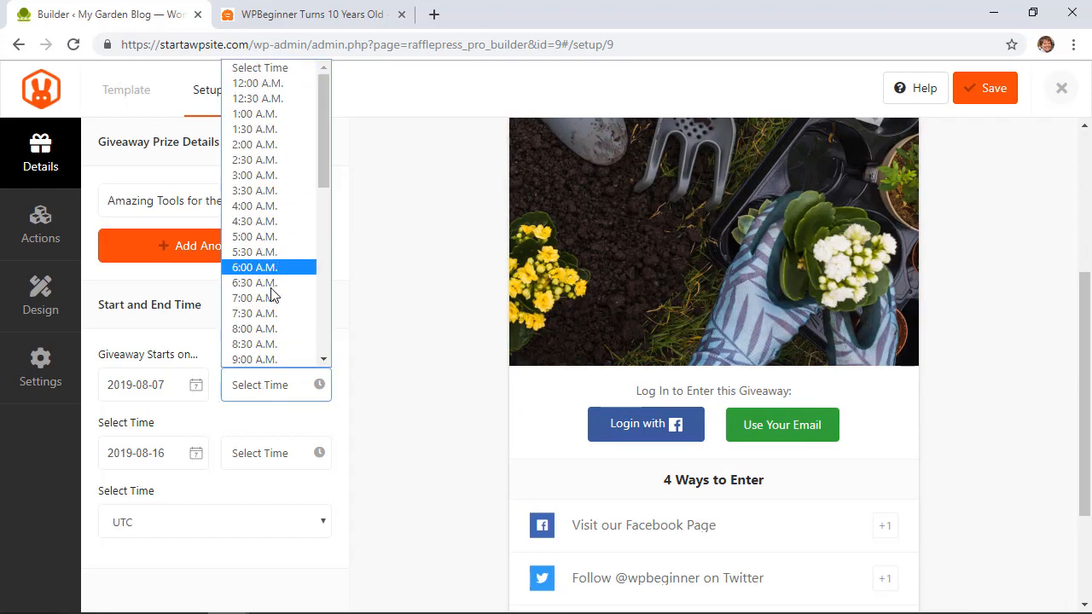
click(254, 328)
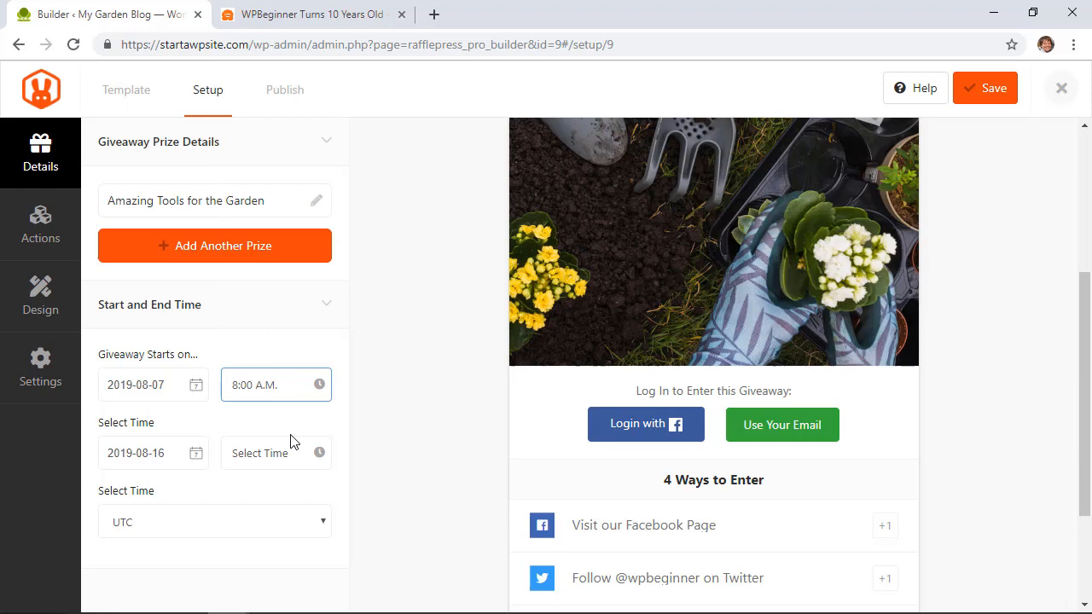
click(276, 384)
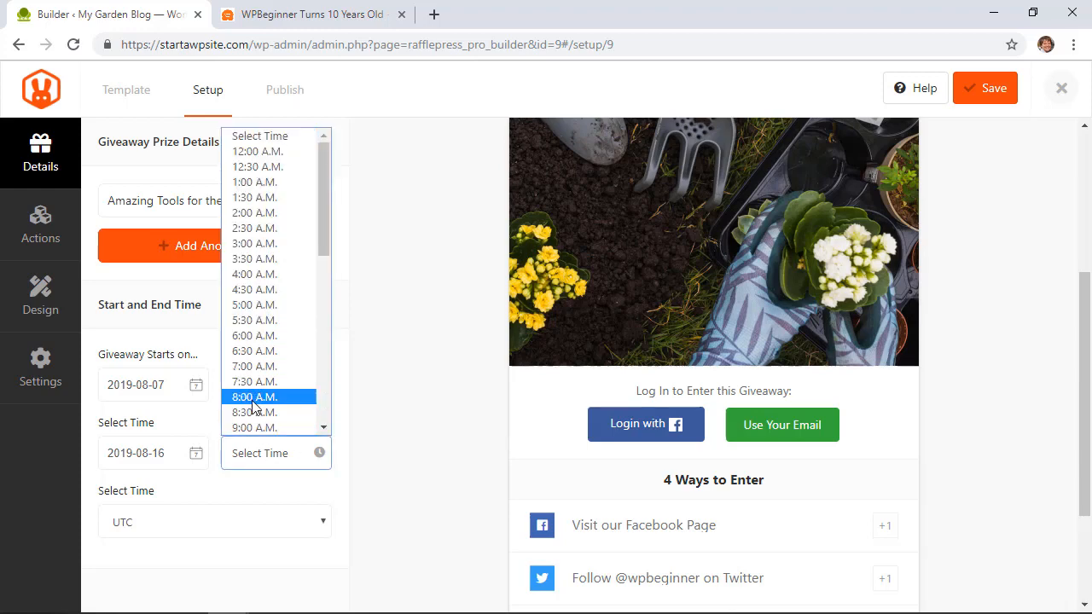
click(254, 396)
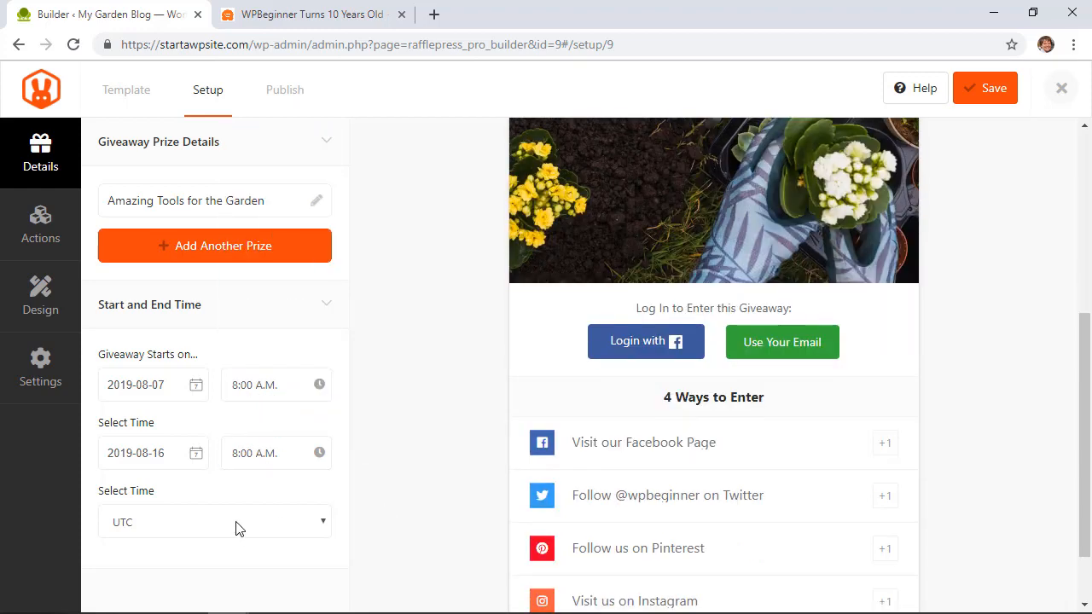
click(215, 522)
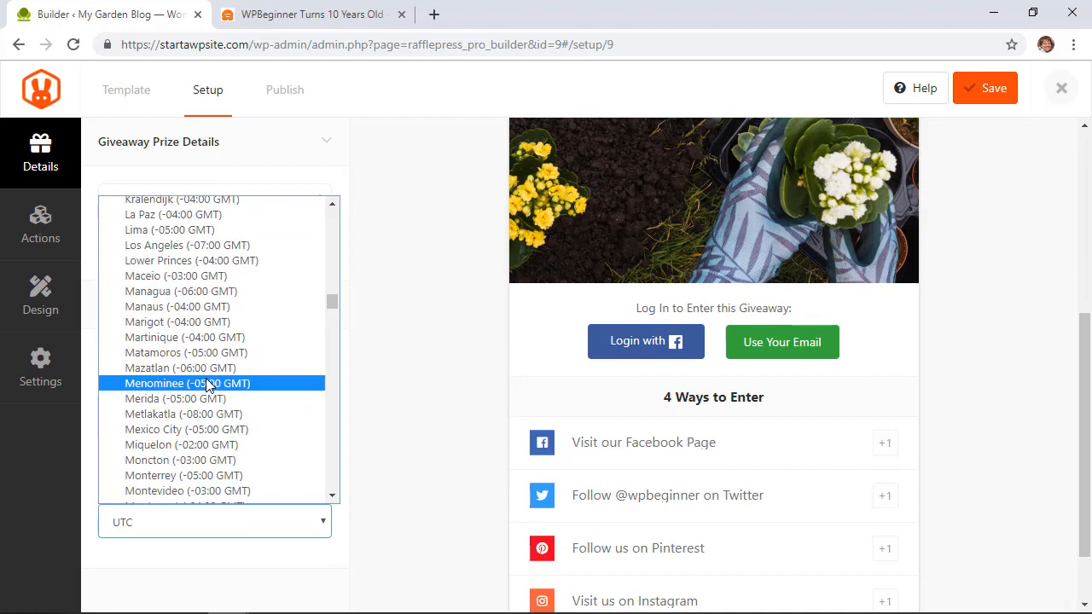
scroll(up, 3)
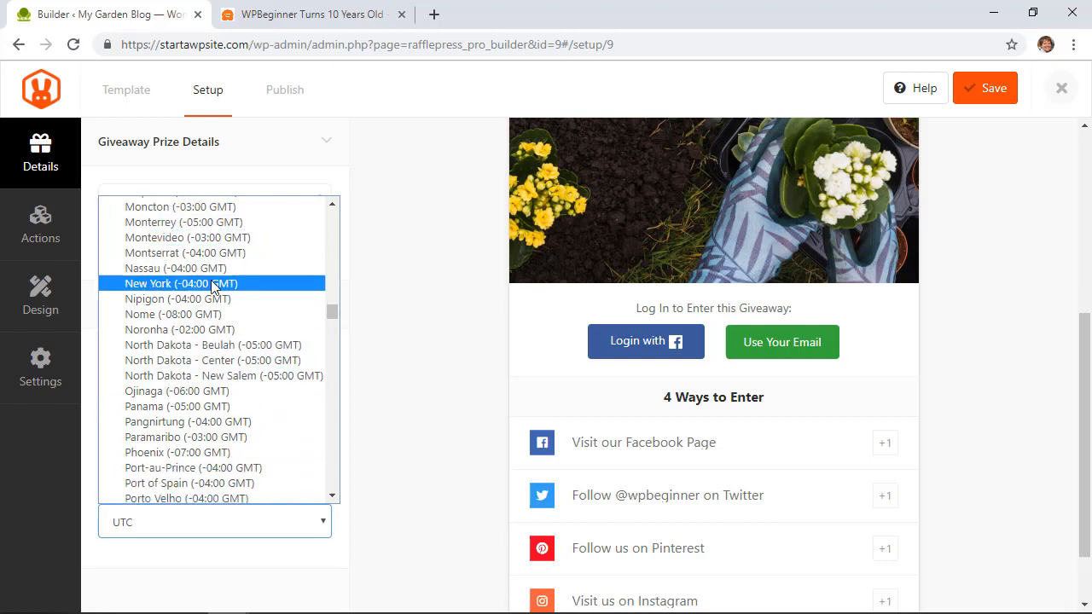
click(181, 283)
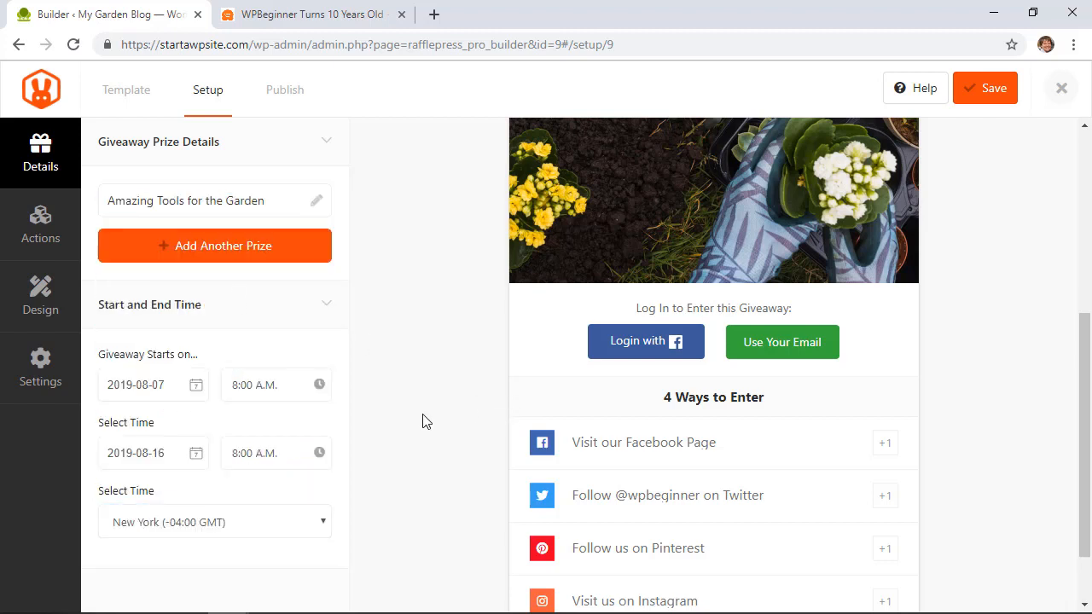
mouse_move(41, 225)
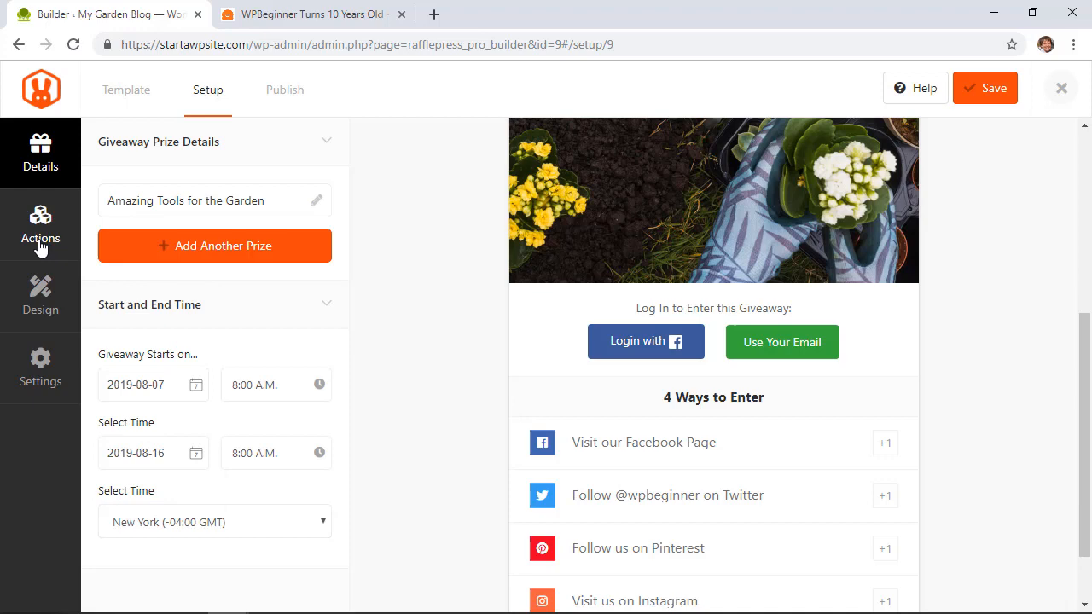
click(41, 225)
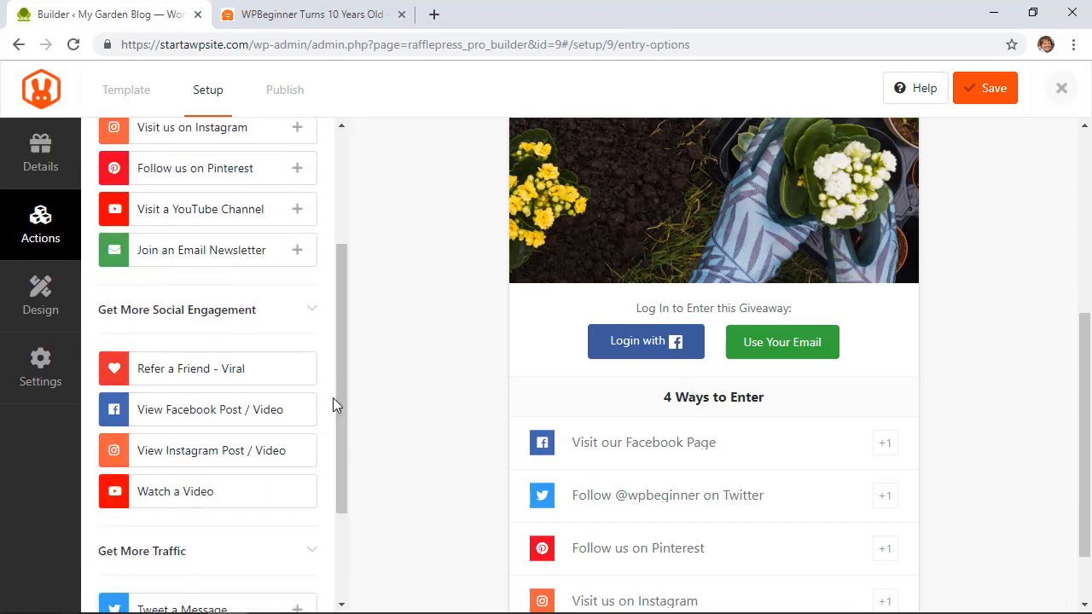
click(297, 249)
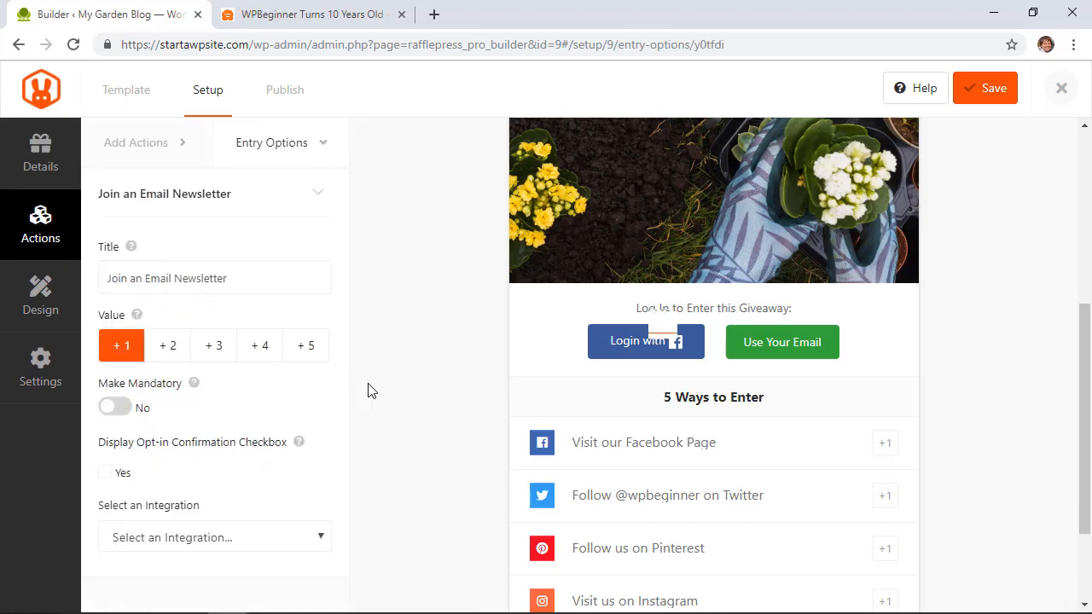
scroll(down, 3)
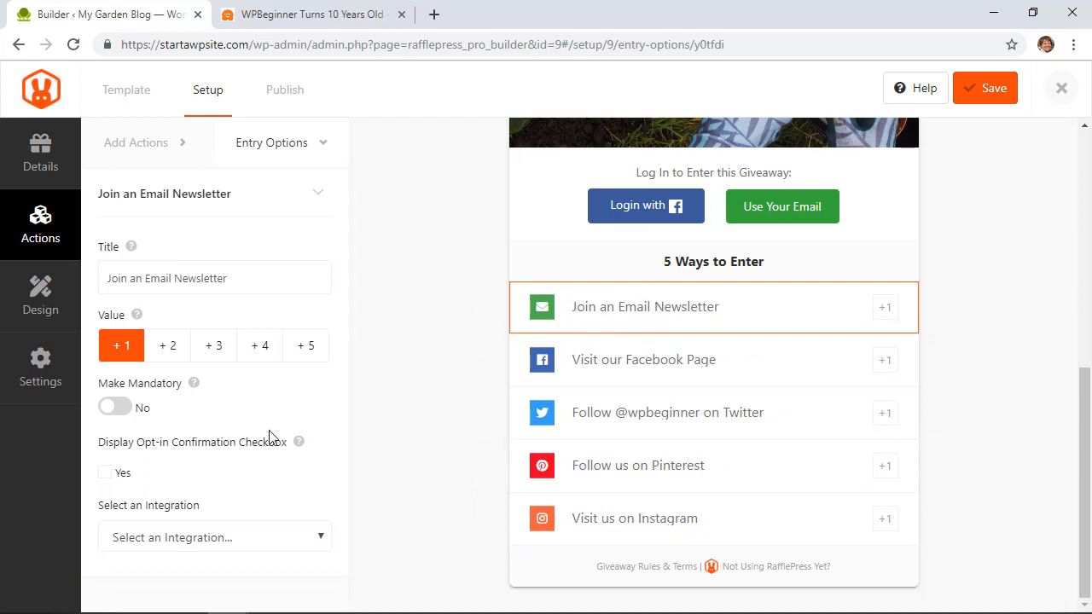
click(215, 536)
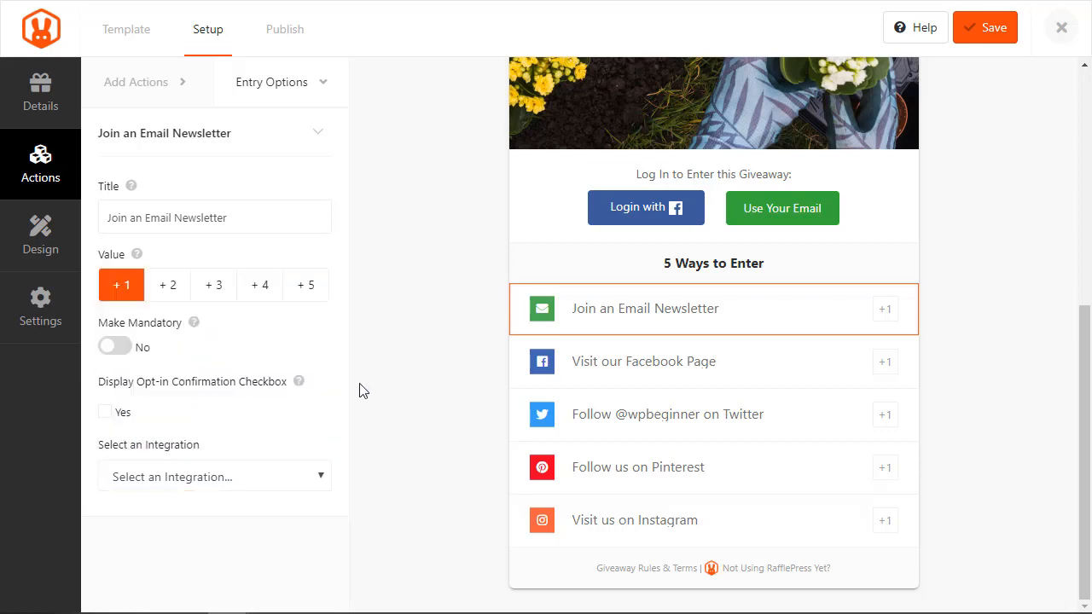
scroll(up, 3)
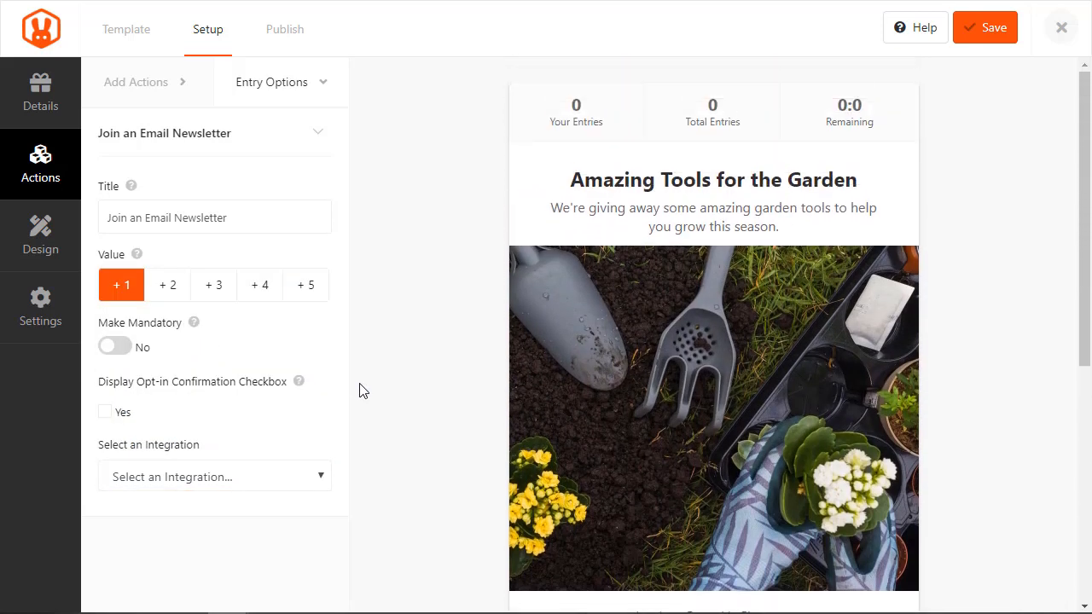
mouse_move(137, 82)
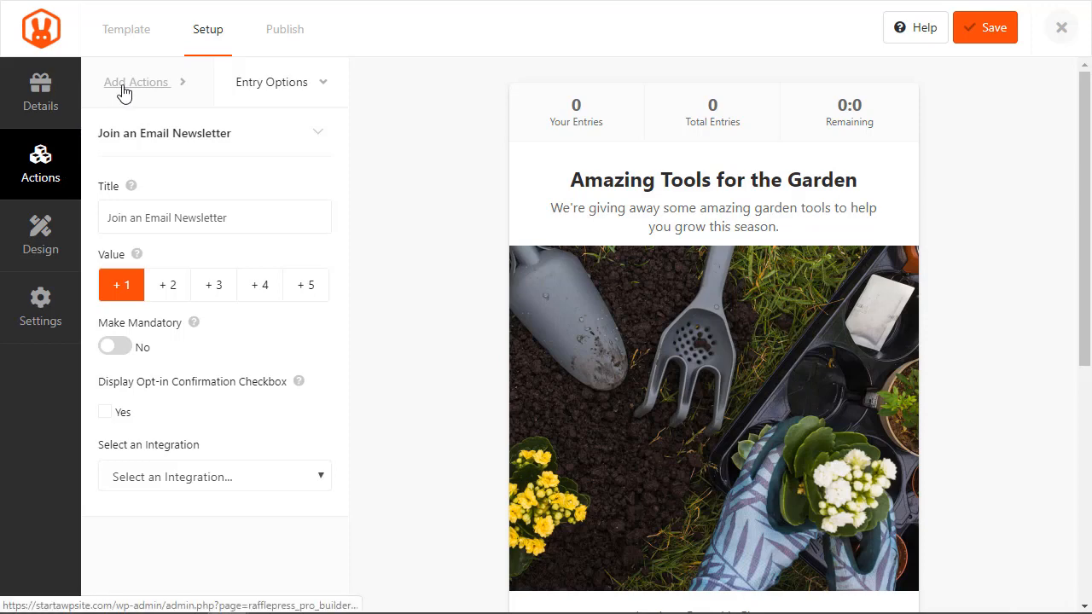
click(137, 82)
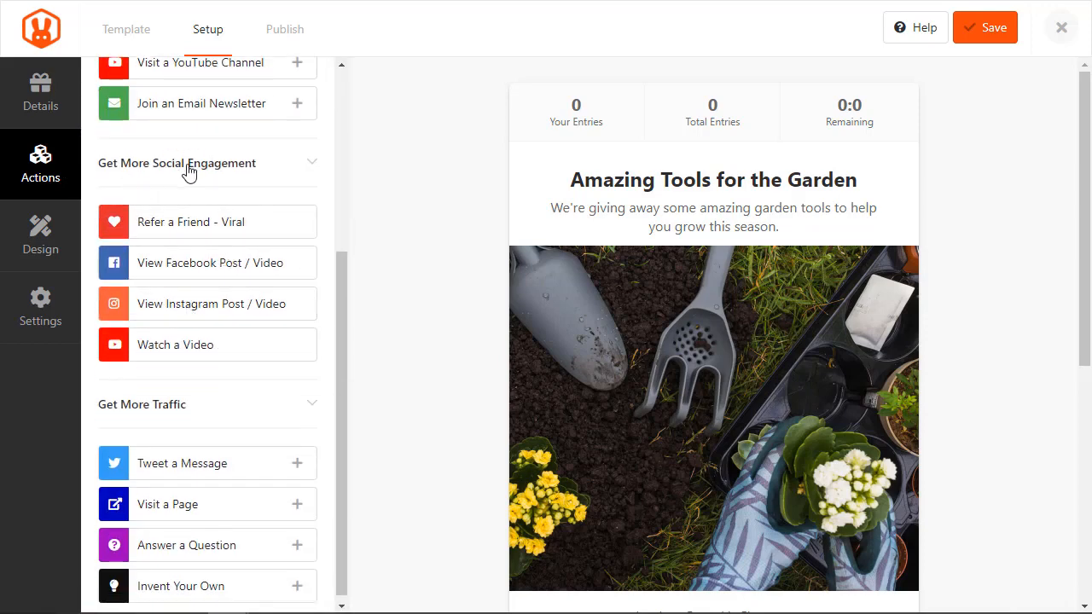
scroll(down, 3)
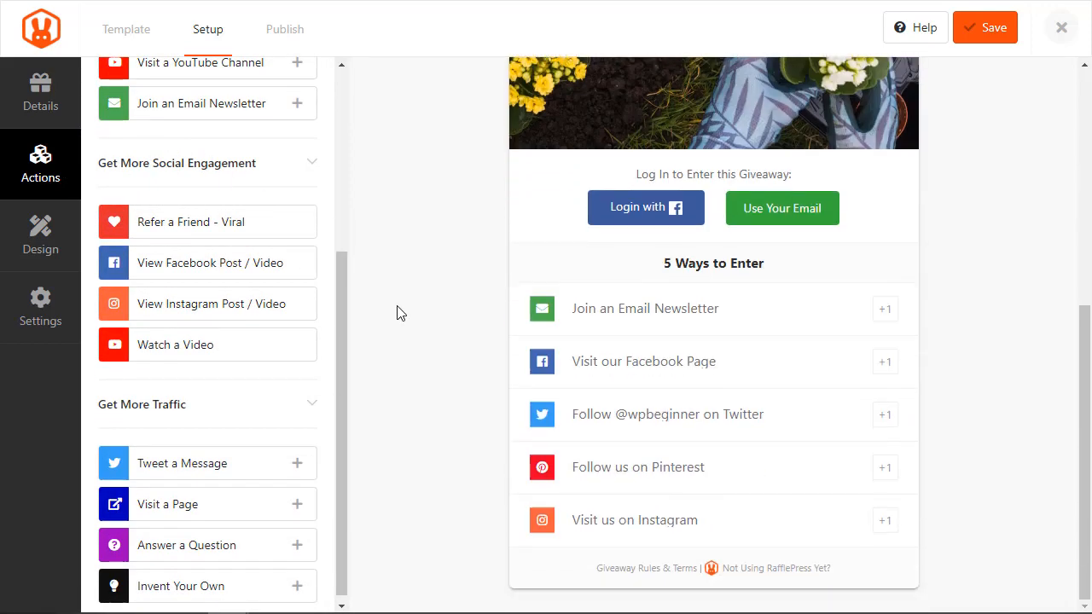
mouse_move(202, 222)
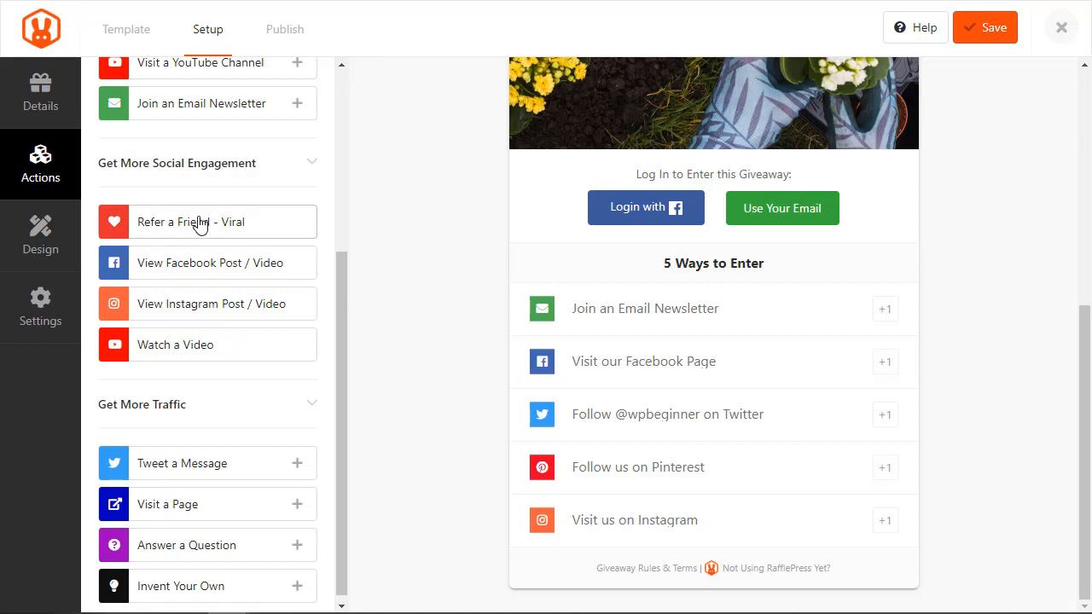
mouse_move(235, 307)
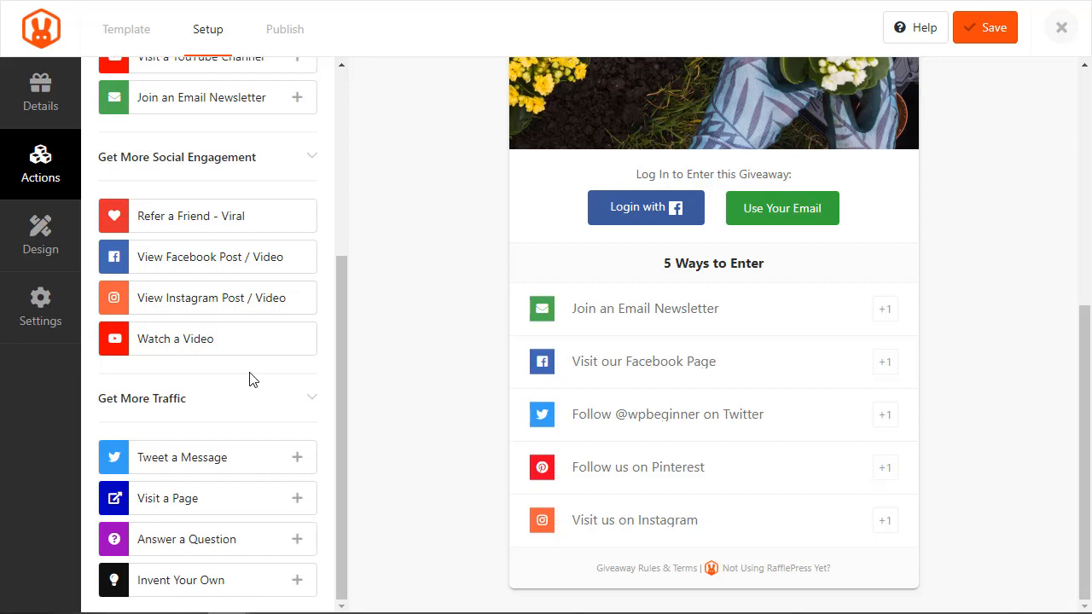
mouse_move(89, 276)
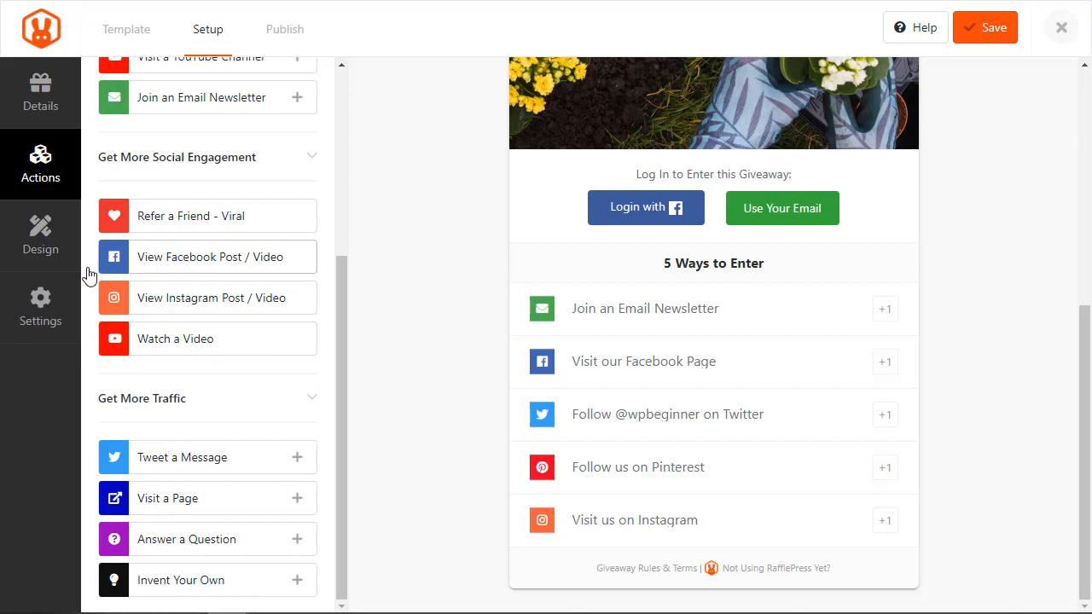
Set the giveaway's Design fonts to Raleway with Lato after previewing Playfair Display.
click(41, 235)
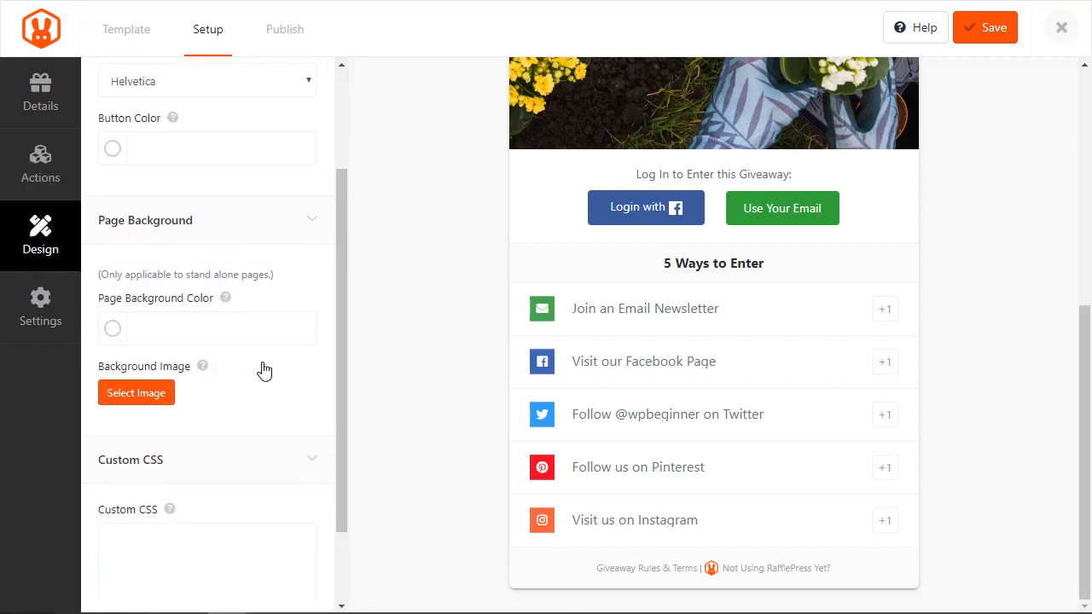
scroll(up, 3)
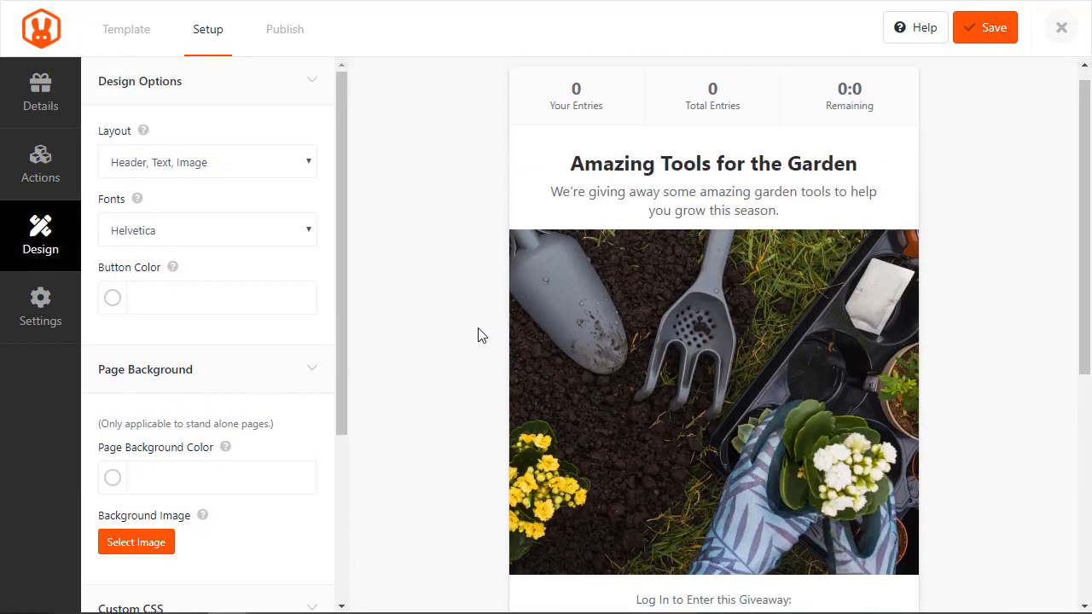
click(206, 228)
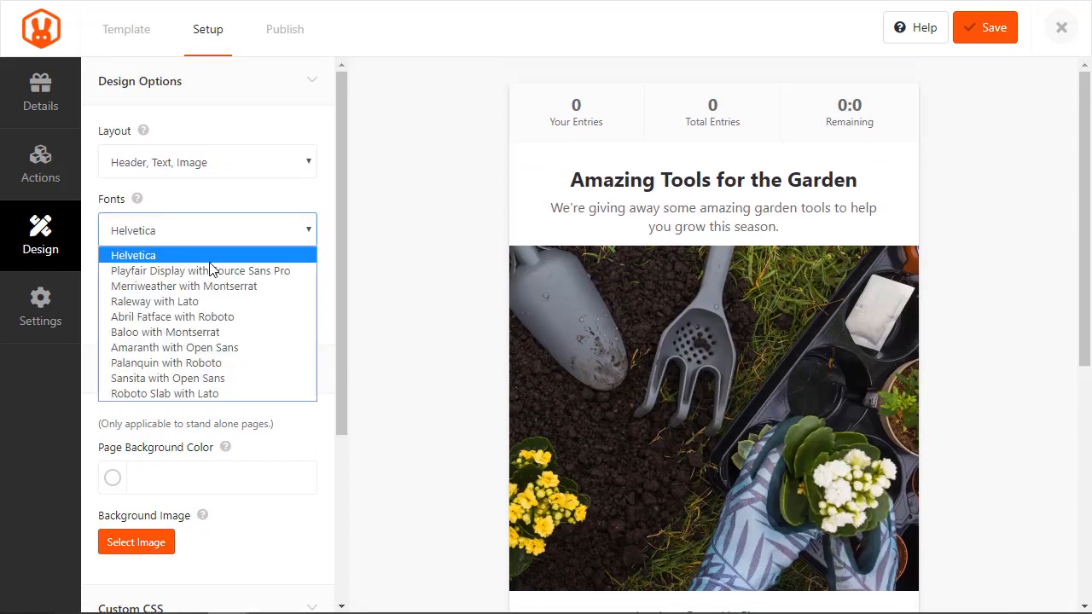
click(201, 269)
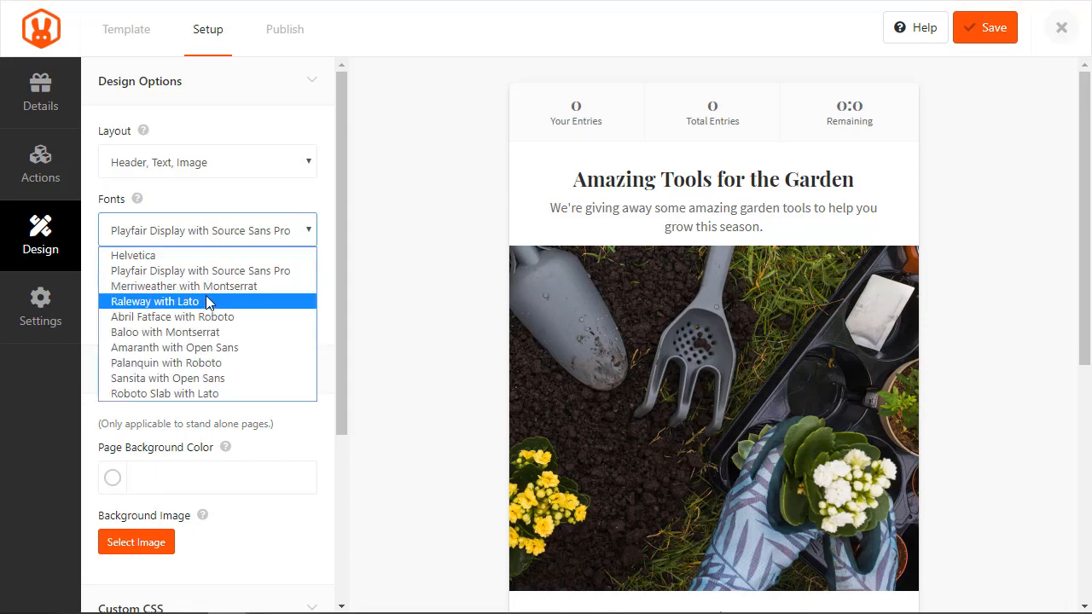
click(154, 301)
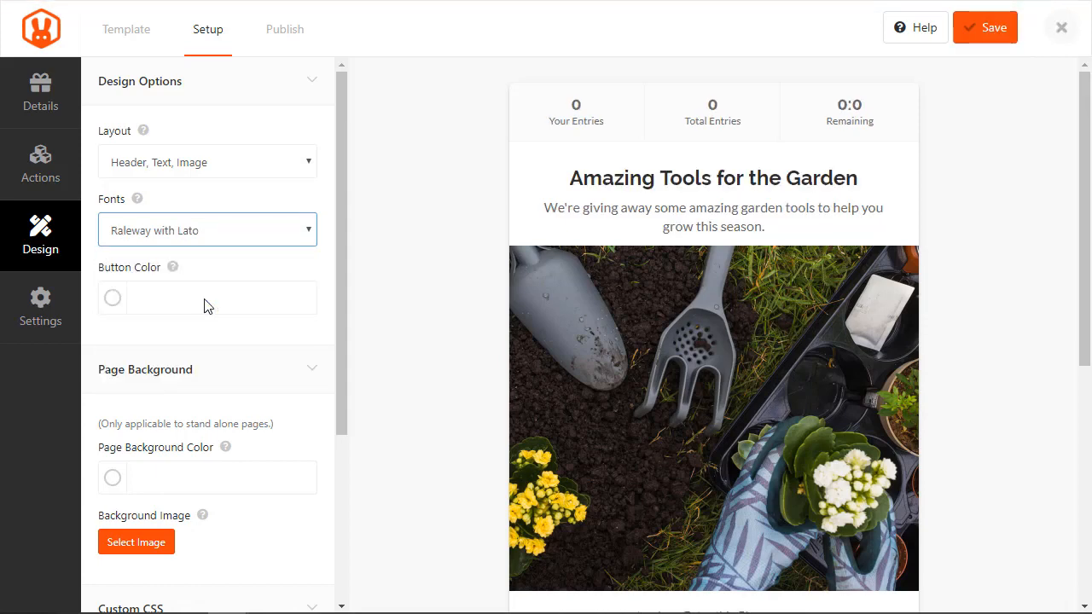
Make the button color green #27AF60 and the page background blue #2980B9.
scroll(down, 3)
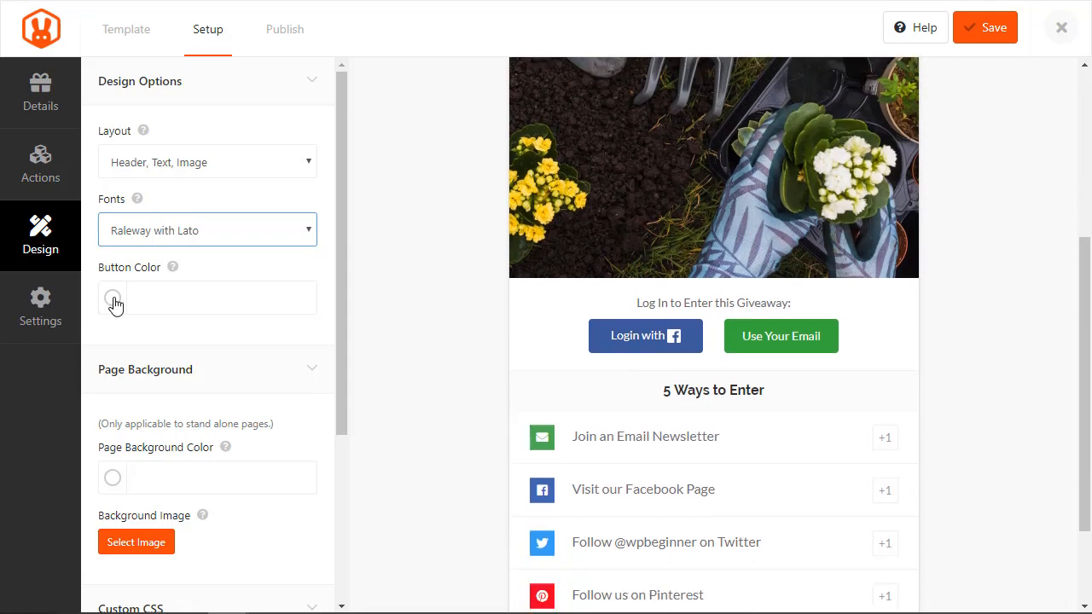
click(113, 299)
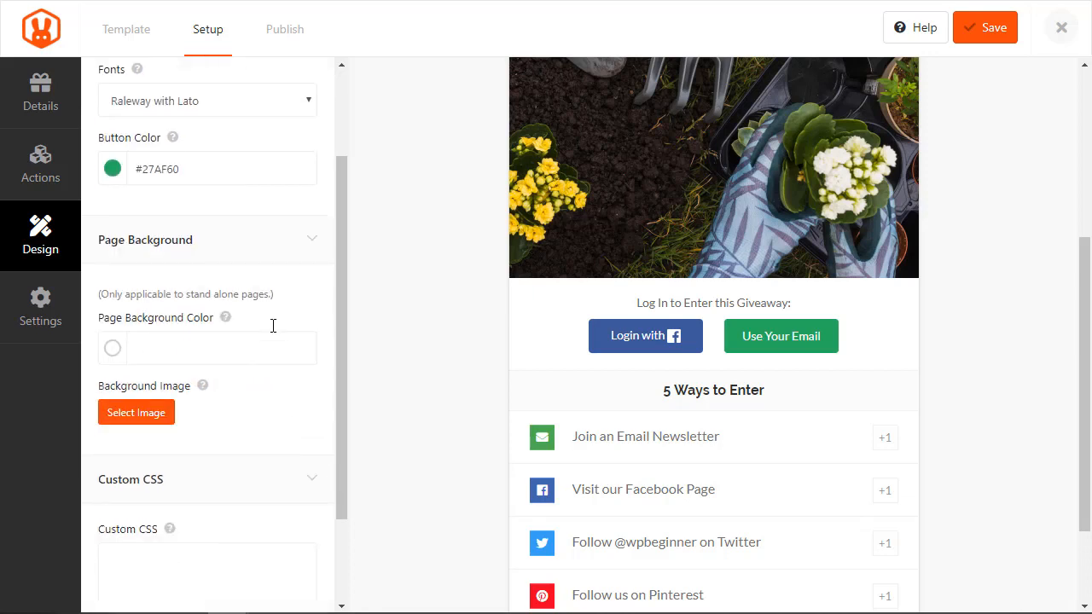
mouse_move(113, 348)
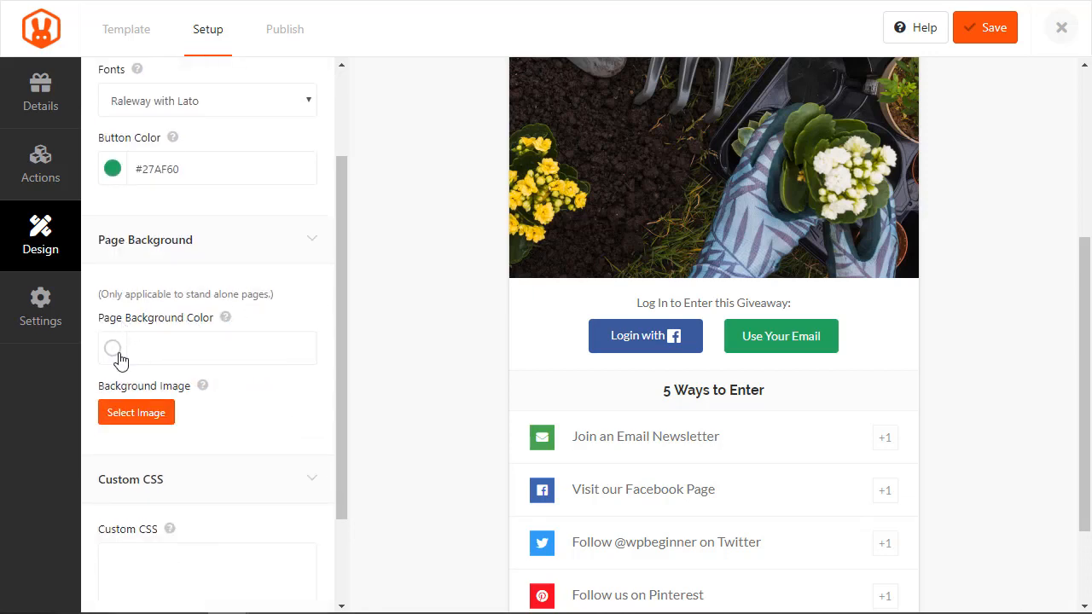
click(113, 349)
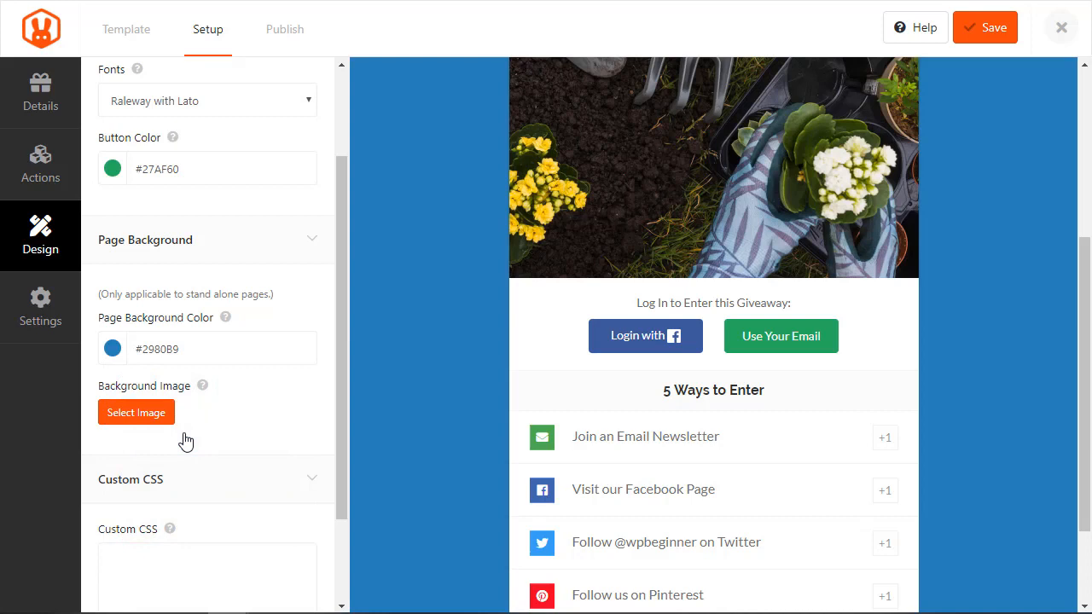
scroll(down, 3)
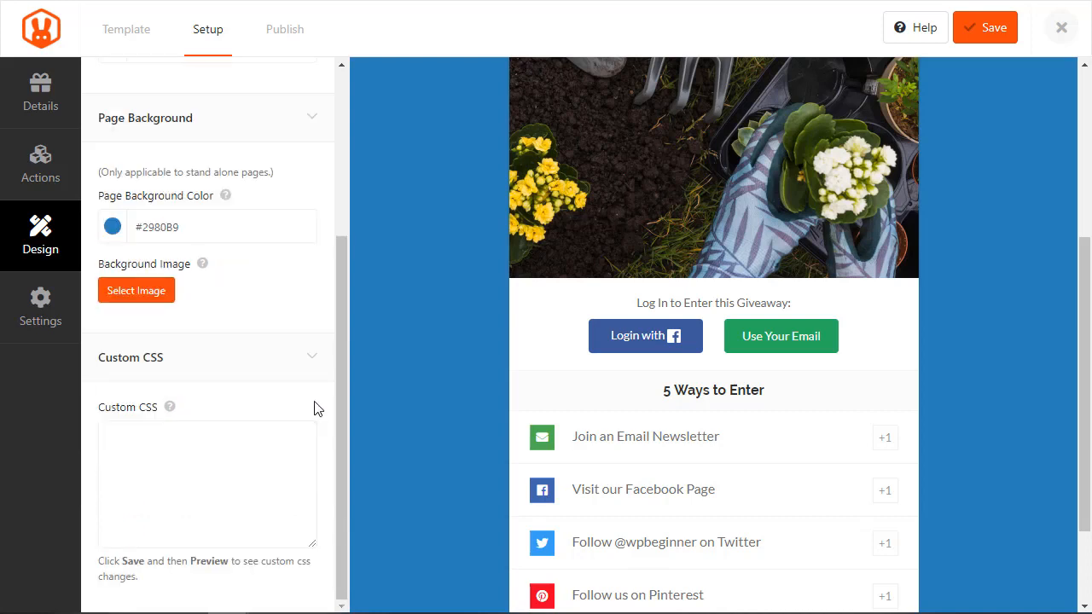
click(41, 307)
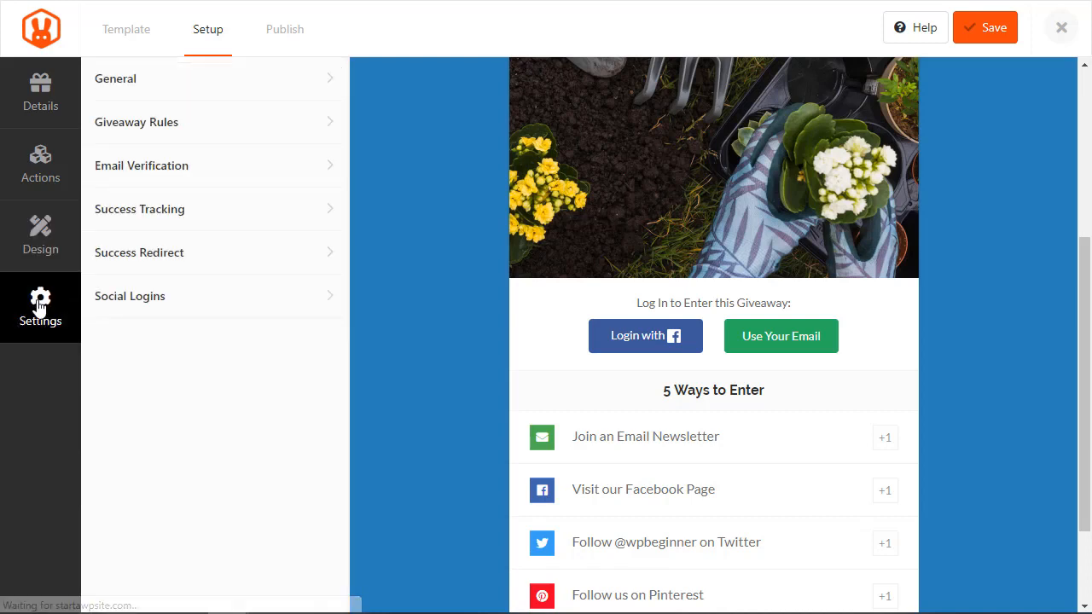
mouse_move(152, 174)
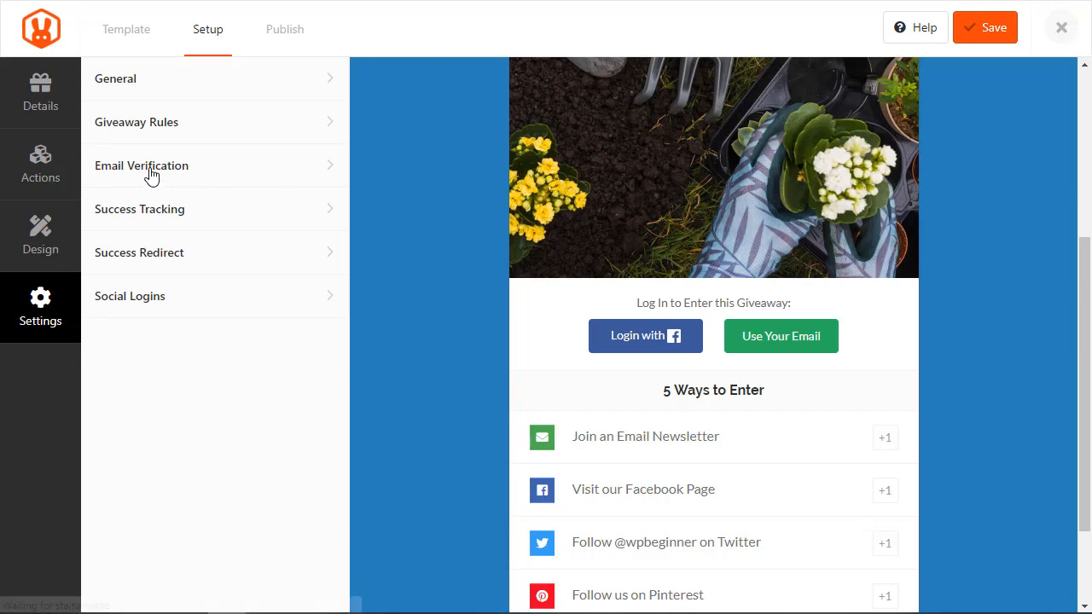
click(142, 166)
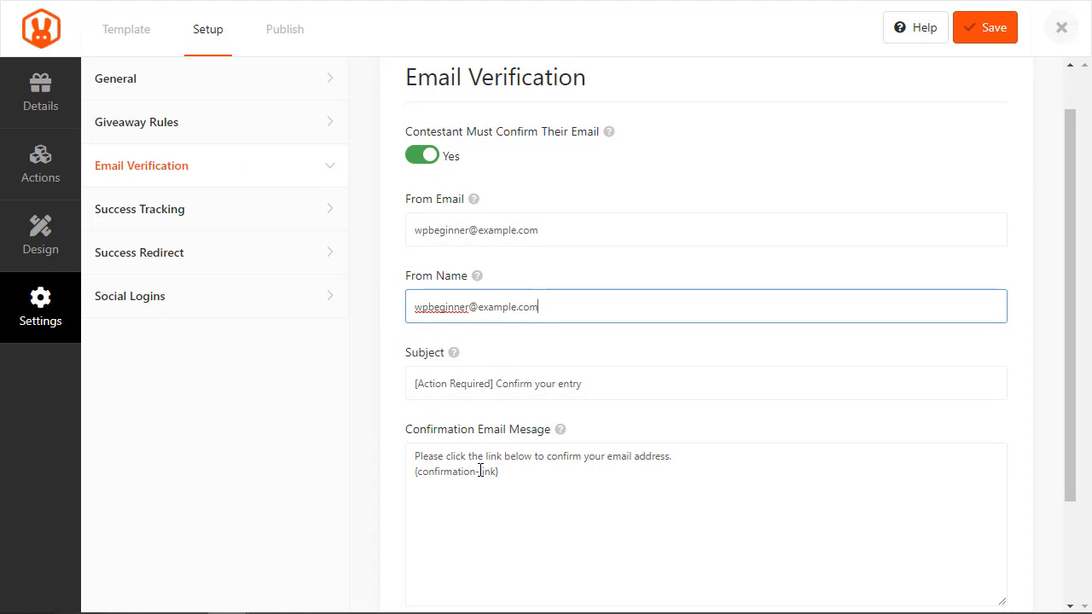
scroll(down, 3)
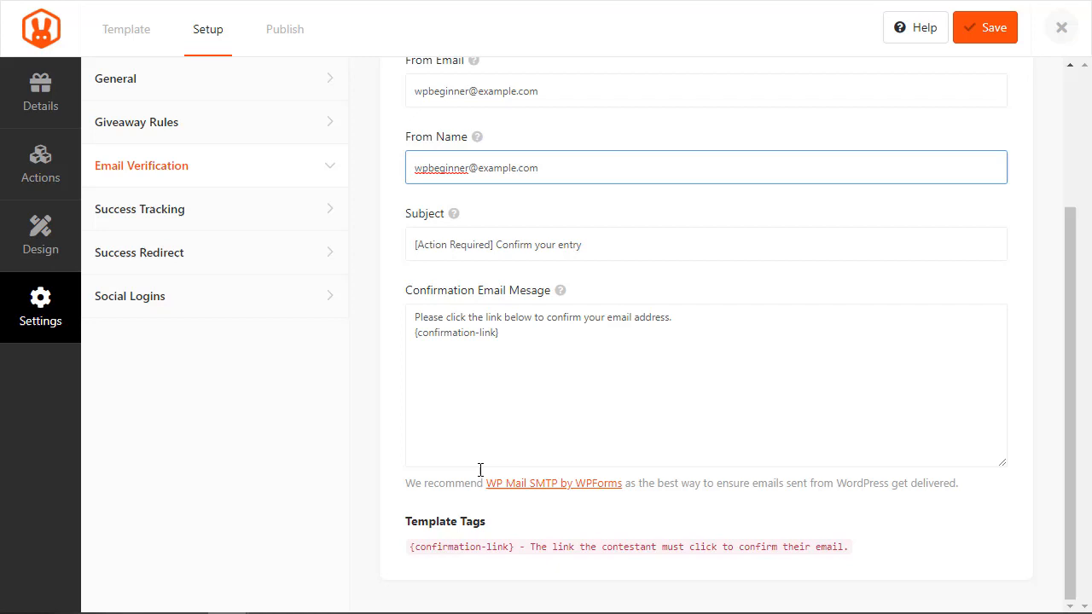
Enable Success Redirect for entrants after completing entries, via Success Tracking settings.
click(140, 208)
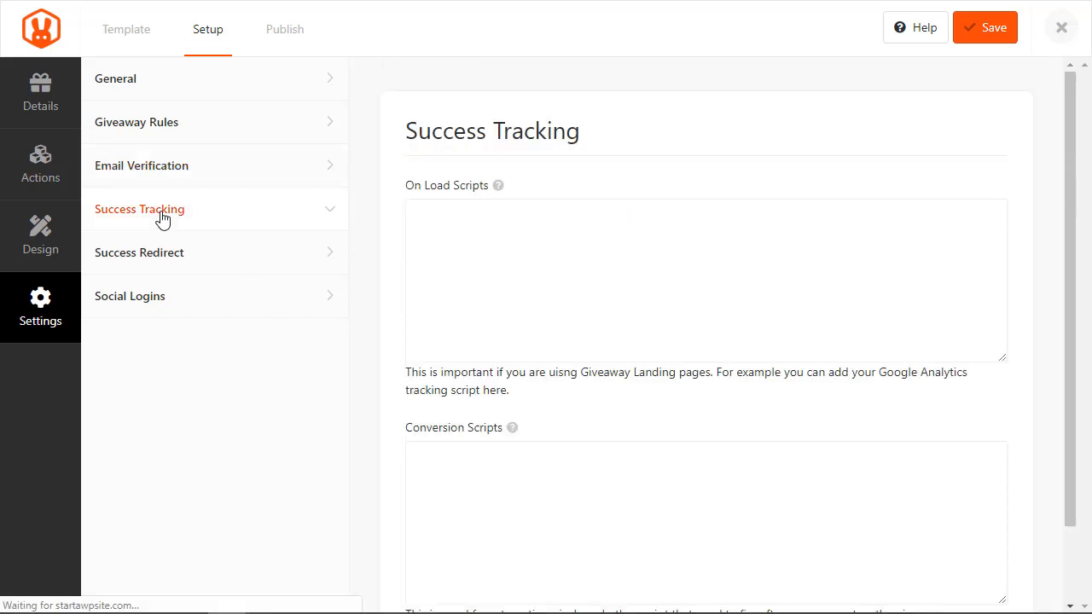
mouse_move(348, 322)
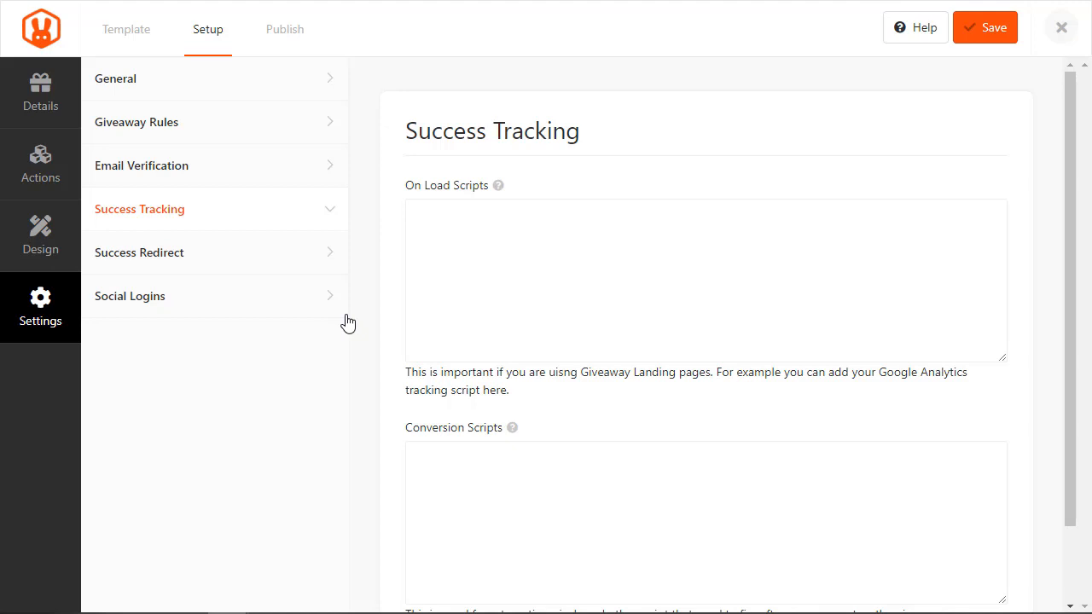
mouse_move(361, 332)
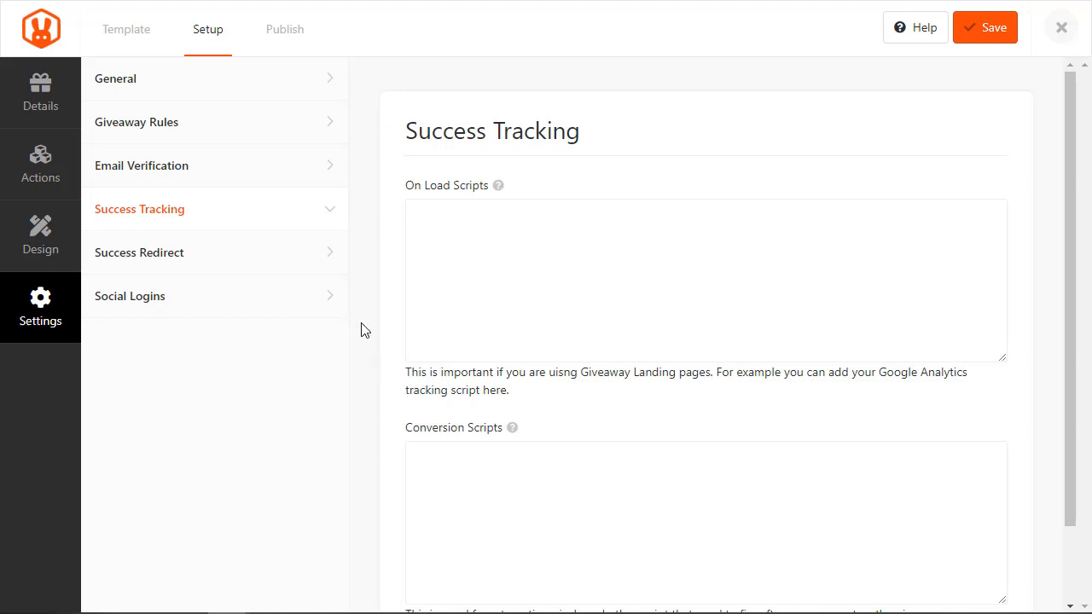
click(140, 252)
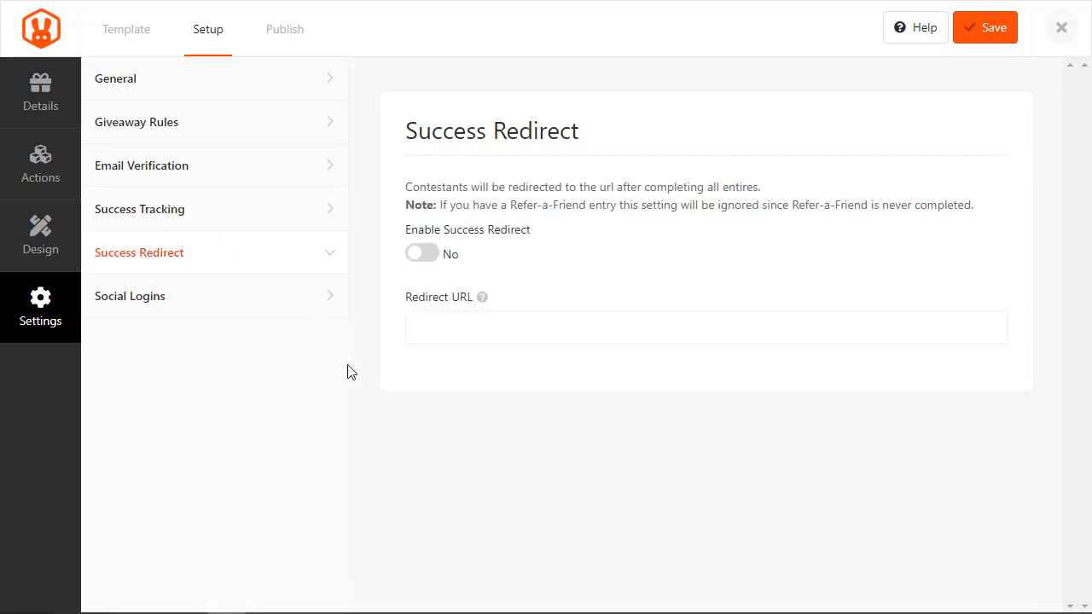
click(422, 252)
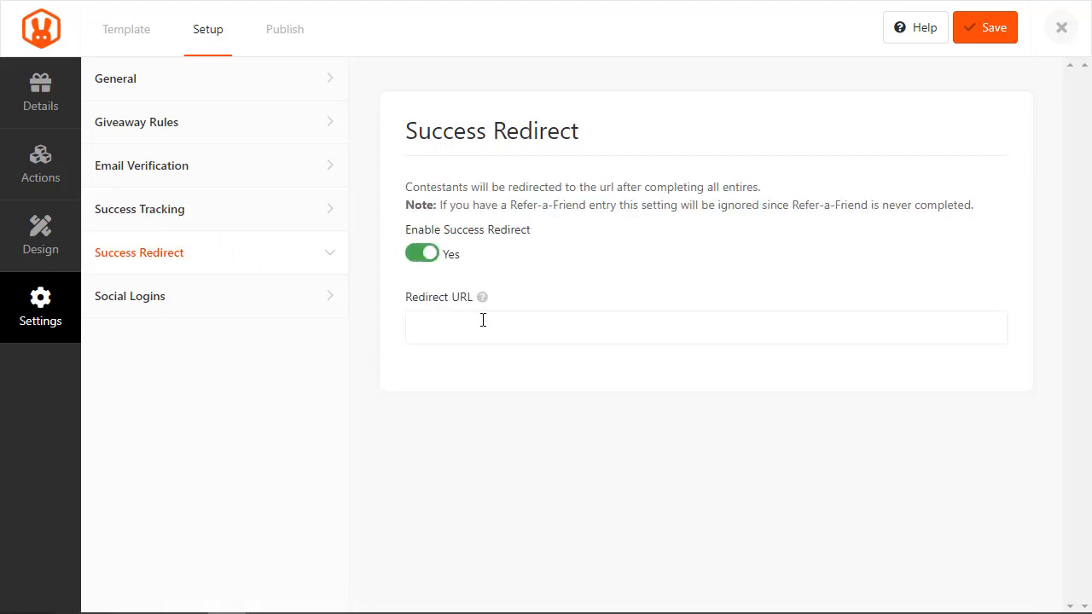
click(706, 328)
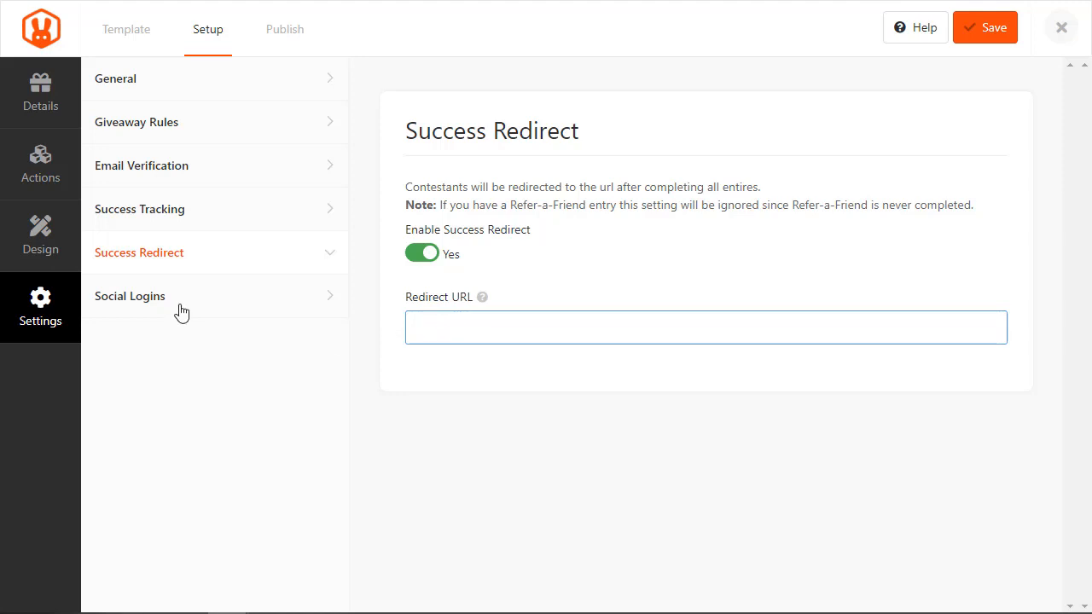
Allow logging in with Facebook under Social Logins and return to the giveaway details.
click(130, 297)
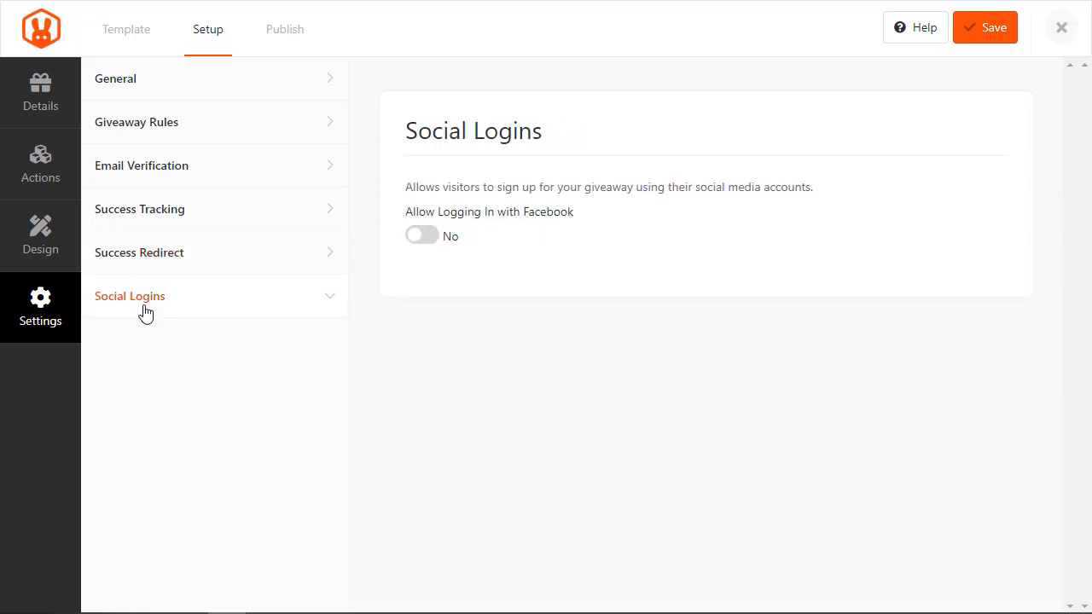
click(422, 236)
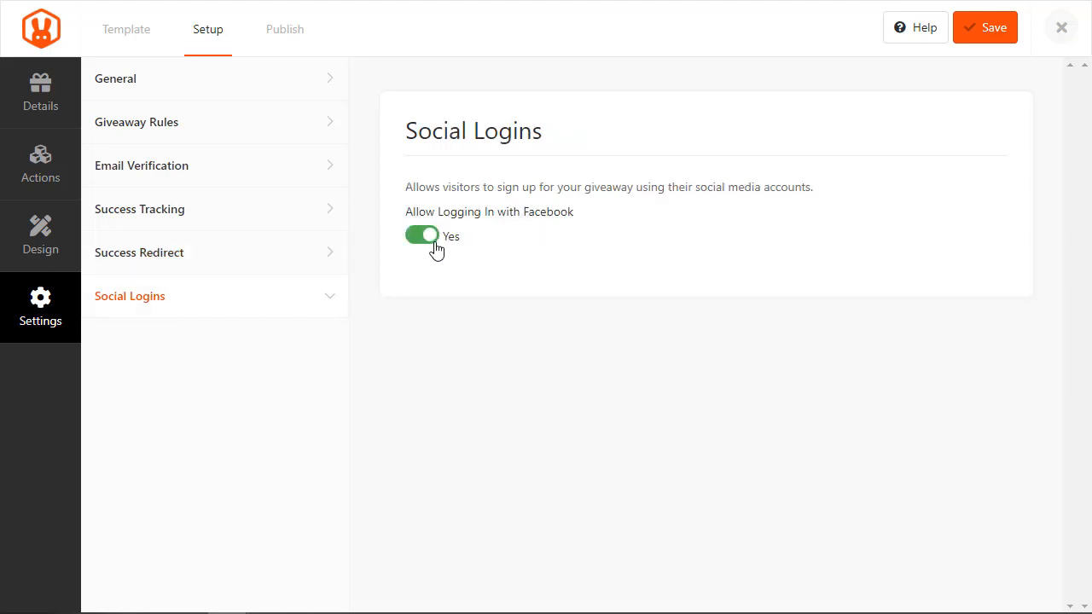
click(41, 92)
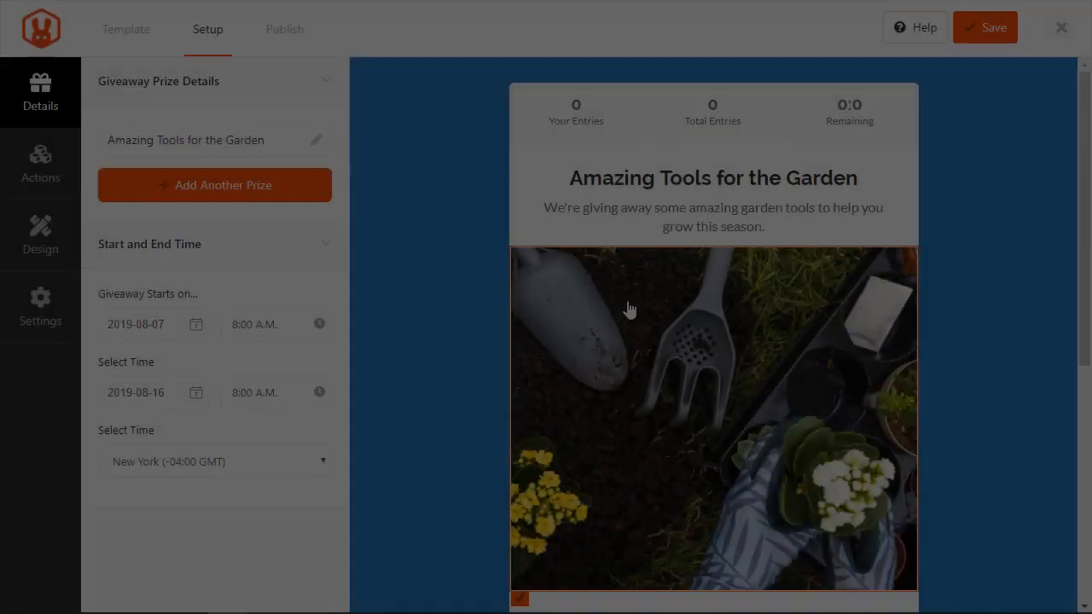
Save the giveaway and close the builder to the Giveaways Overview.
click(987, 28)
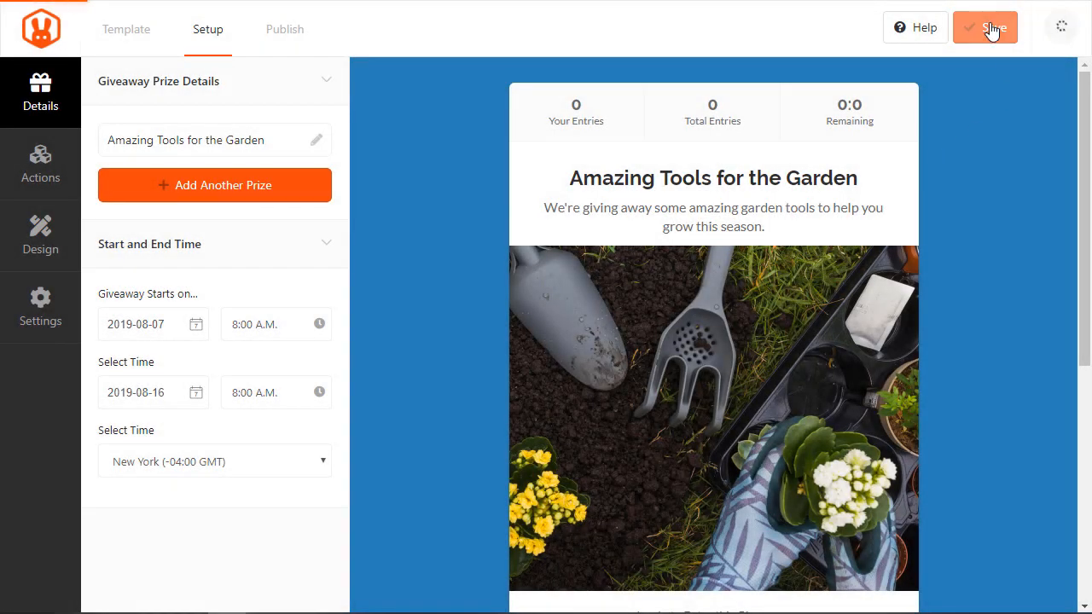
click(986, 27)
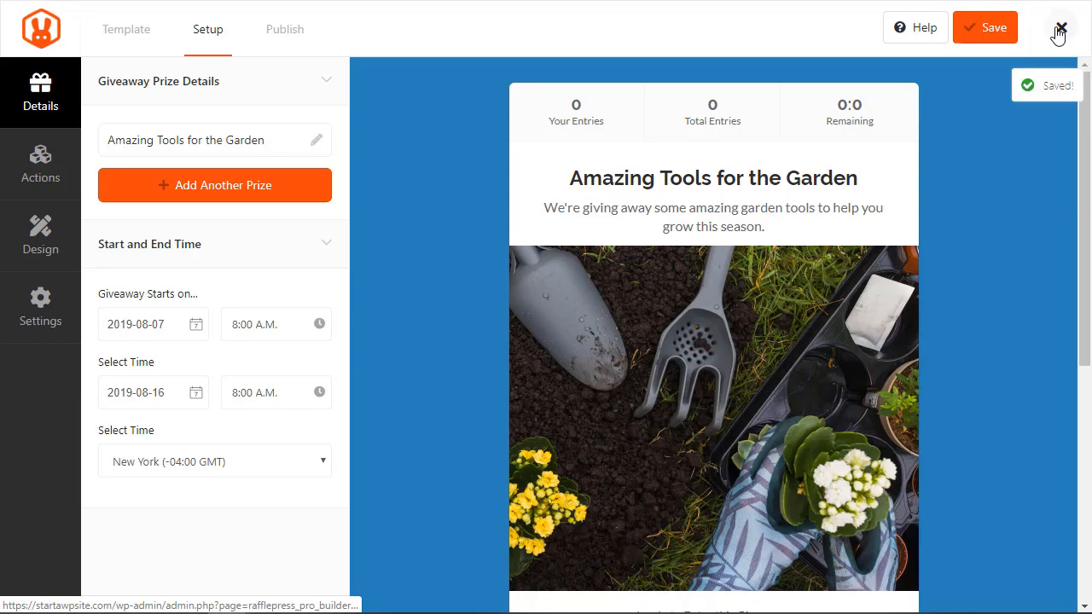
click(1060, 28)
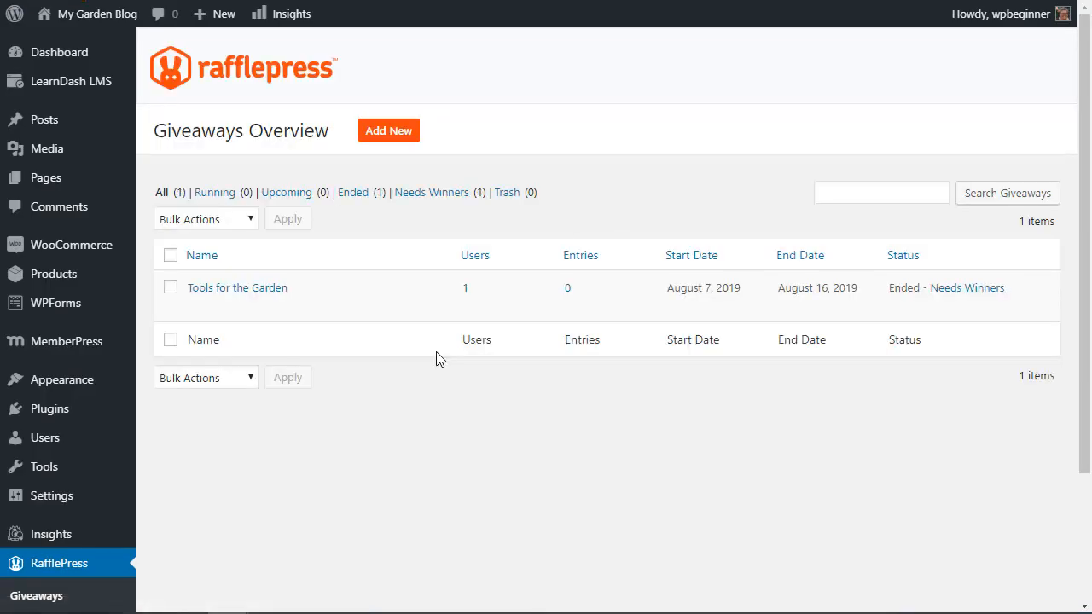